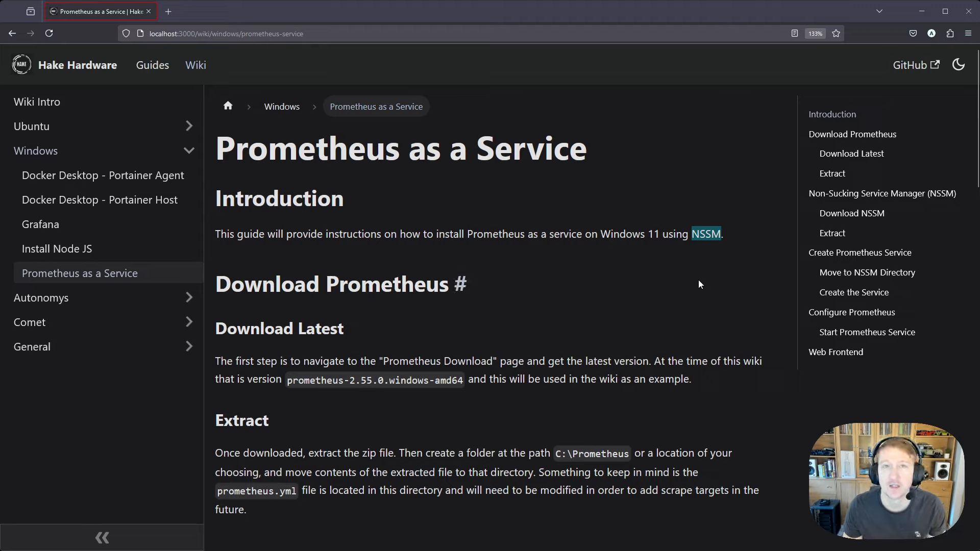
pyautogui.moveTo(727, 288)
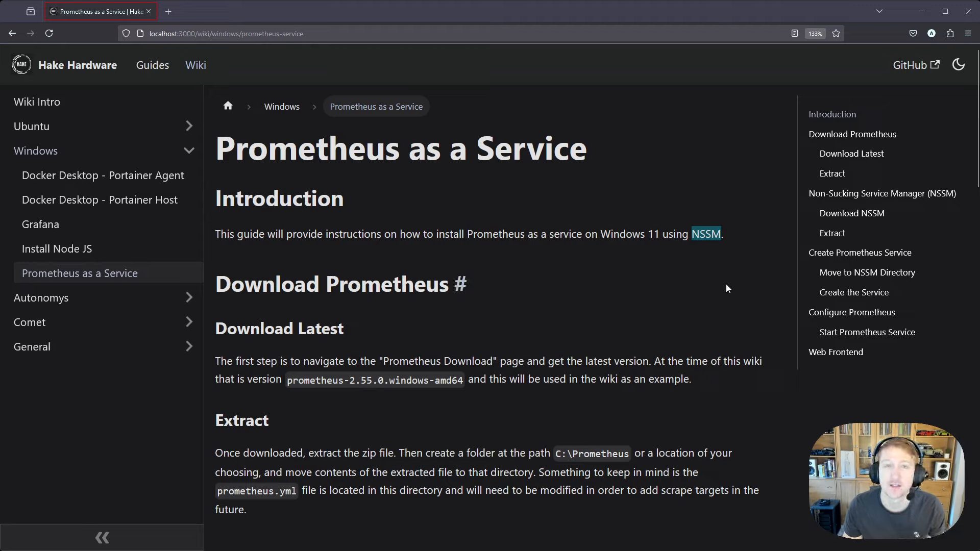
pyautogui.moveTo(586, 312)
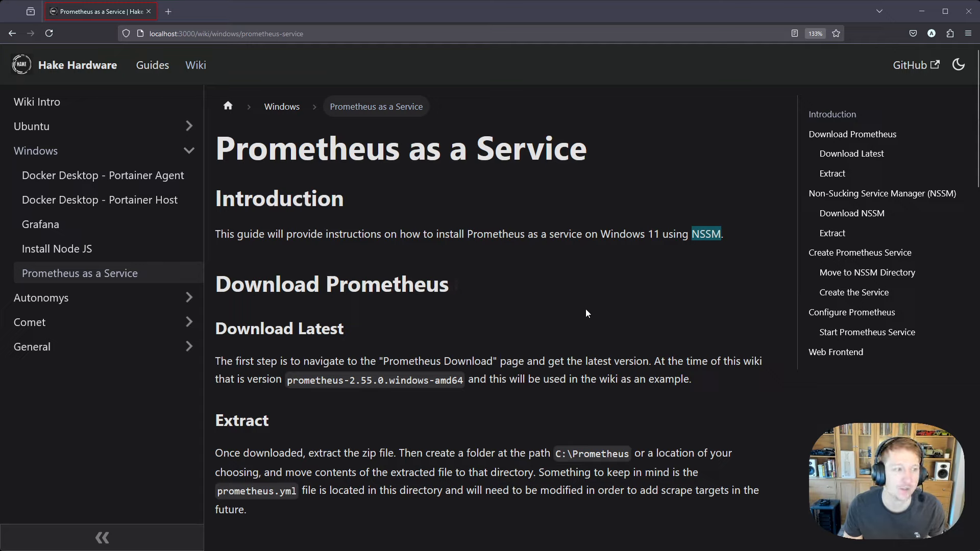
pyautogui.moveTo(414, 199)
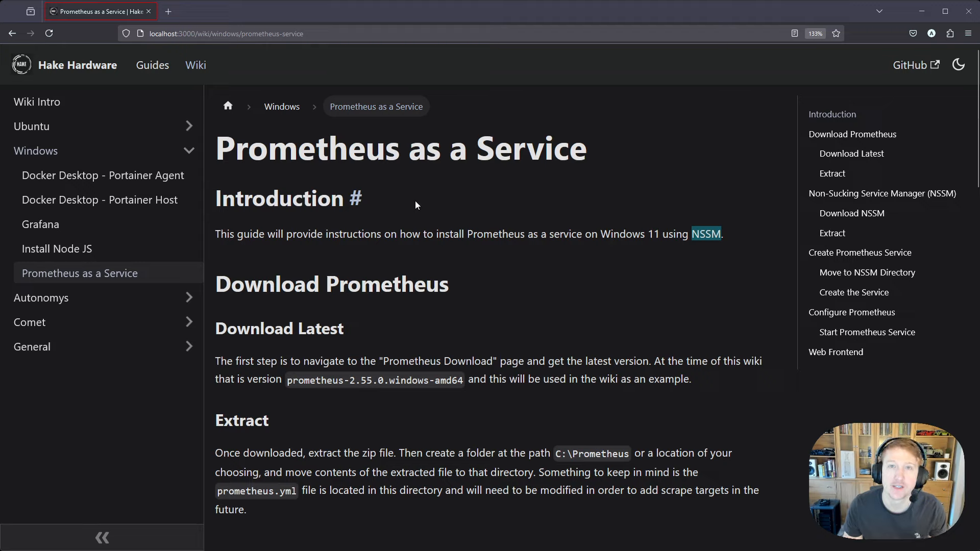
pyautogui.moveTo(417, 205)
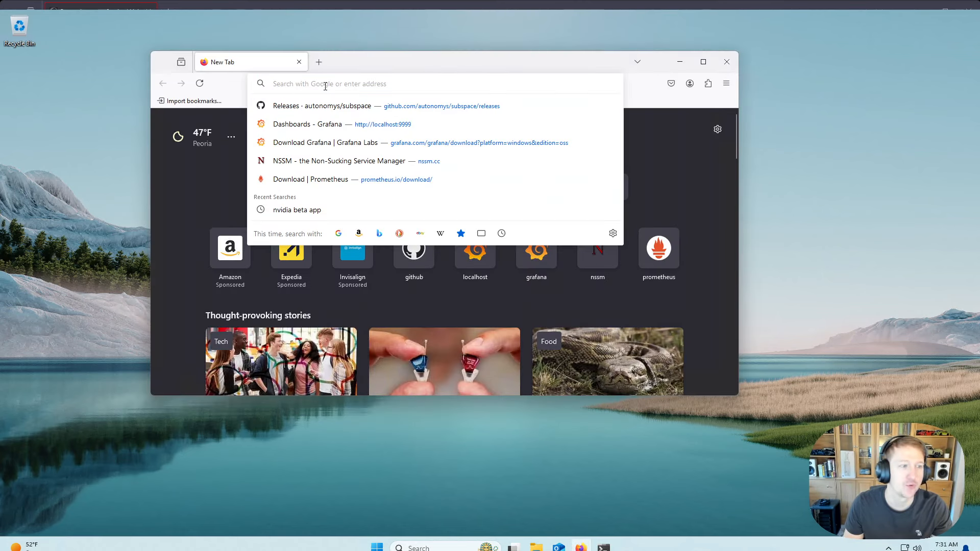
# Search 'prometheus download', open prometheus.io/download and download prometheus-2.55.0.windows-amd64.zip.
pyautogui.write('prometheus+download')
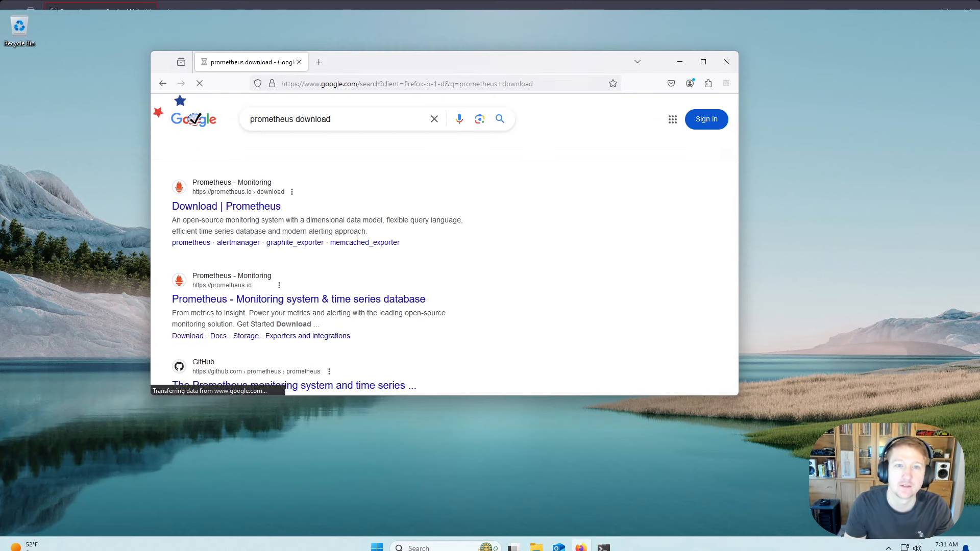
pyautogui.click(225, 206)
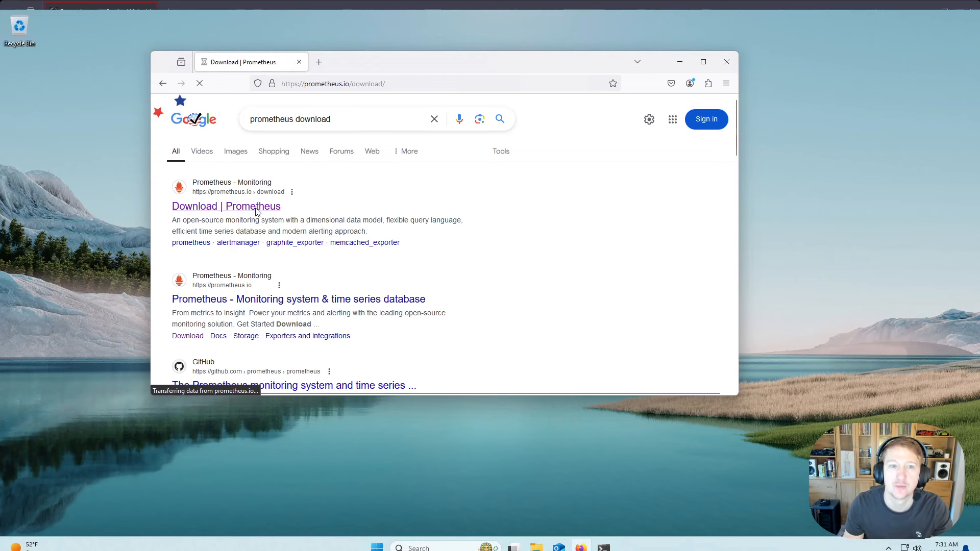
pyautogui.click(225, 206)
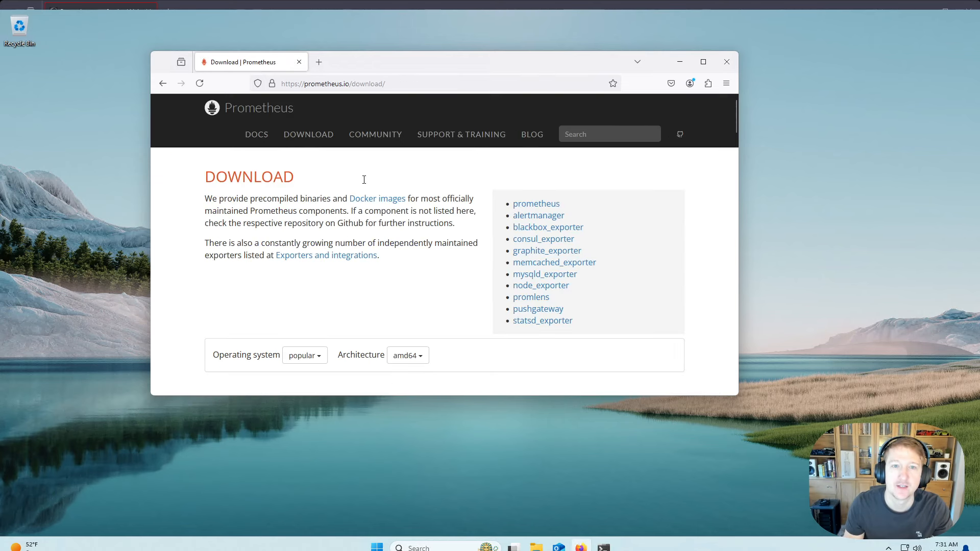
pyautogui.scroll(-3)
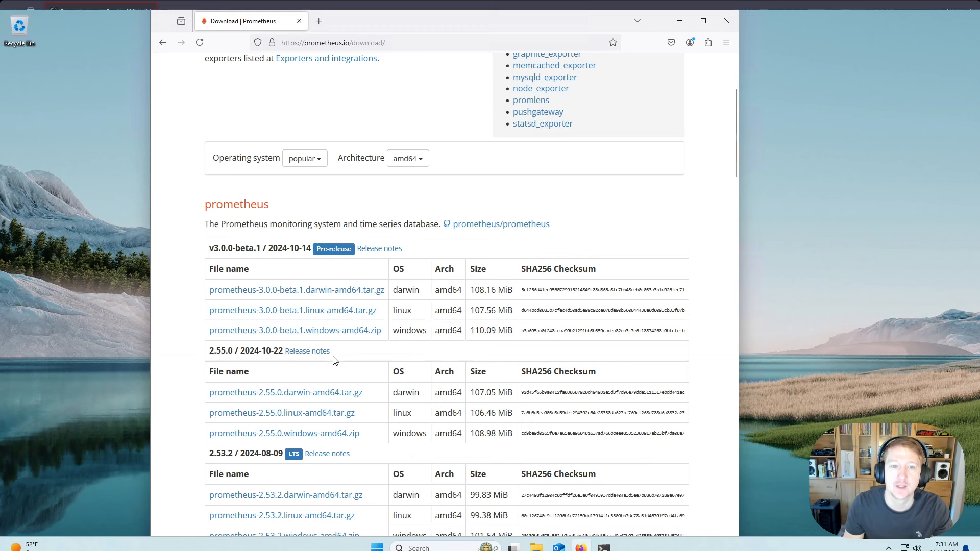
pyautogui.scroll(-3)
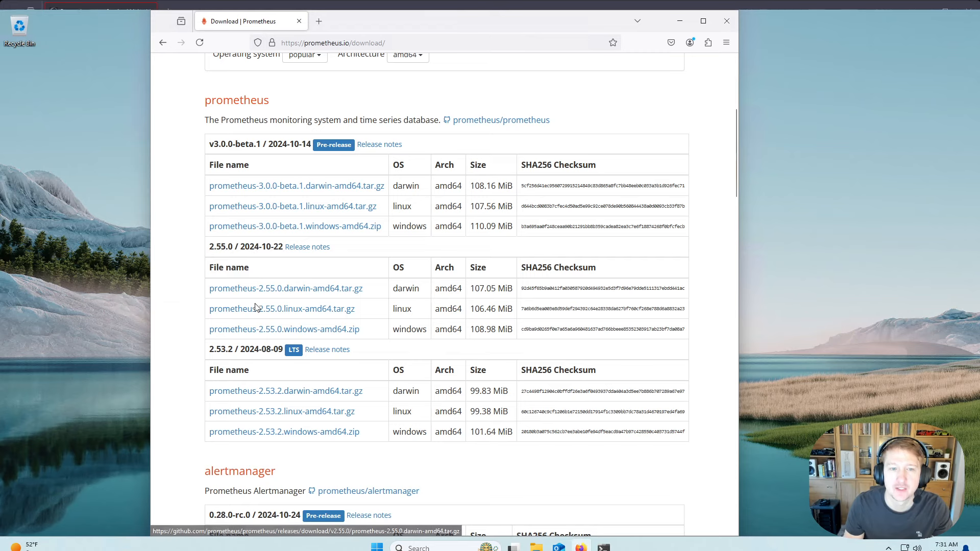
pyautogui.moveTo(281, 308)
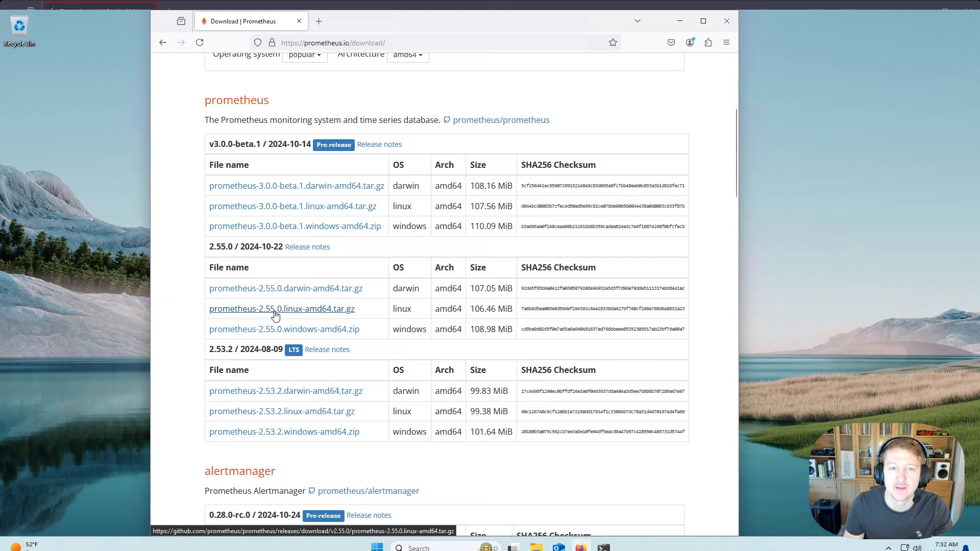
pyautogui.moveTo(284, 329)
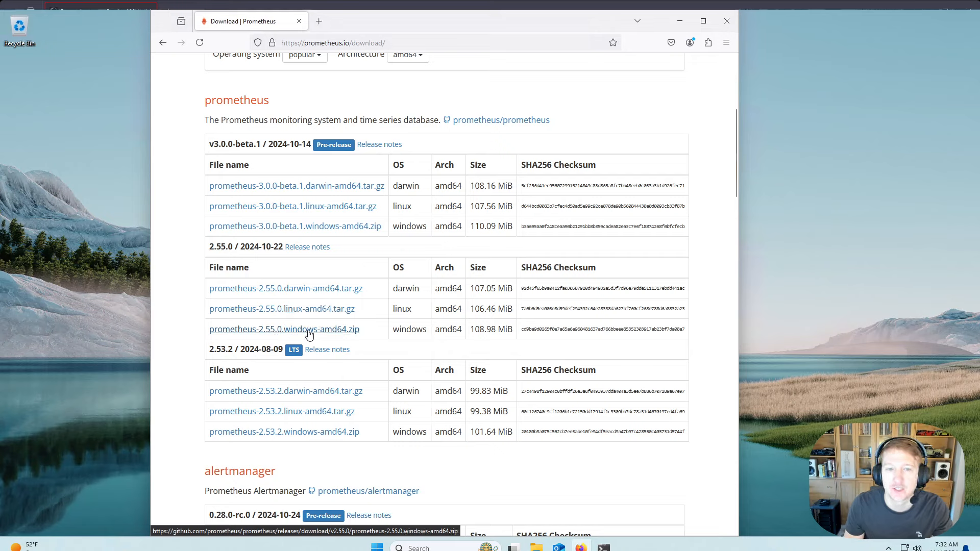
pyautogui.click(284, 329)
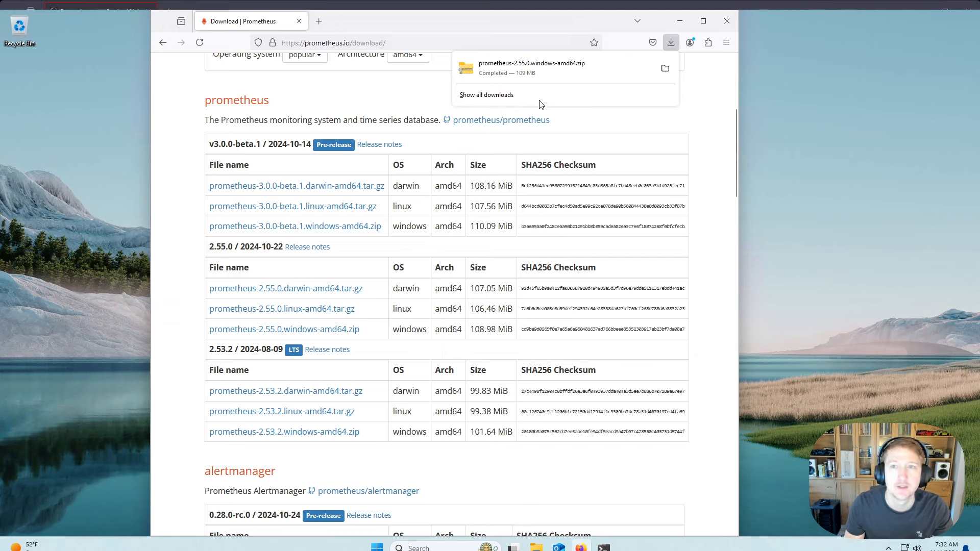
# Extract prometheus-2.55.0.windows-amd64.zip into its default folder in Downloads.
pyautogui.click(665, 68)
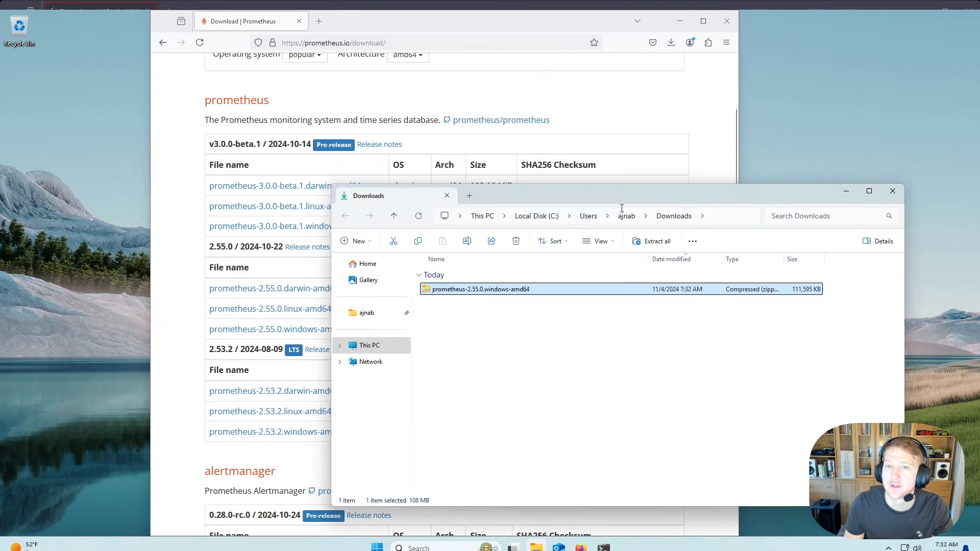
pyautogui.rightClick(478, 289)
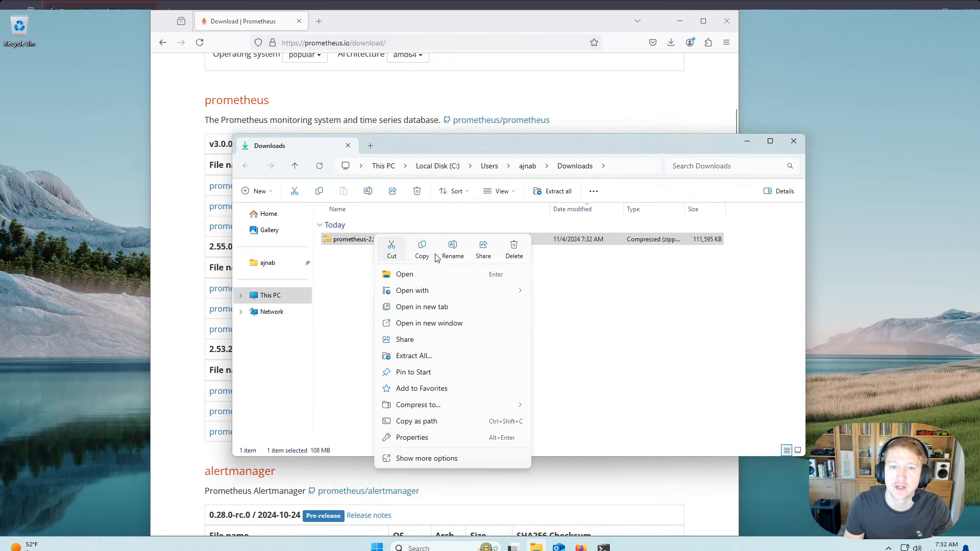
pyautogui.click(413, 356)
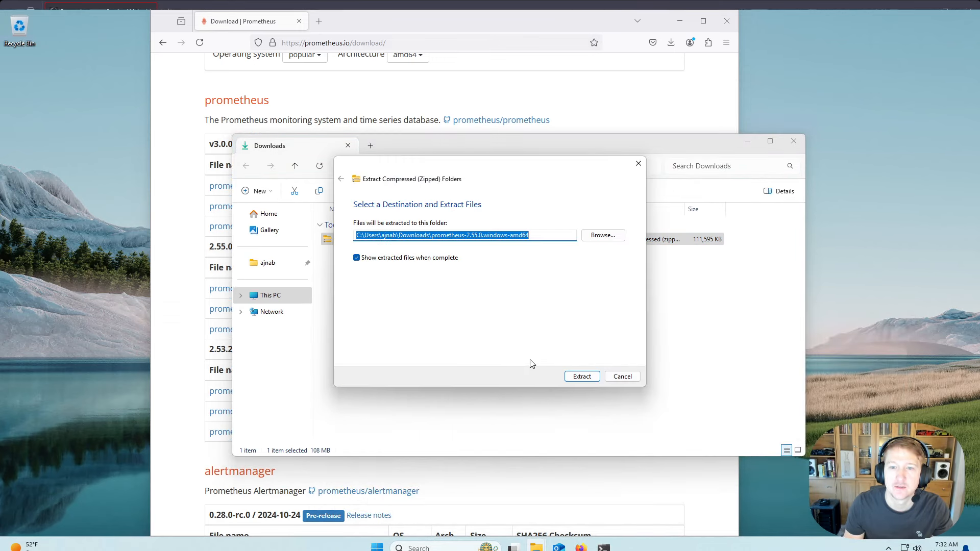
pyautogui.click(581, 376)
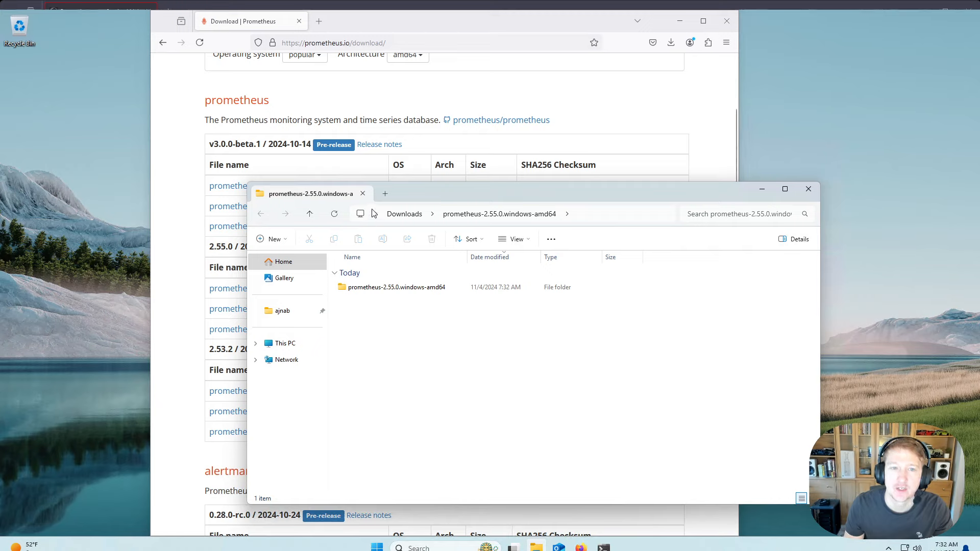
# Create a new folder named Prometheus on Local Disk (C:).
pyautogui.click(284, 342)
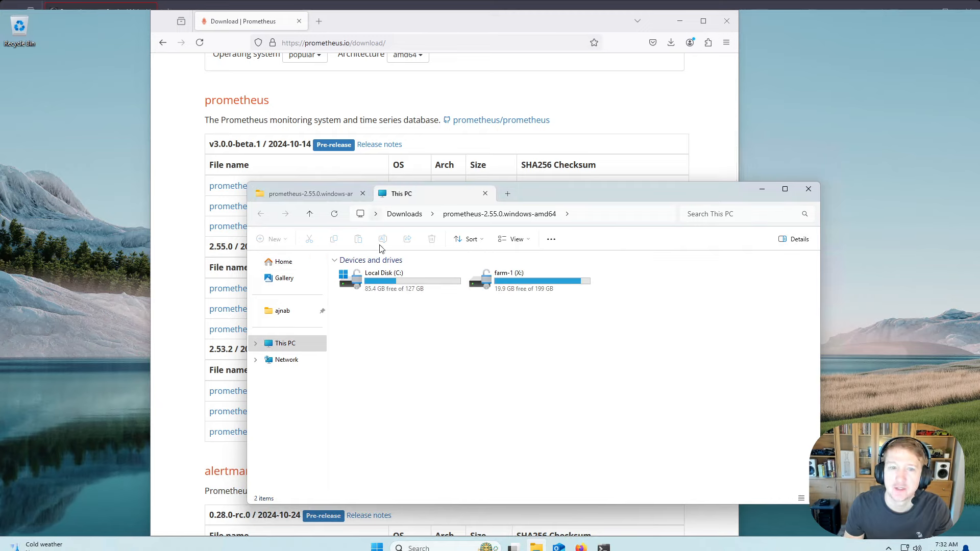
pyautogui.doubleClick(384, 273)
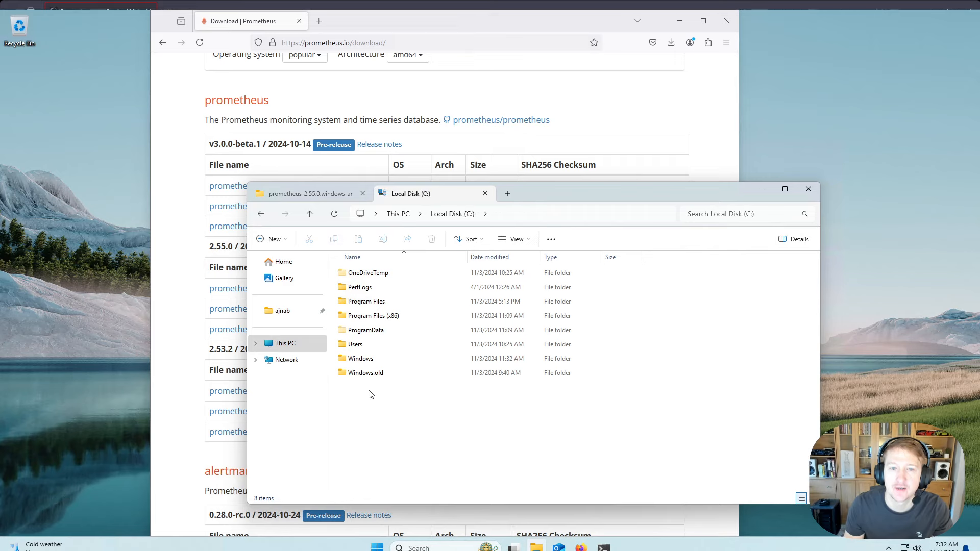
pyautogui.rightClick(368, 394)
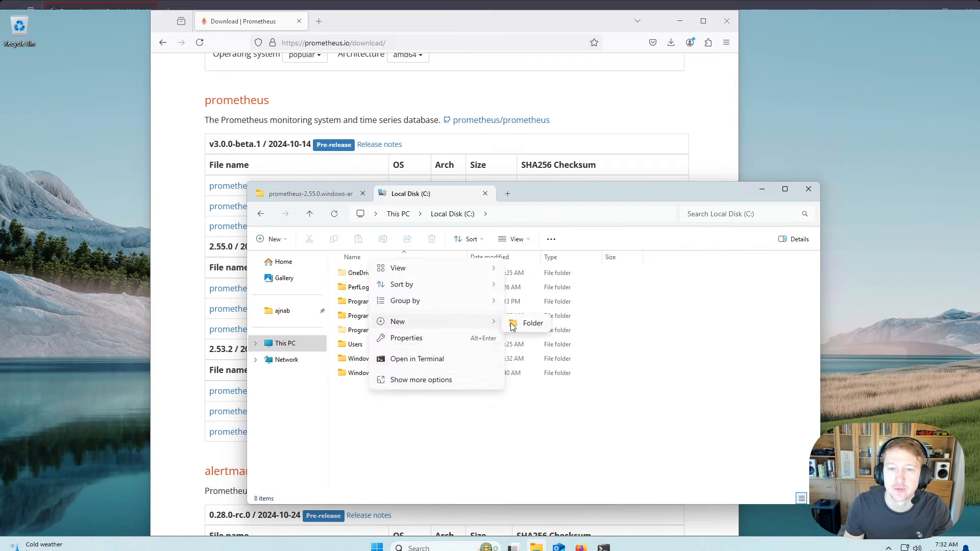
pyautogui.click(532, 323)
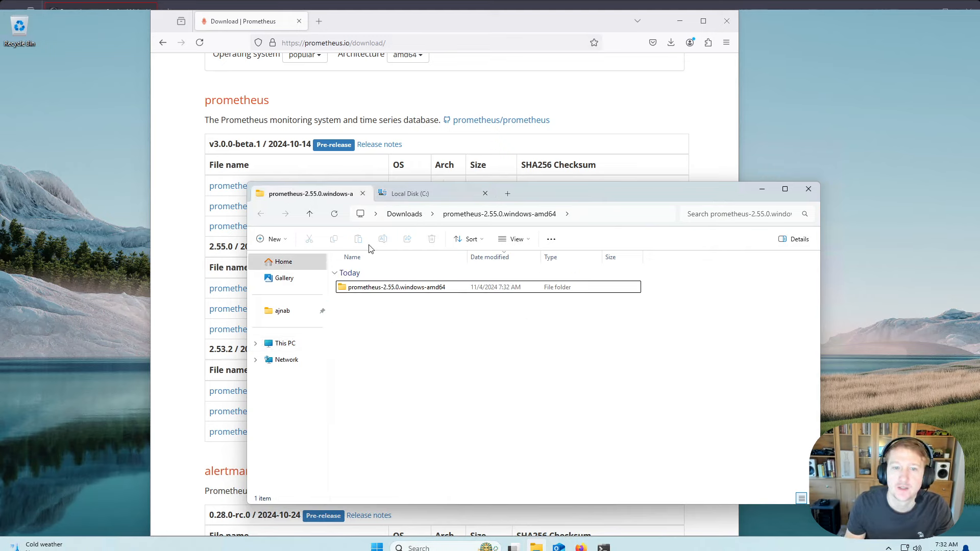
# Move all seven extracted Prometheus files and folders into C:\Prometheus.
pyautogui.doubleClick(395, 287)
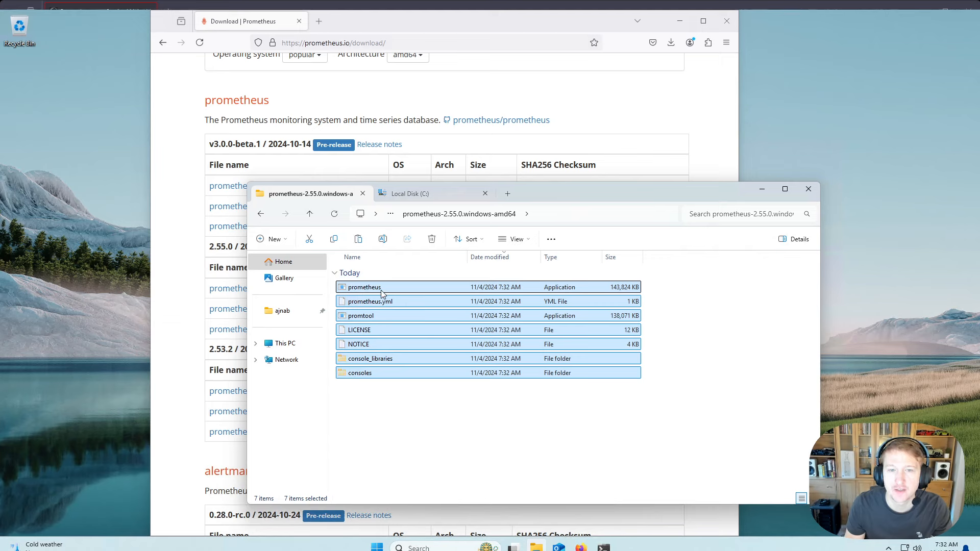
pyautogui.click(435, 193)
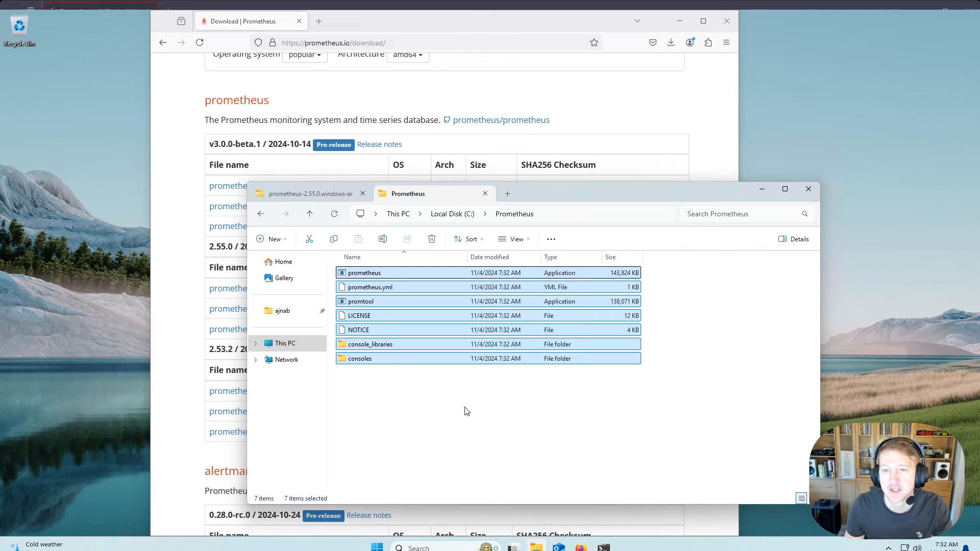
pyautogui.click(493, 409)
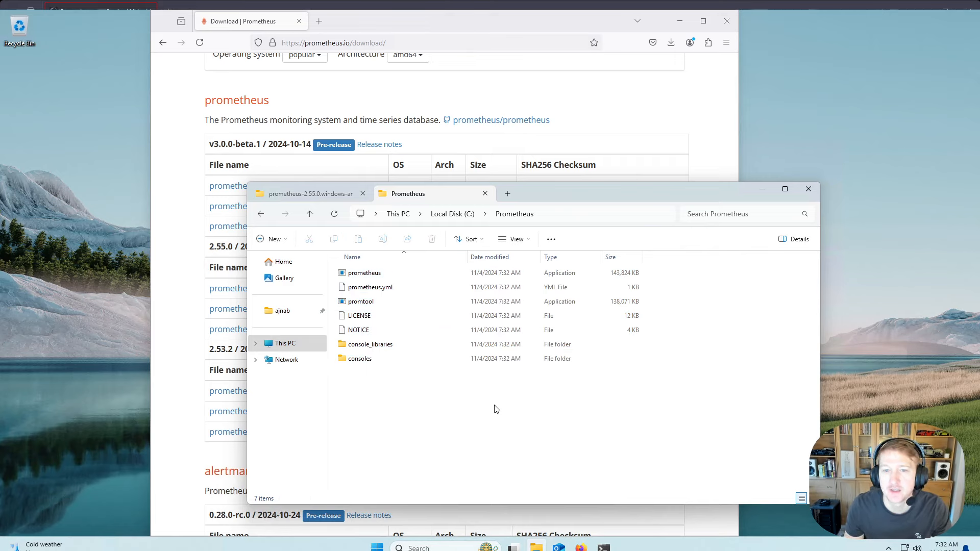
pyautogui.moveTo(381, 289)
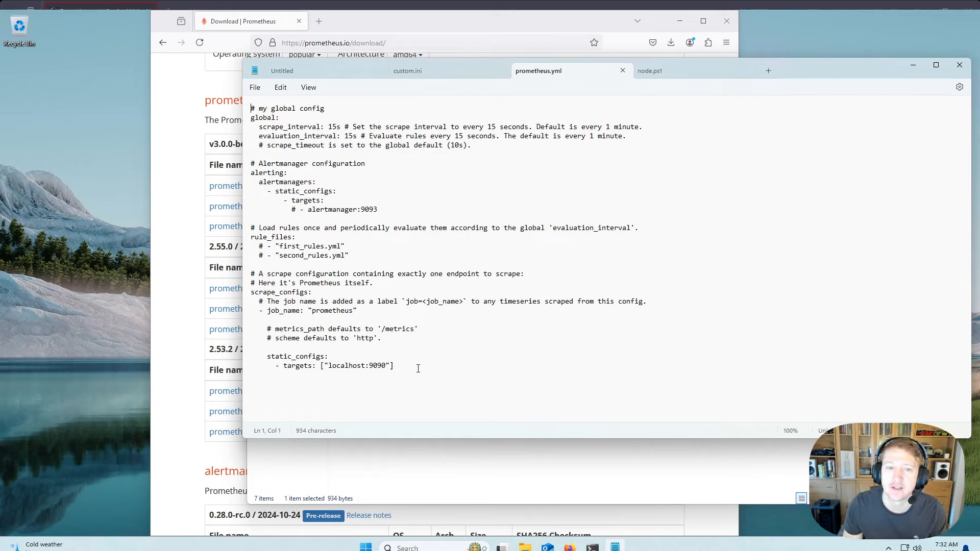
# Read prometheus.yml's global, alerting and localhost:9090 scrape_configs sections in Notepad without editing.
pyautogui.click(252, 348)
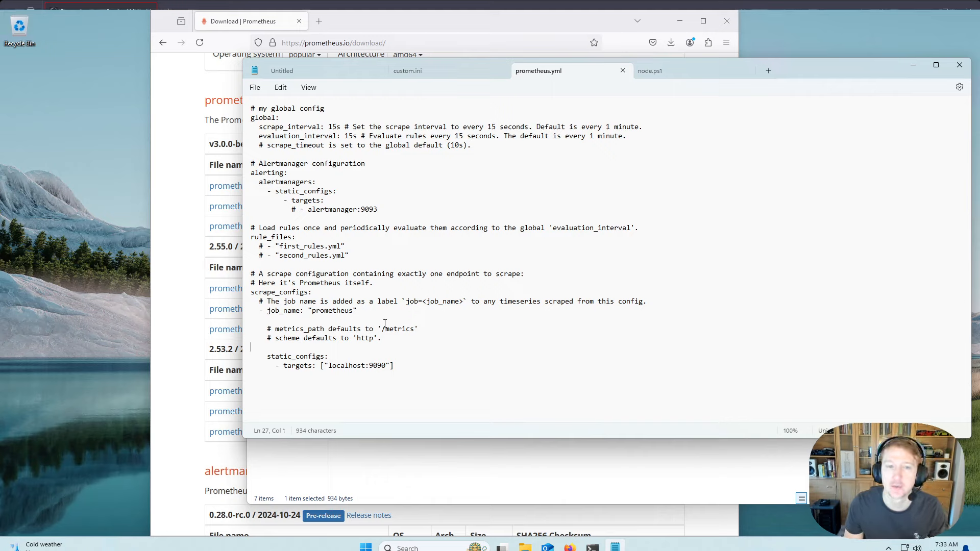
pyautogui.moveTo(279, 287)
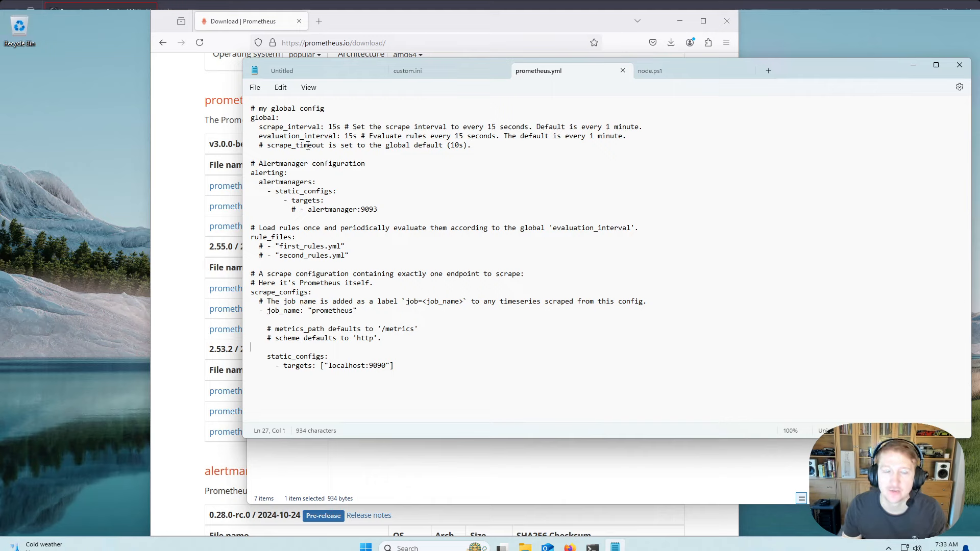
pyautogui.moveTo(334, 321)
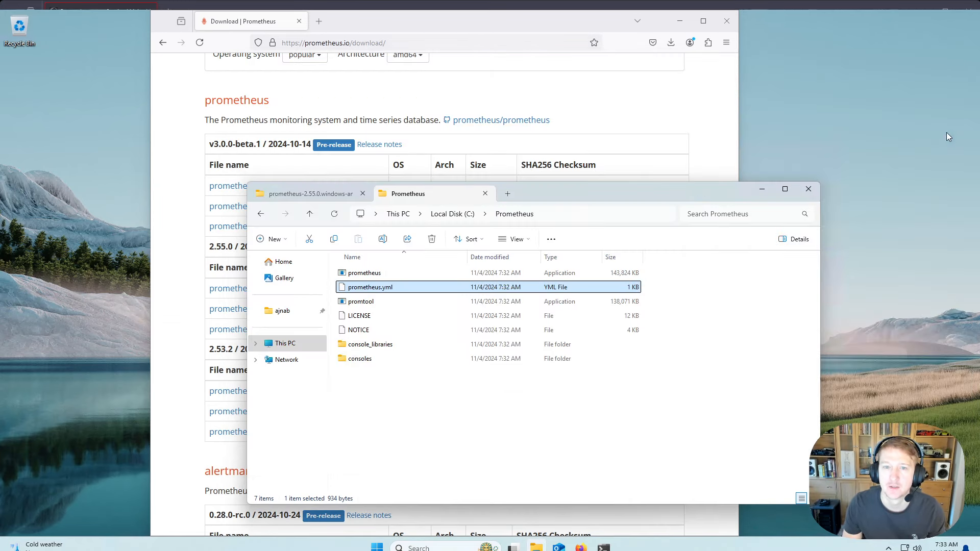
pyautogui.moveTo(564, 352)
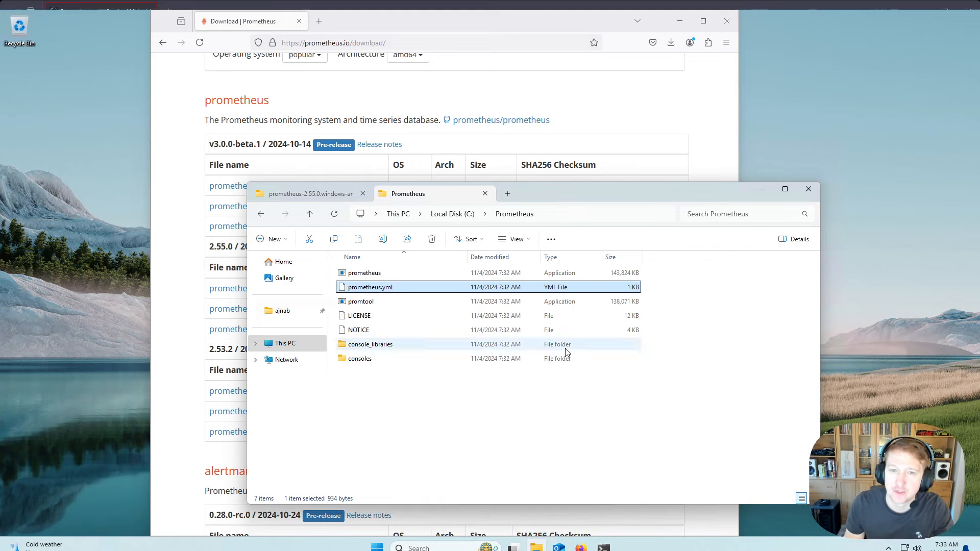
pyautogui.moveTo(364, 289)
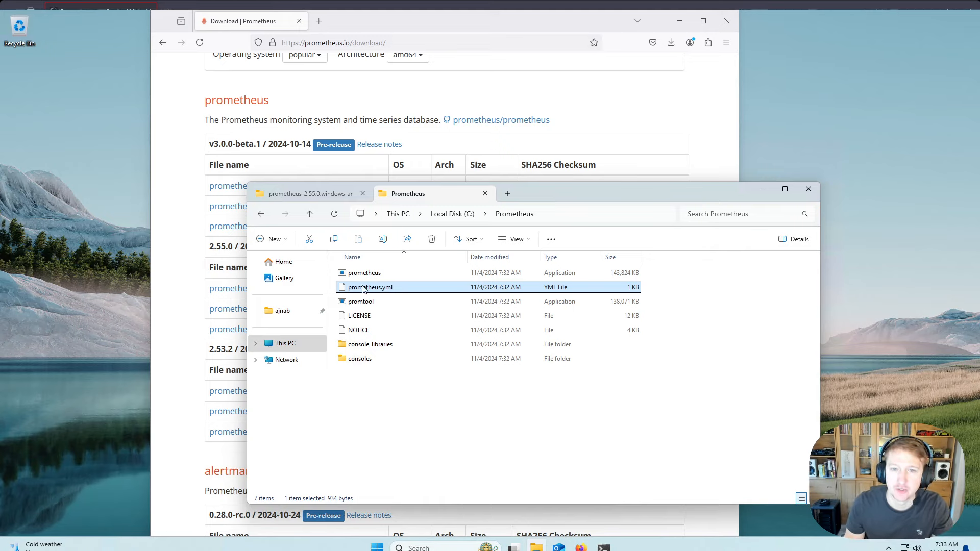
pyautogui.moveTo(368, 289)
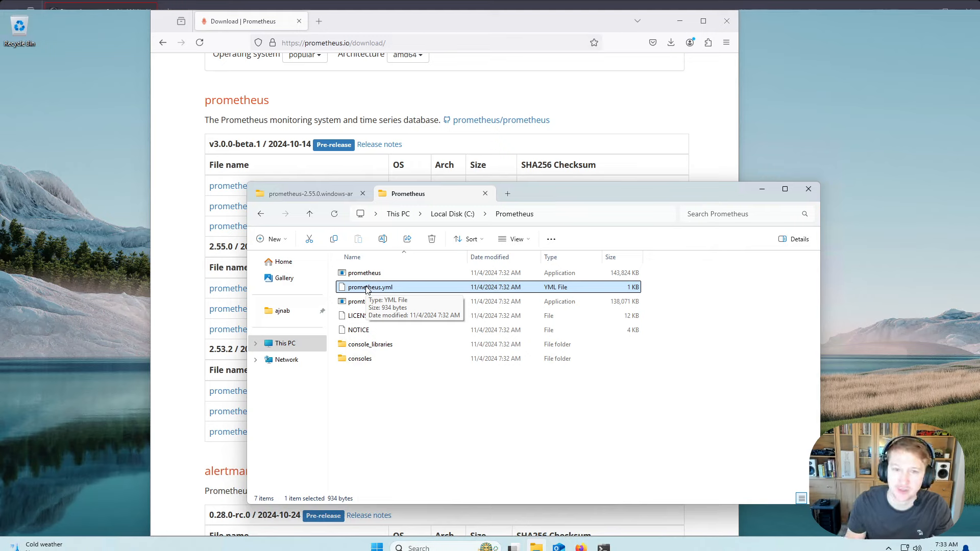
pyautogui.moveTo(456, 251)
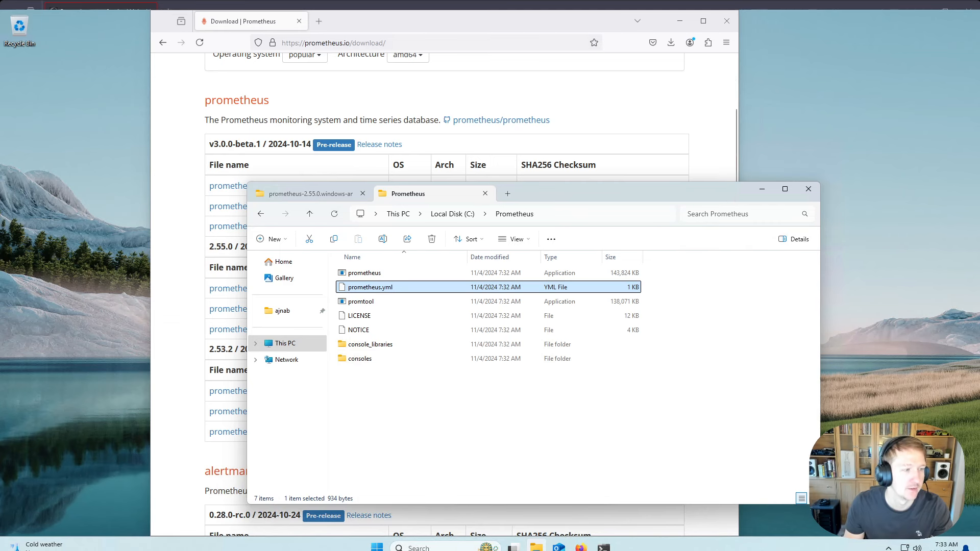
pyautogui.moveTo(318, 21)
pyautogui.write('s')
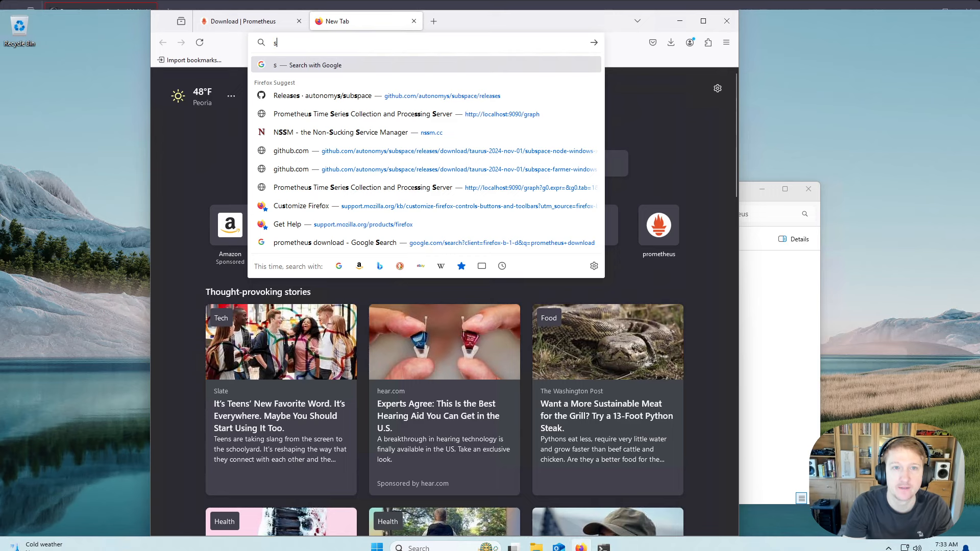
# Search for nssm, open nssm.cc's All builds list and download nssm 2.24-103-gdee49fc.
pyautogui.click(342, 132)
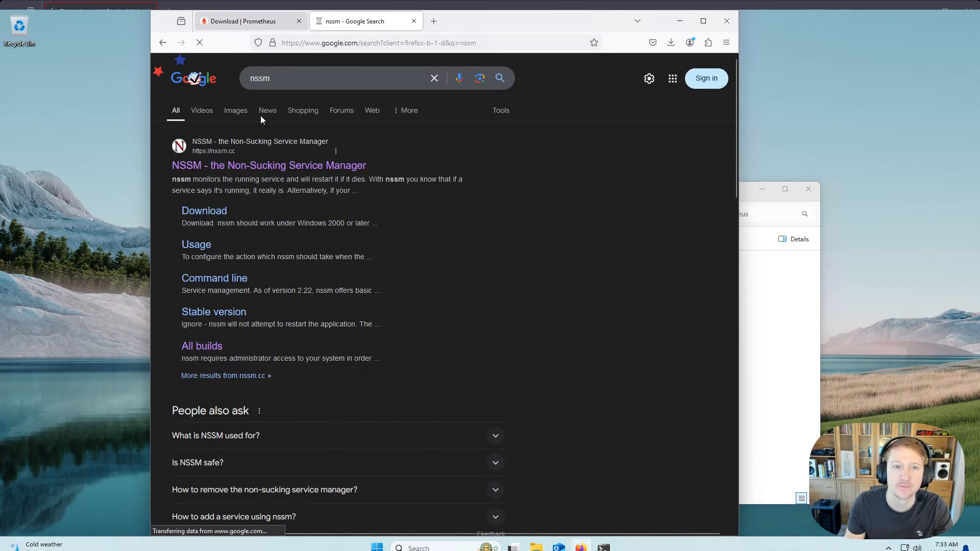
pyautogui.click(268, 165)
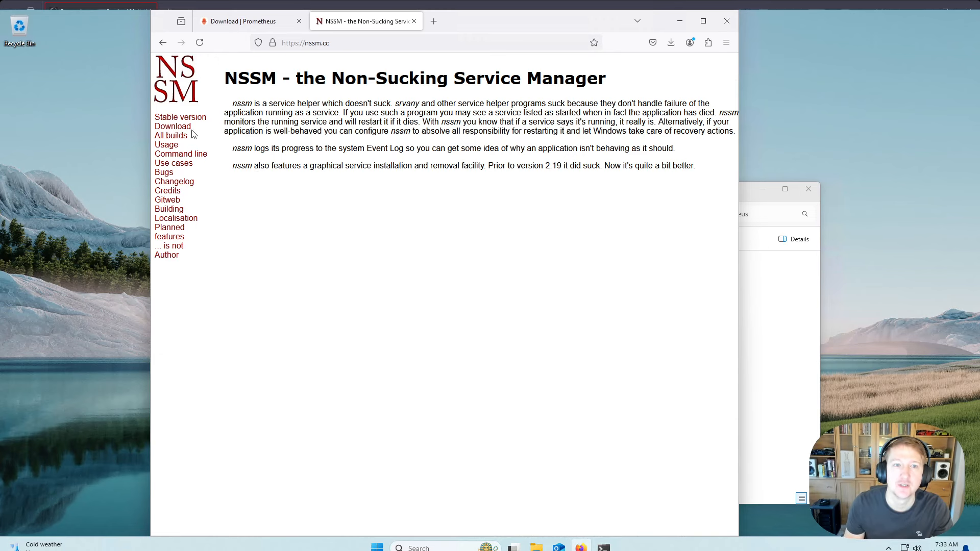
pyautogui.click(170, 135)
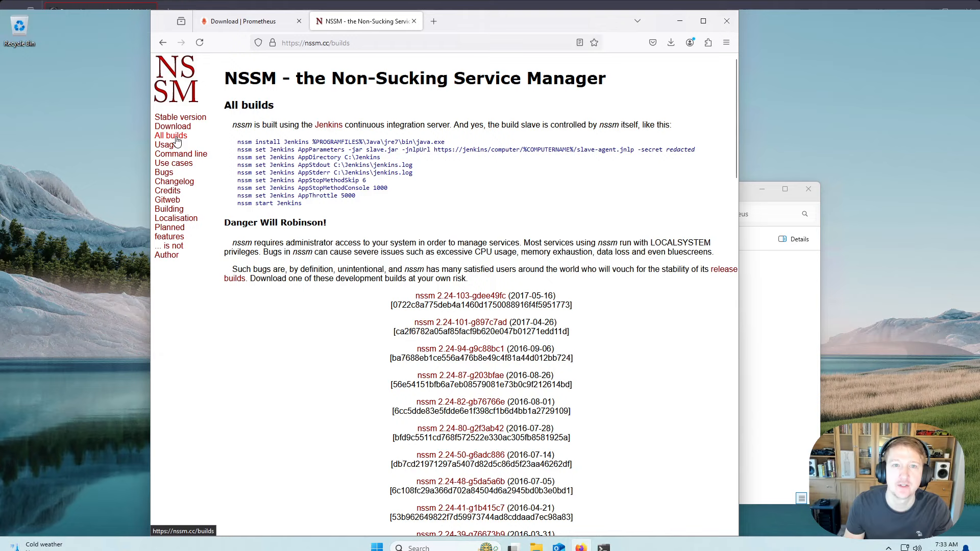
pyautogui.moveTo(460, 295)
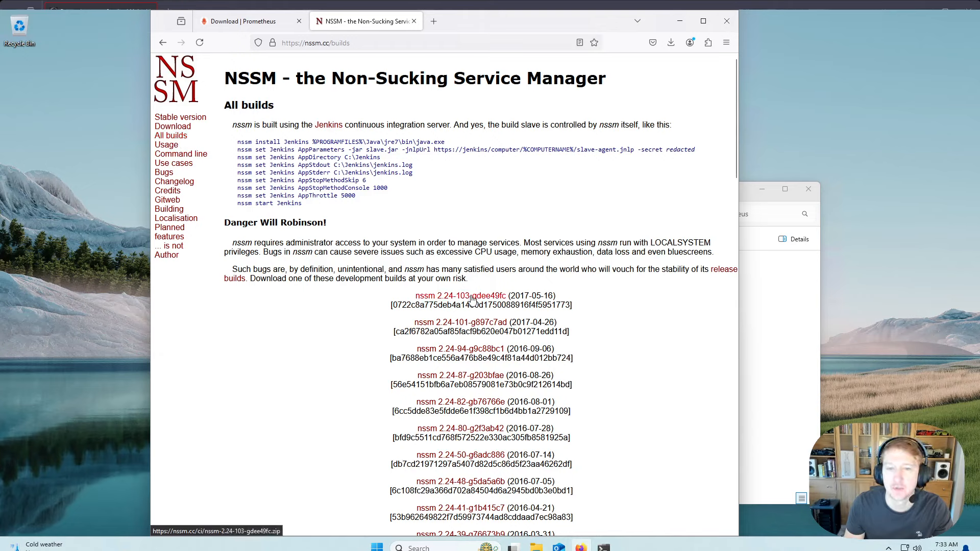
pyautogui.click(670, 43)
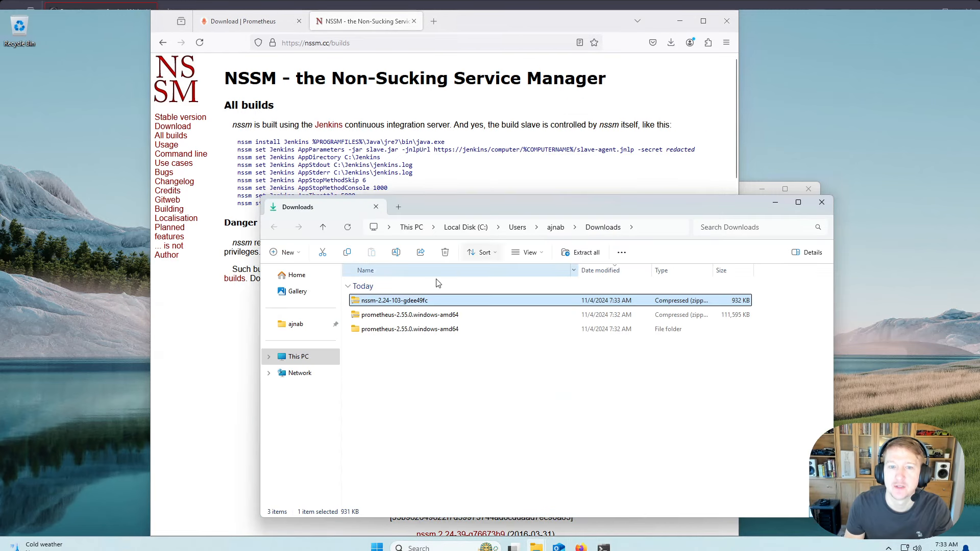
# Extract the nssm-2.24-103-gdee49fc zip to its suggested Downloads folder.
pyautogui.rightClick(412, 300)
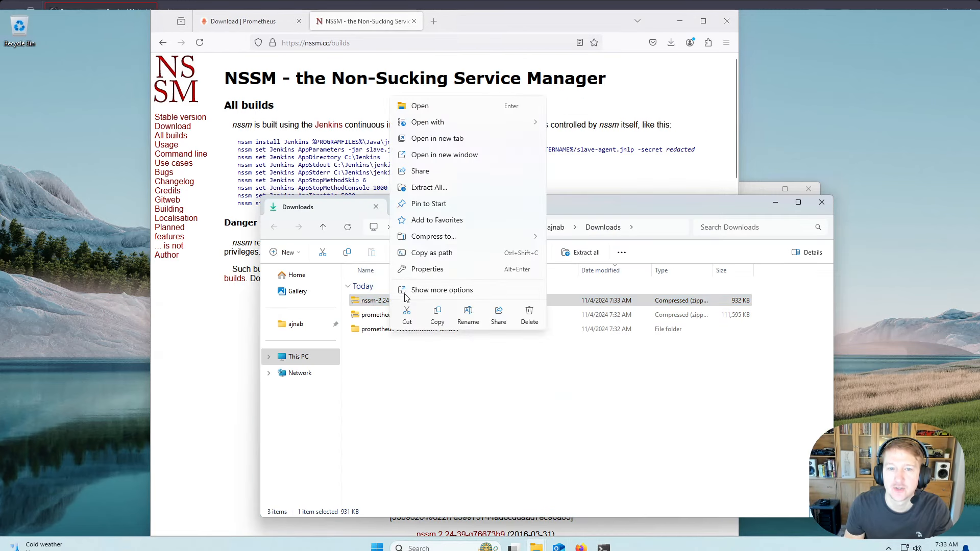
pyautogui.click(428, 187)
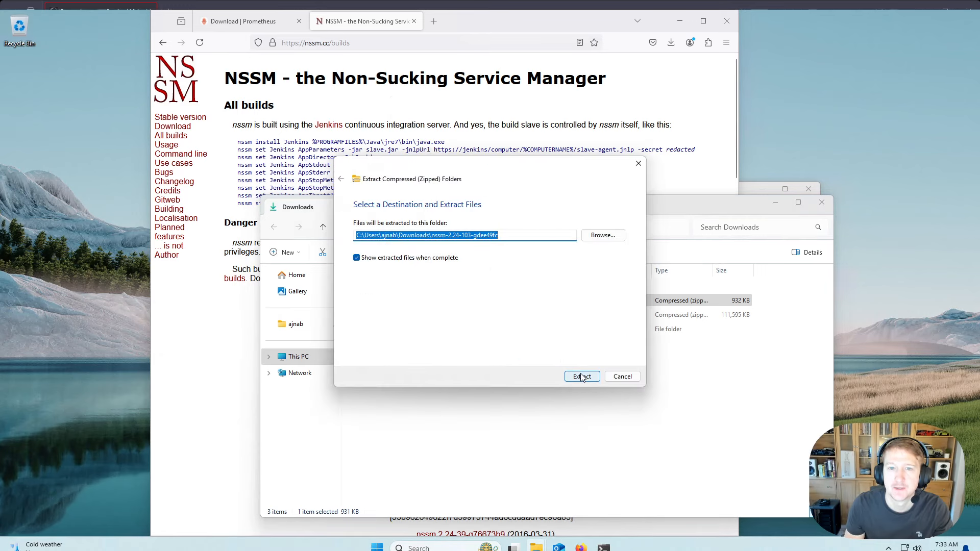
pyautogui.click(581, 376)
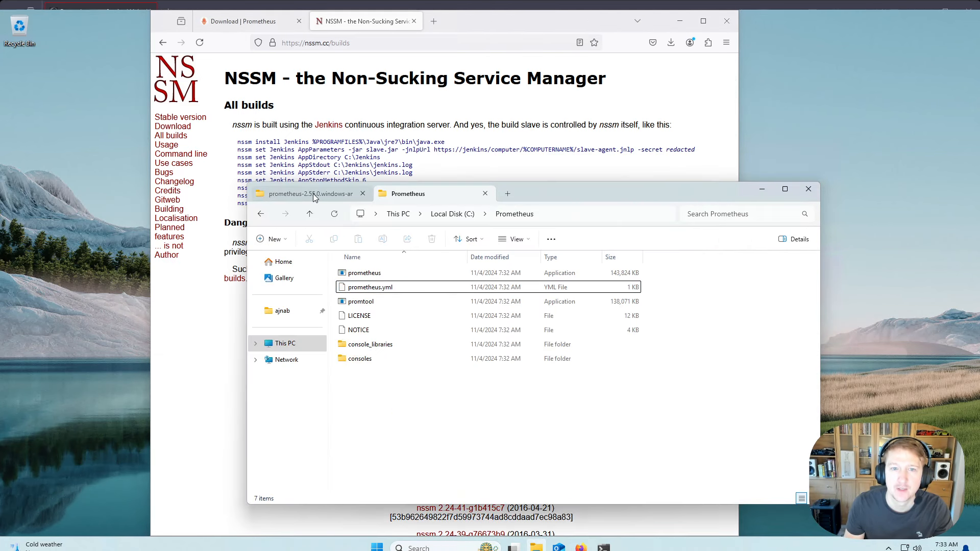
# Create a folder named nssm at the root of Local Disk (C:).
pyautogui.click(309, 213)
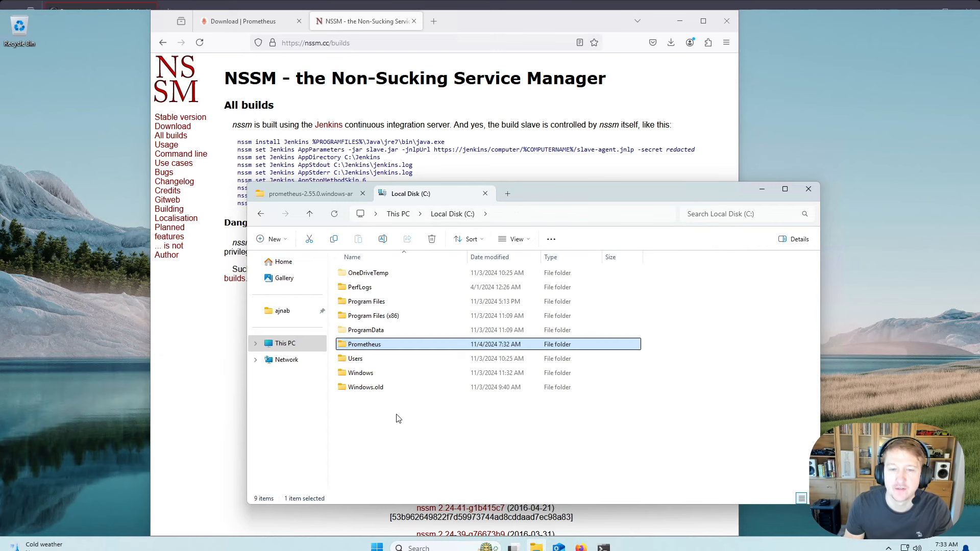
pyautogui.rightClick(398, 418)
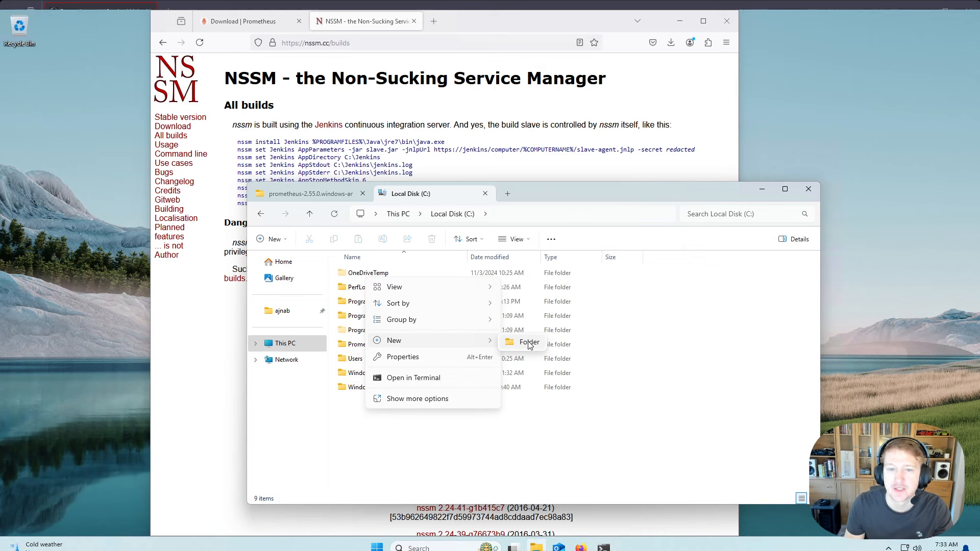
pyautogui.click(529, 342)
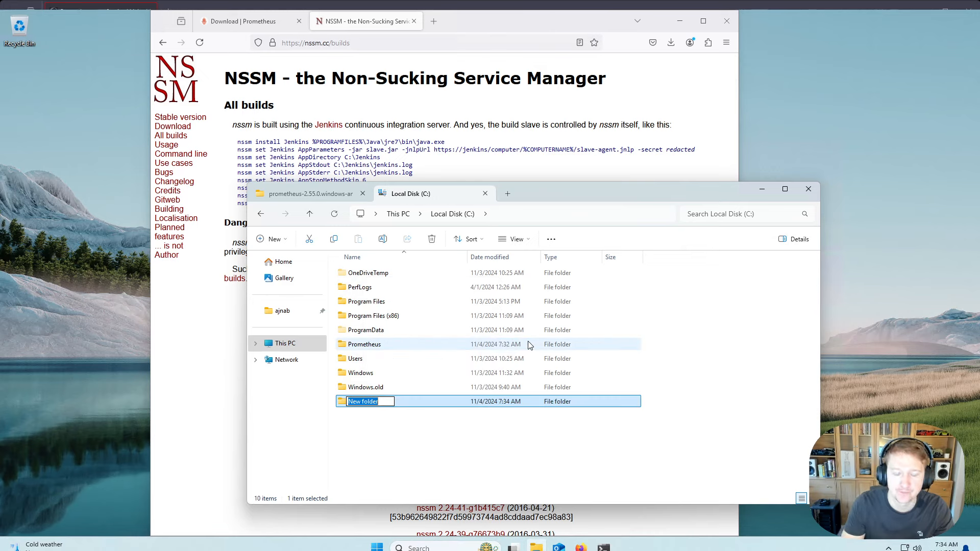
pyautogui.write('nssm')
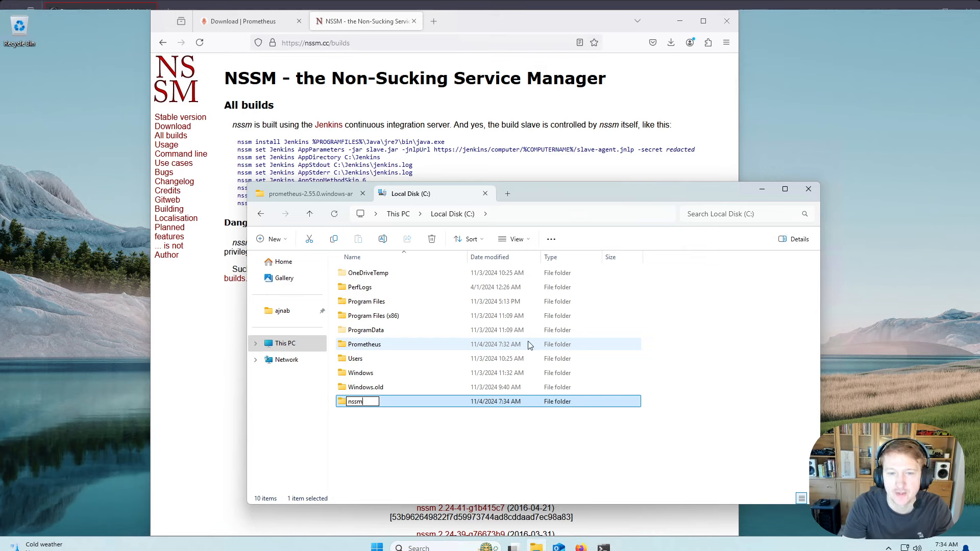
pyautogui.press('Return')
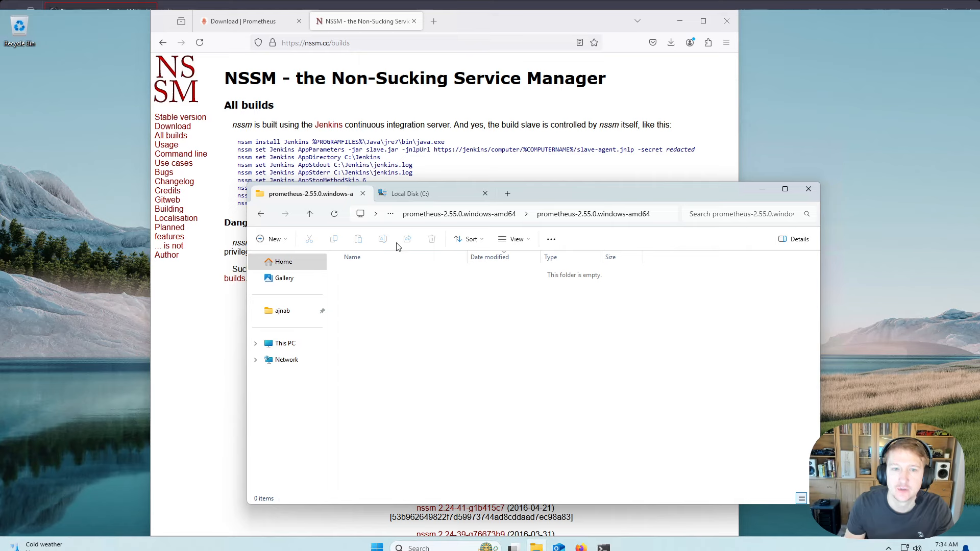
# Open the extracted NSSM win64 build folder and move nssm.exe into C:\nssm.
pyautogui.click(282, 311)
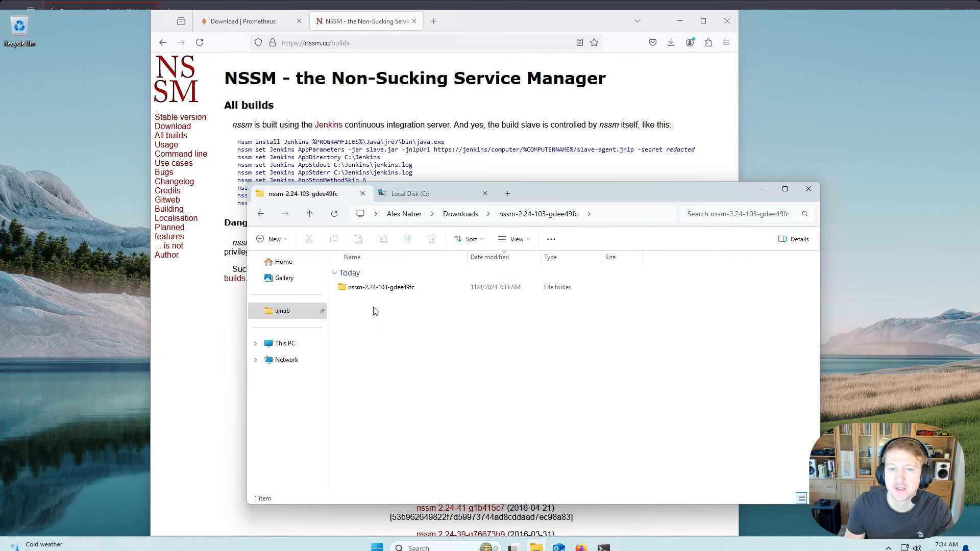
pyautogui.doubleClick(381, 287)
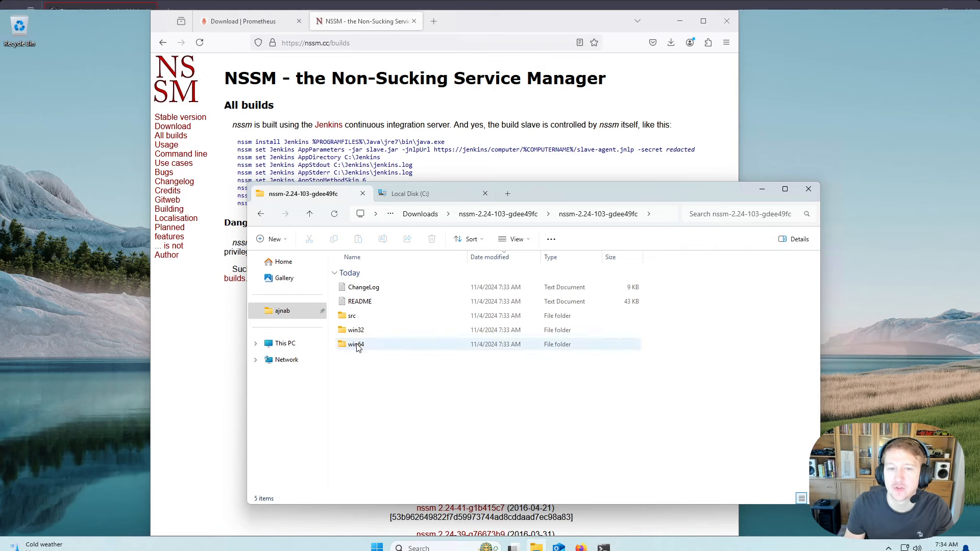
pyautogui.moveTo(355, 344)
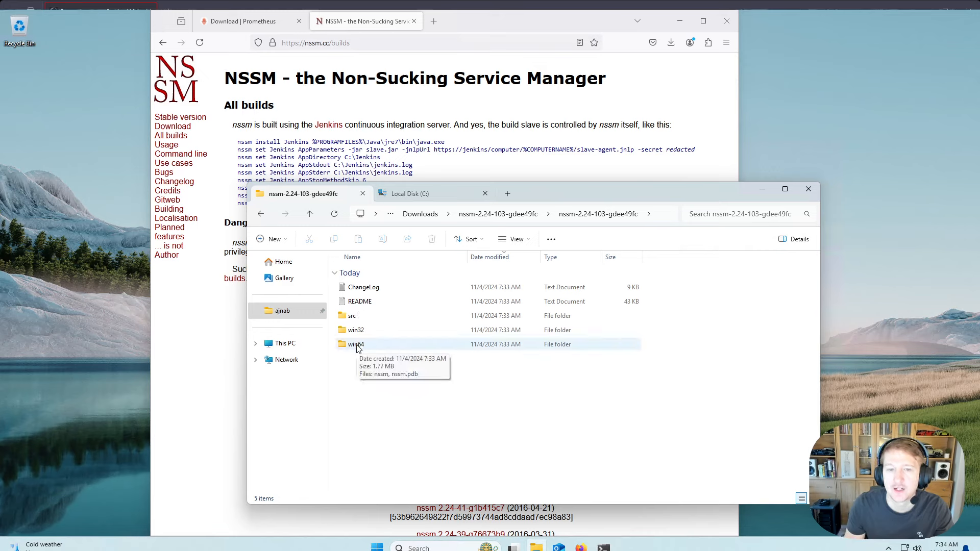
pyautogui.doubleClick(356, 343)
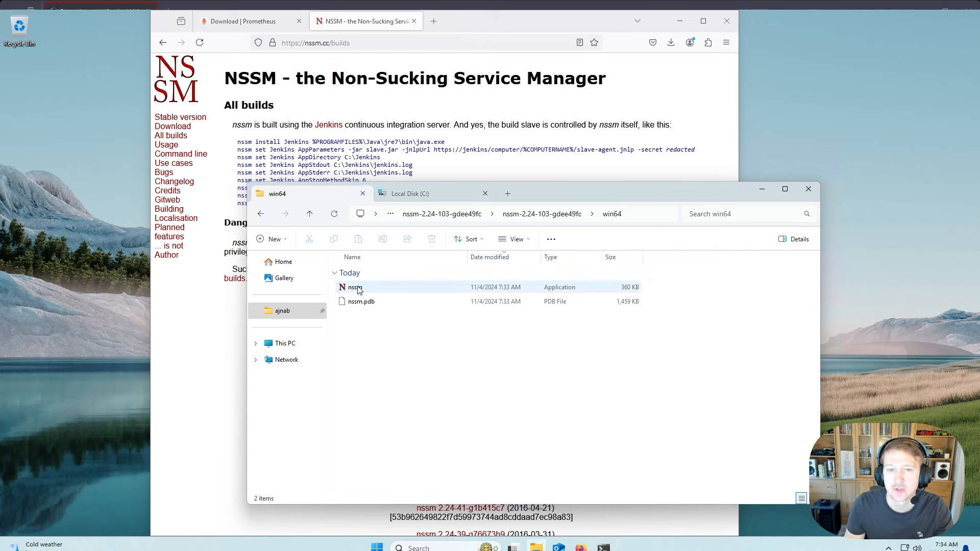
pyautogui.click(354, 287)
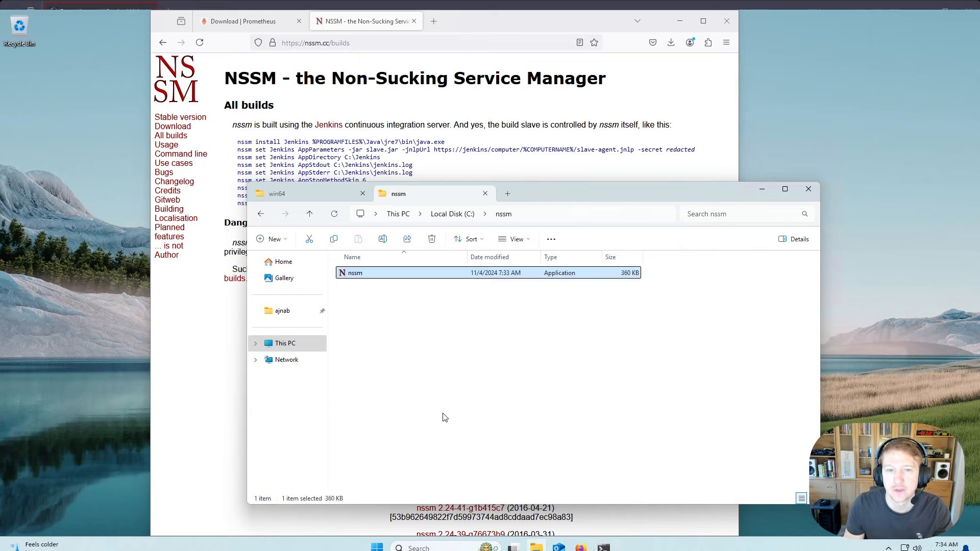
pyautogui.click(495, 372)
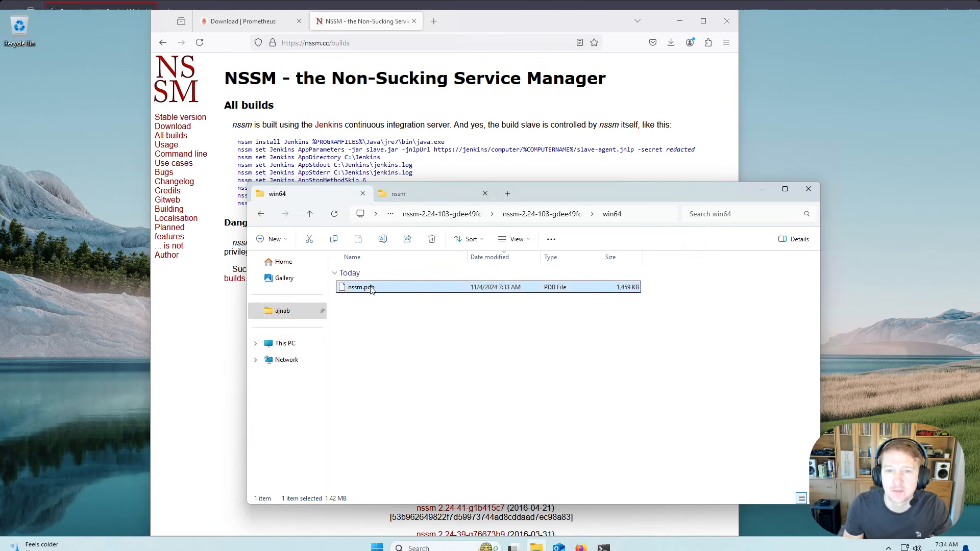
pyautogui.moveTo(435, 278)
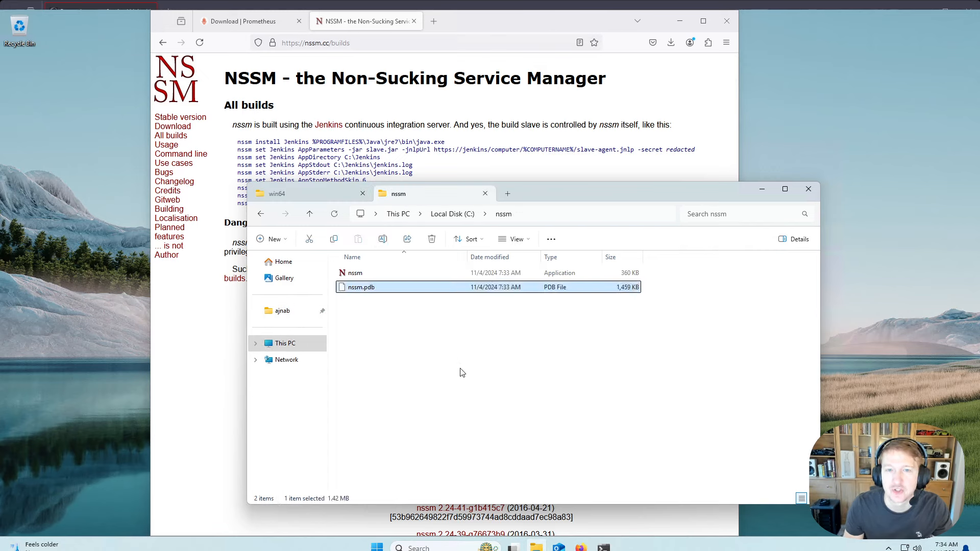
pyautogui.moveTo(451, 307)
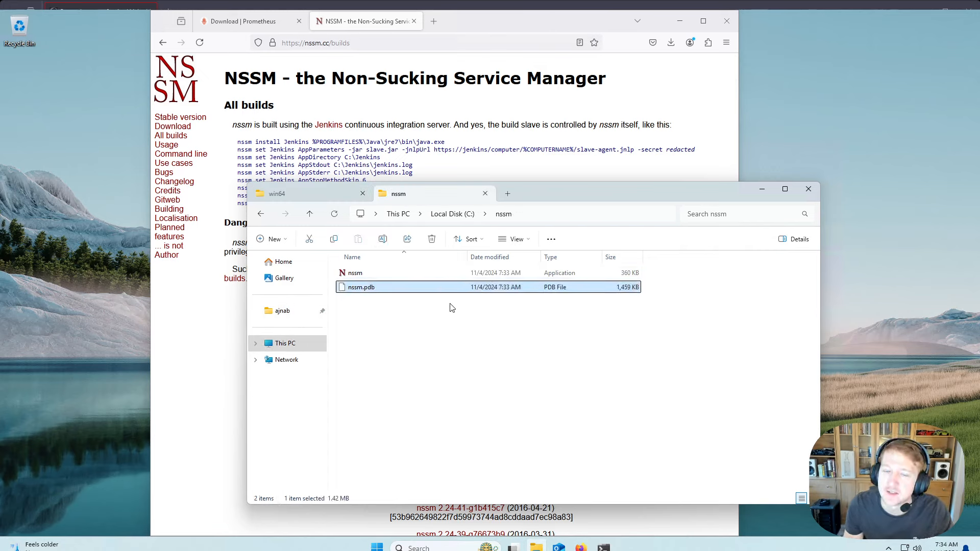
pyautogui.moveTo(325, 234)
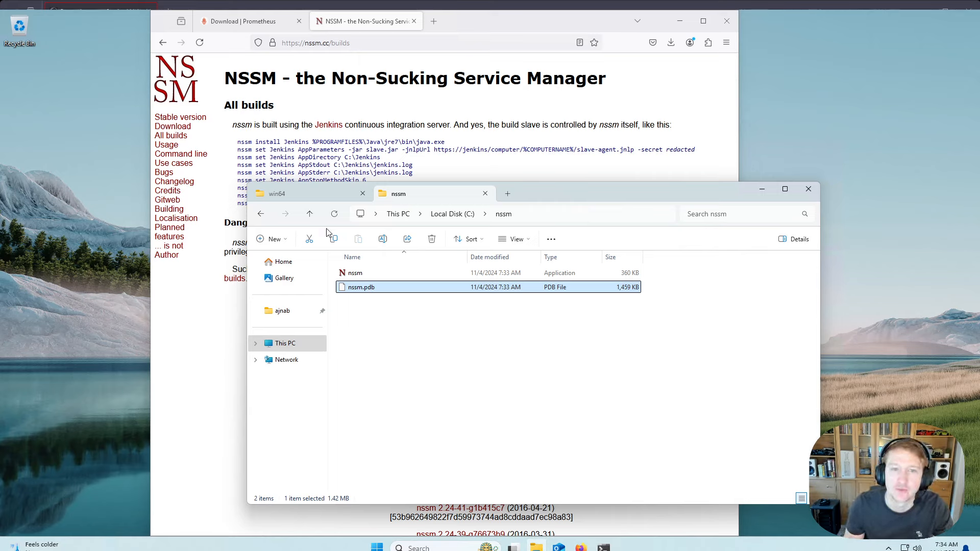
pyautogui.moveTo(777, 197)
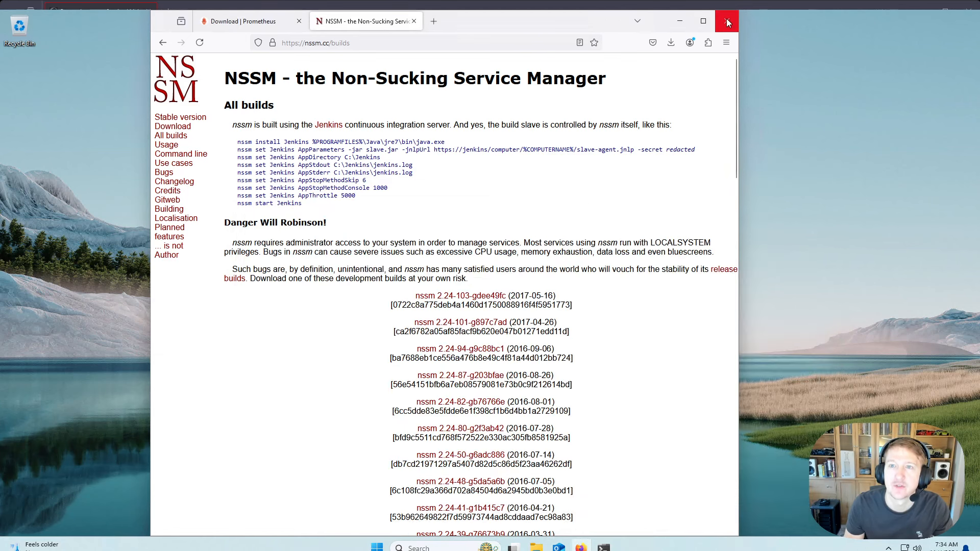
# Close the Firefox window so only the Windows desktop remains.
pyautogui.click(726, 20)
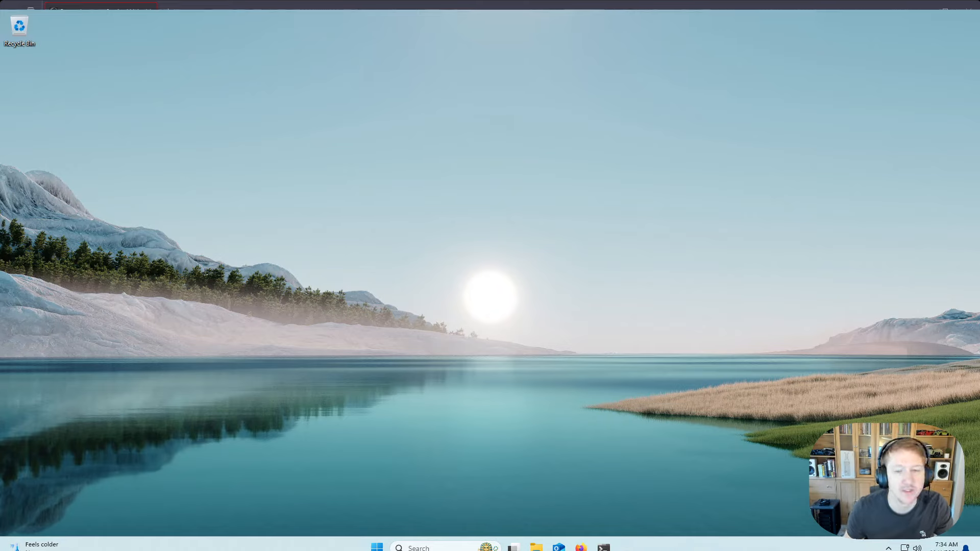
pyautogui.moveTo(615, 509)
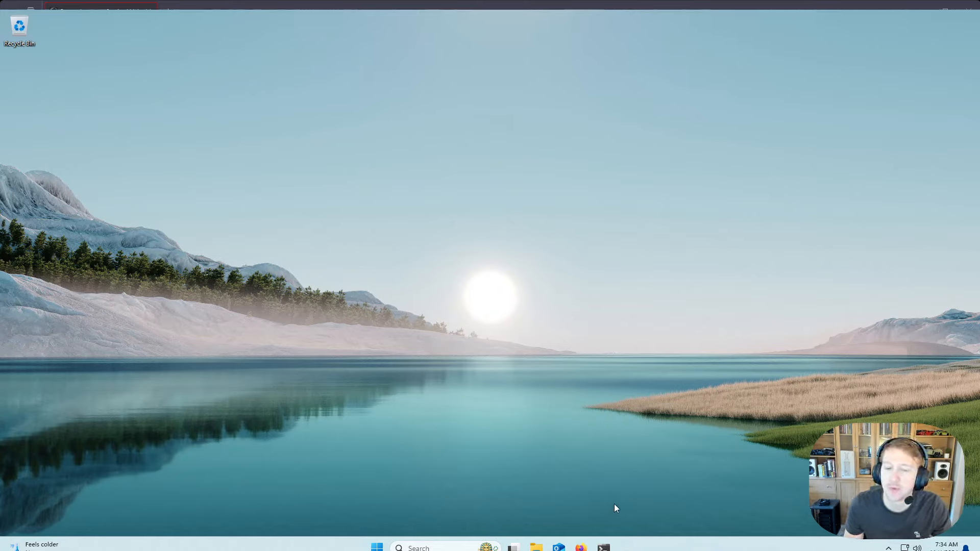
pyautogui.moveTo(425, 472)
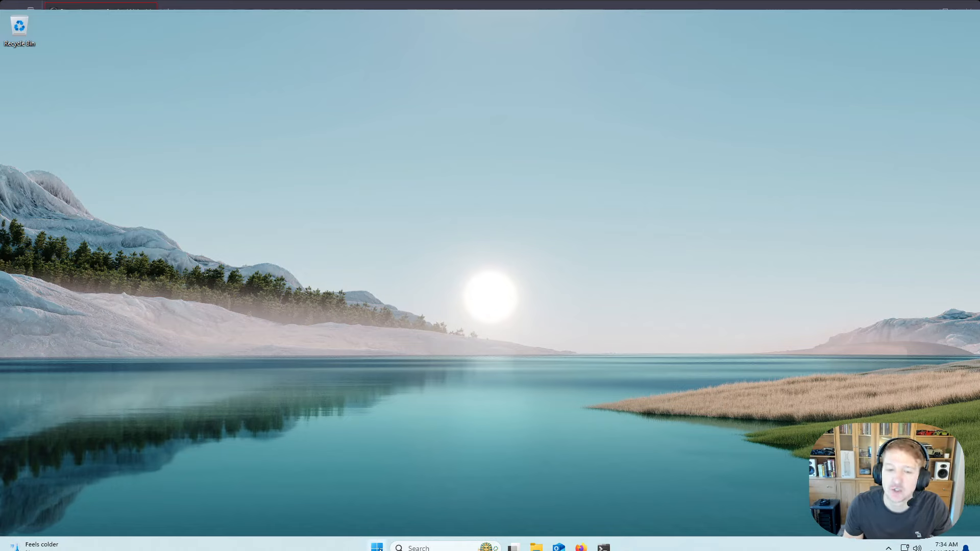
# Launch Terminal (Admin) from the Start context menu and approve the UAC prompt.
pyautogui.rightClick(376, 548)
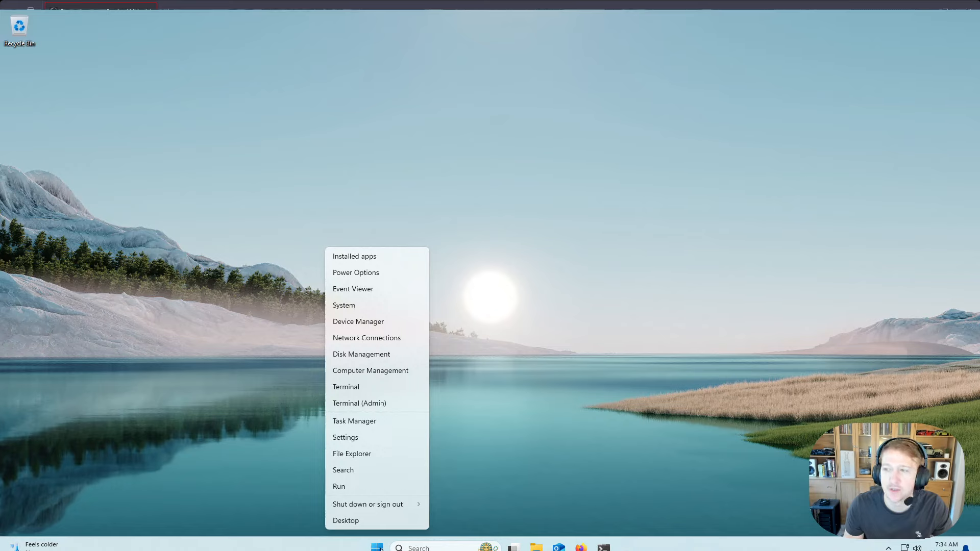
pyautogui.moveTo(372, 403)
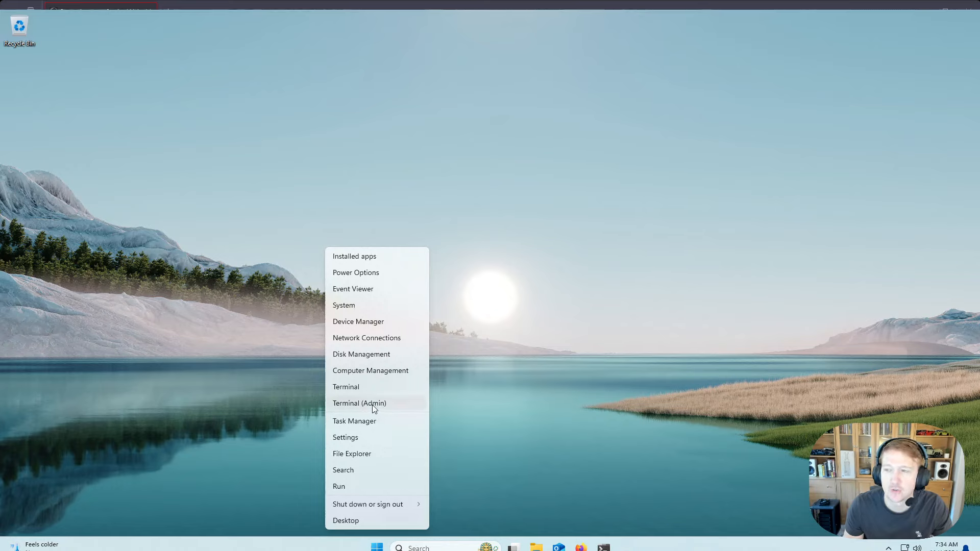
pyautogui.click(359, 403)
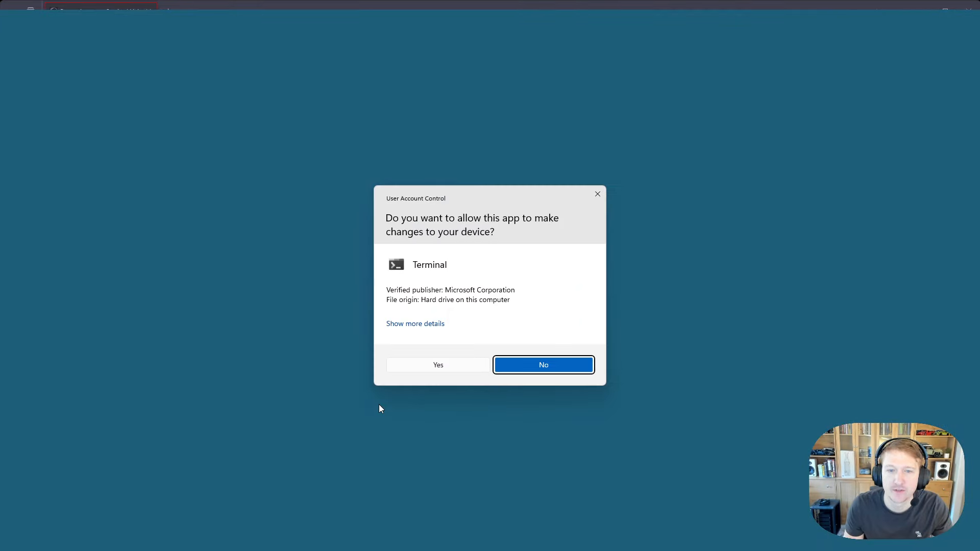
pyautogui.click(437, 365)
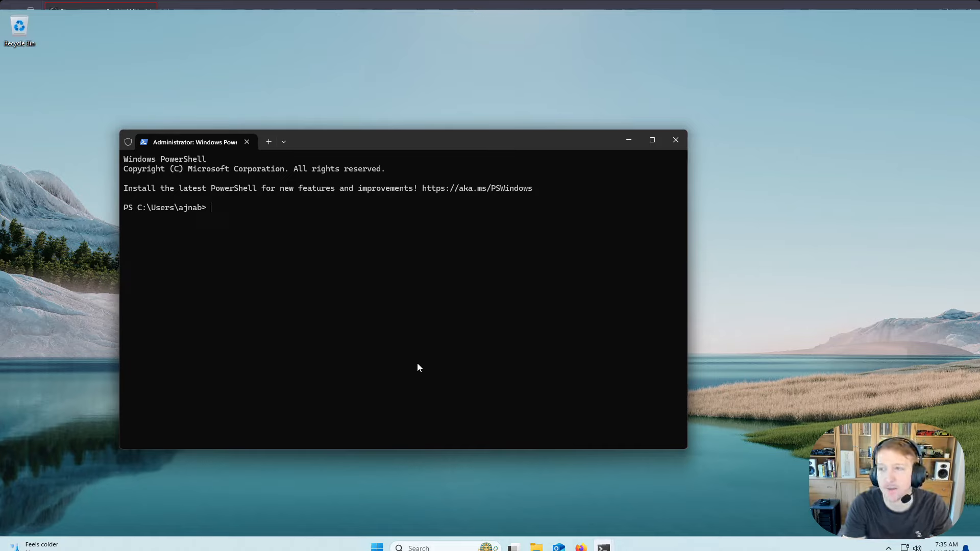
# Change the terminal's directory to C:\nssm\.
pyautogui.write('cd C:\\')
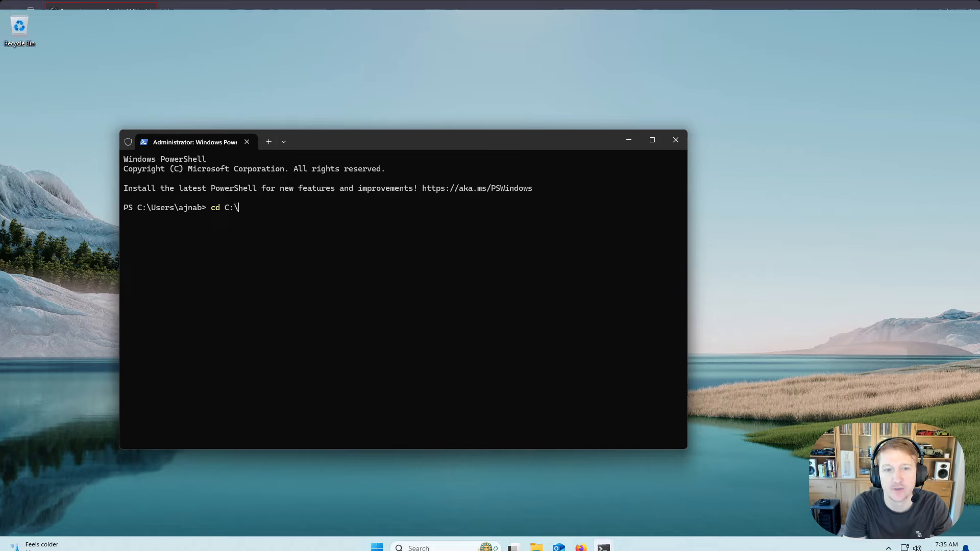
pyautogui.write('nssm\\')
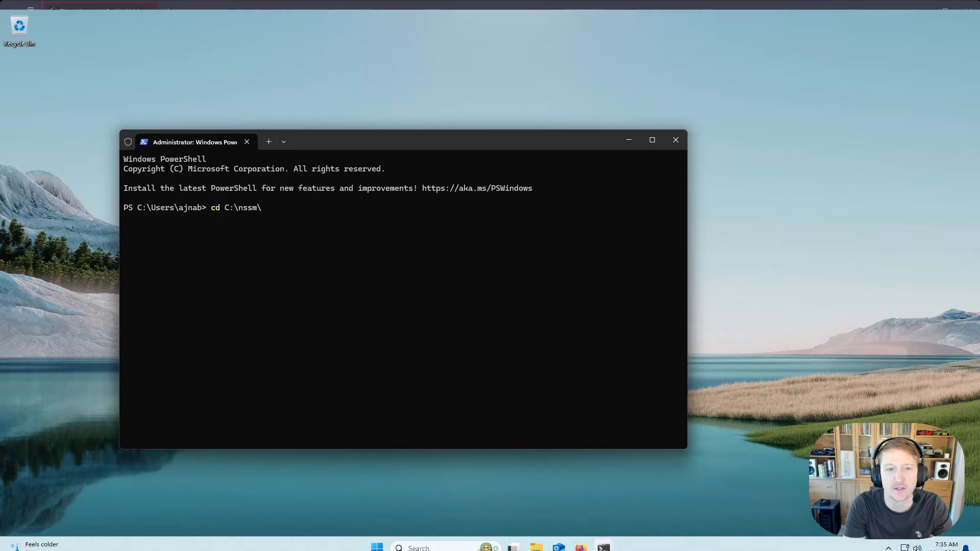
pyautogui.press('Return')
pyautogui.write('dir')
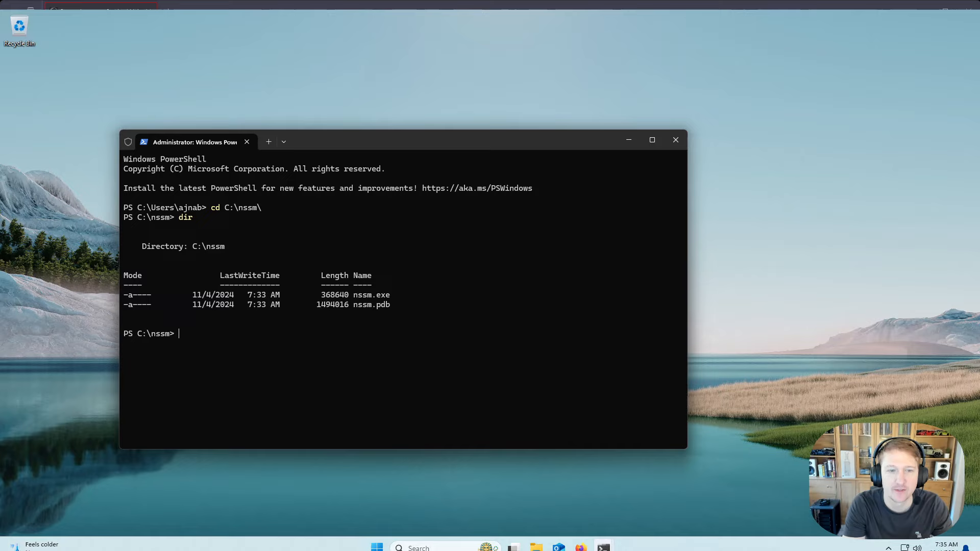
# Run .\nssm.exe install Prometheus to launch the NSSM service installer.
pyautogui.write('nssm')
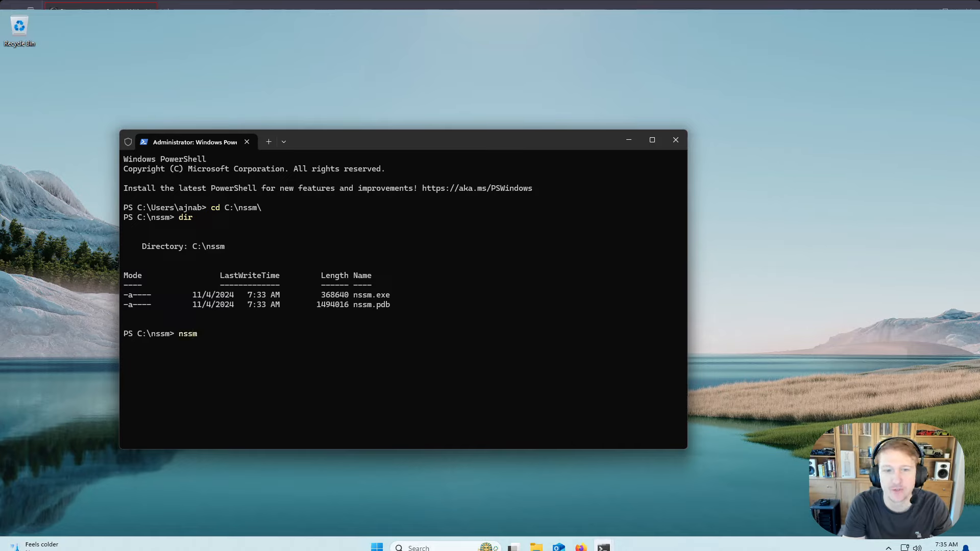
pyautogui.write('.\\nssm.exe')
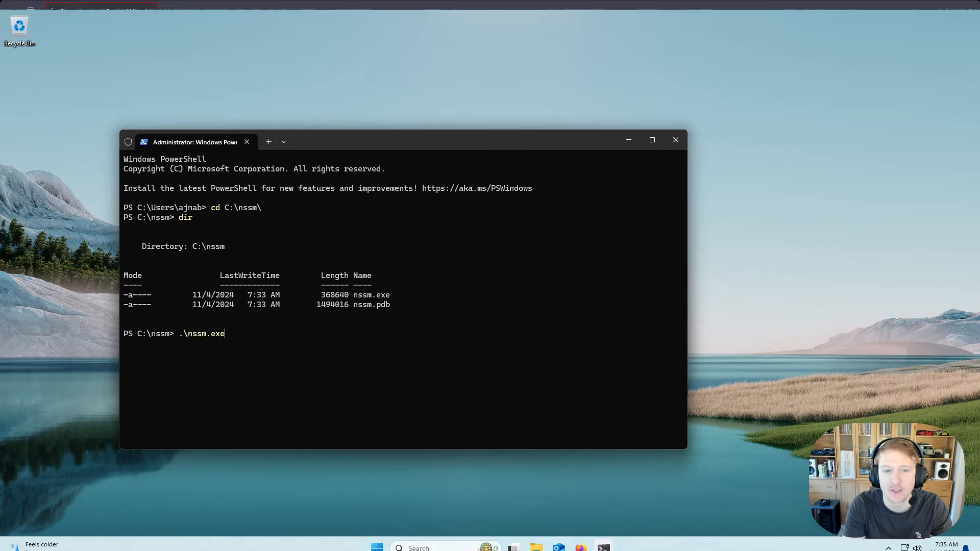
pyautogui.write('install')
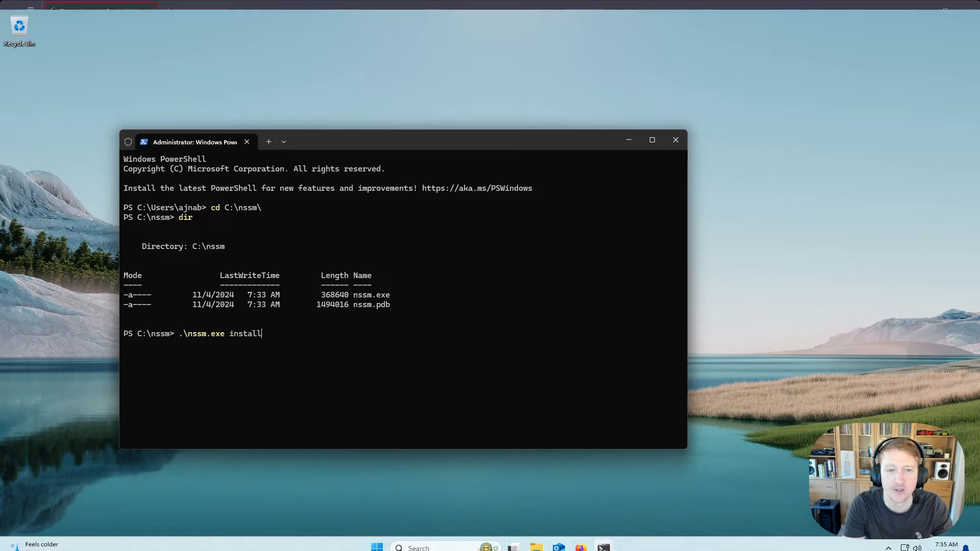
pyautogui.write('Prometheus')
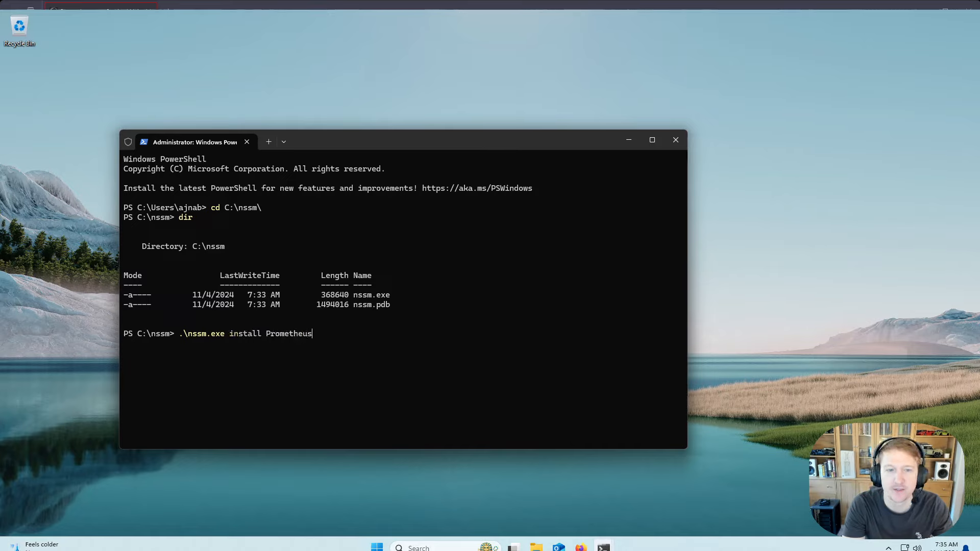
pyautogui.press('Return')
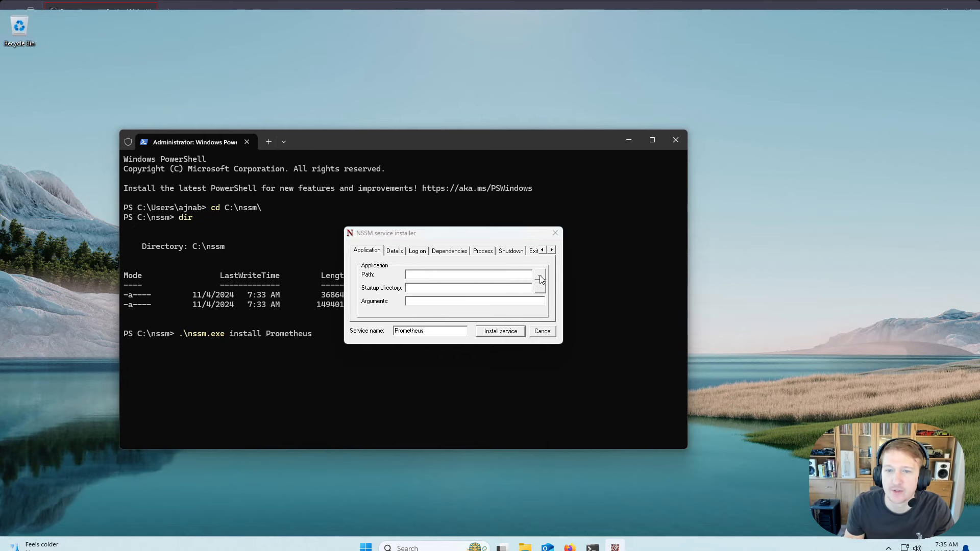
# Set the service path to prometheus.exe with argument --config.file="C:\Prometheus\prometheus.yml".
pyautogui.click(539, 275)
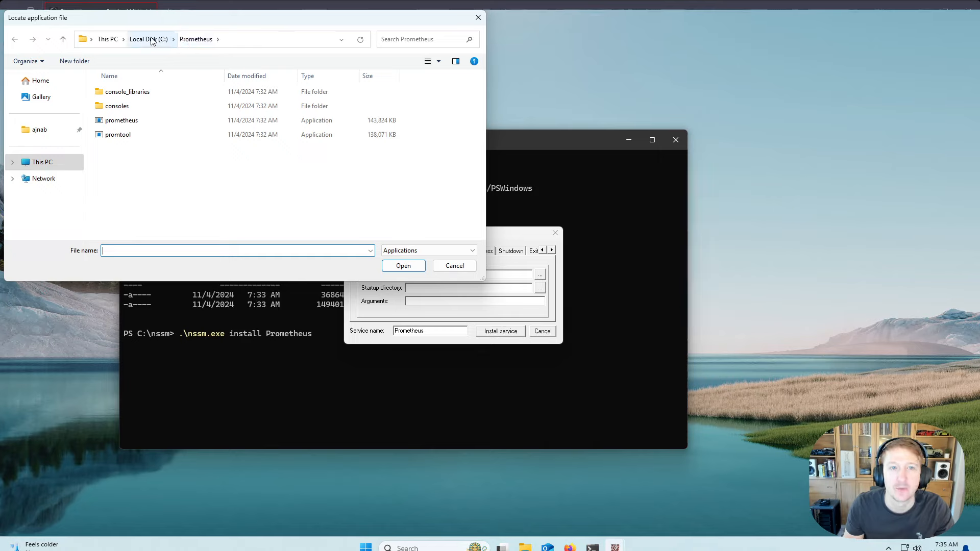
pyautogui.moveTo(119, 183)
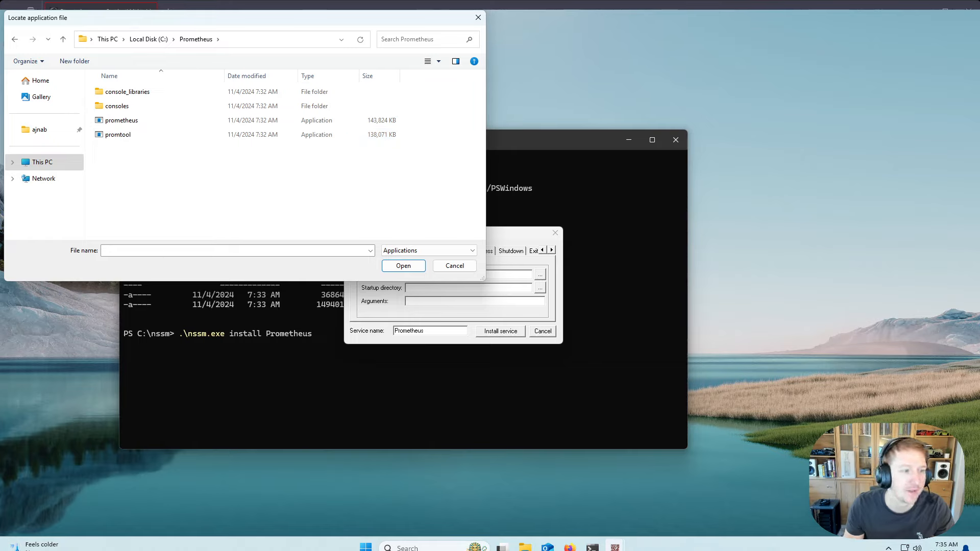
pyautogui.click(122, 120)
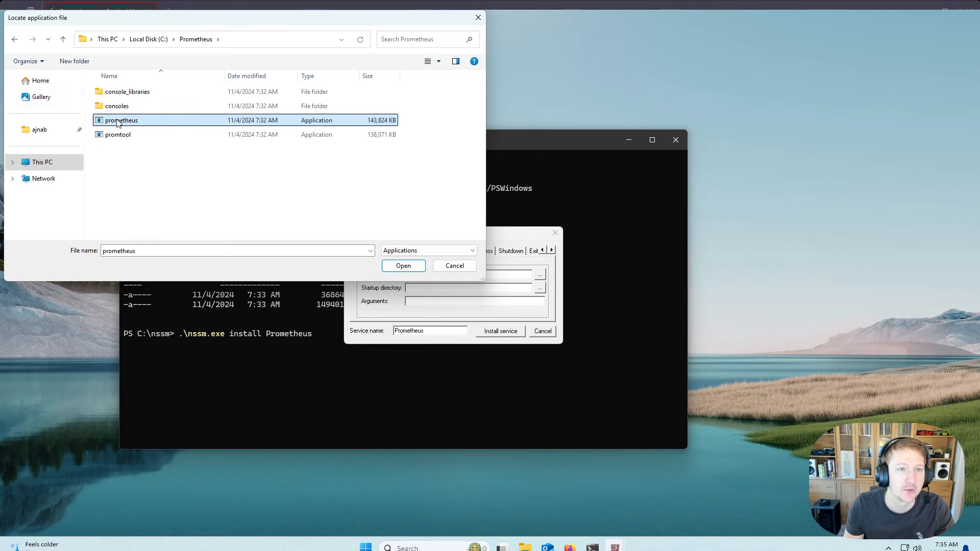
pyautogui.click(403, 265)
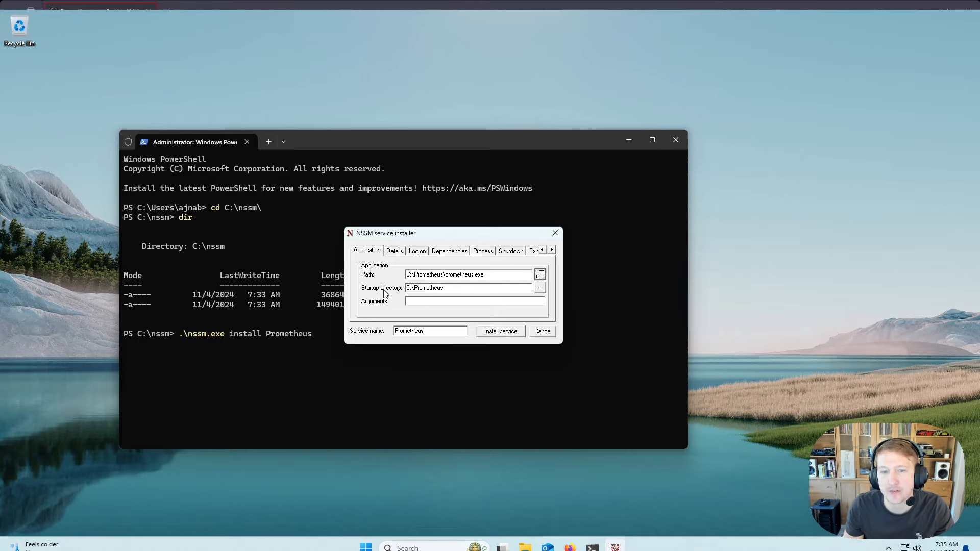
pyautogui.moveTo(471, 275)
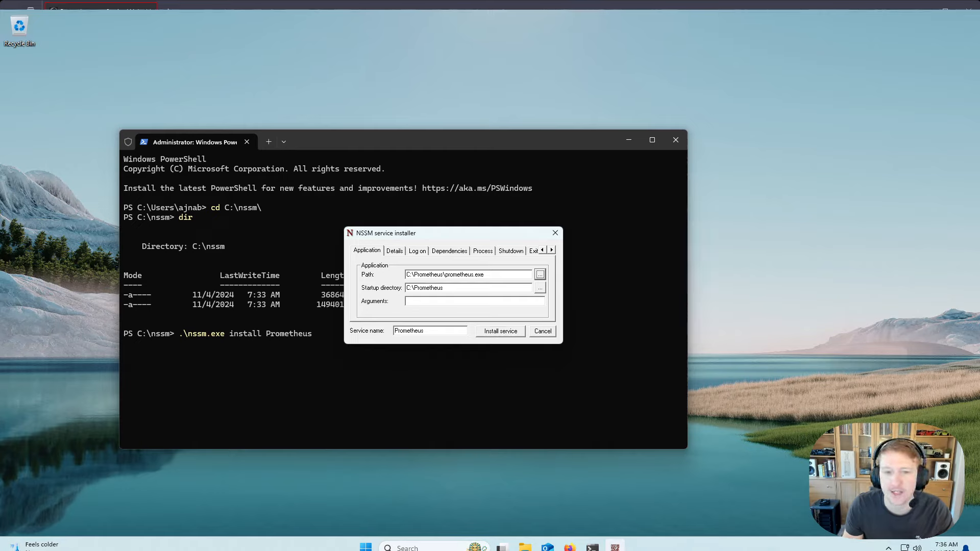
pyautogui.write('--config.file="C:\\Prometheus\\prometheus.yml"')
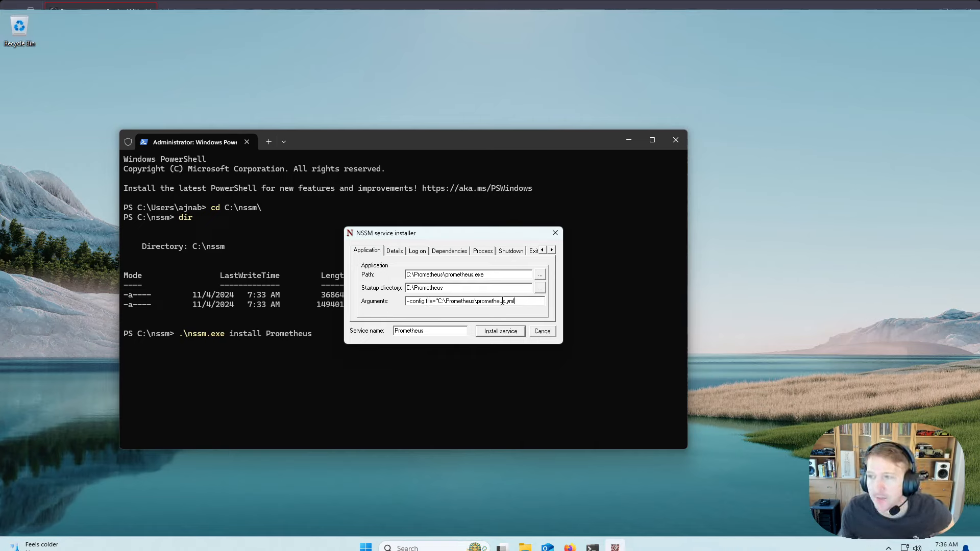
pyautogui.moveTo(647, 411)
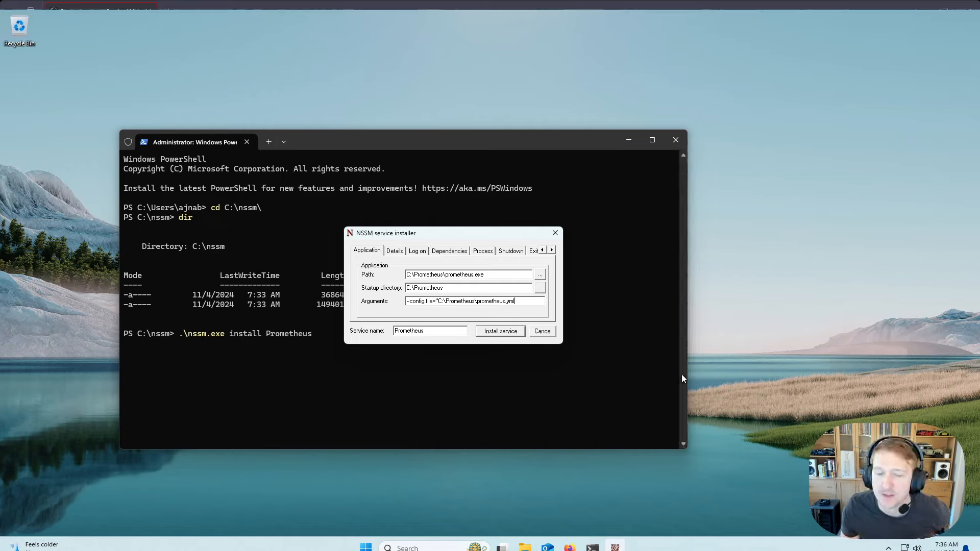
pyautogui.moveTo(644, 376)
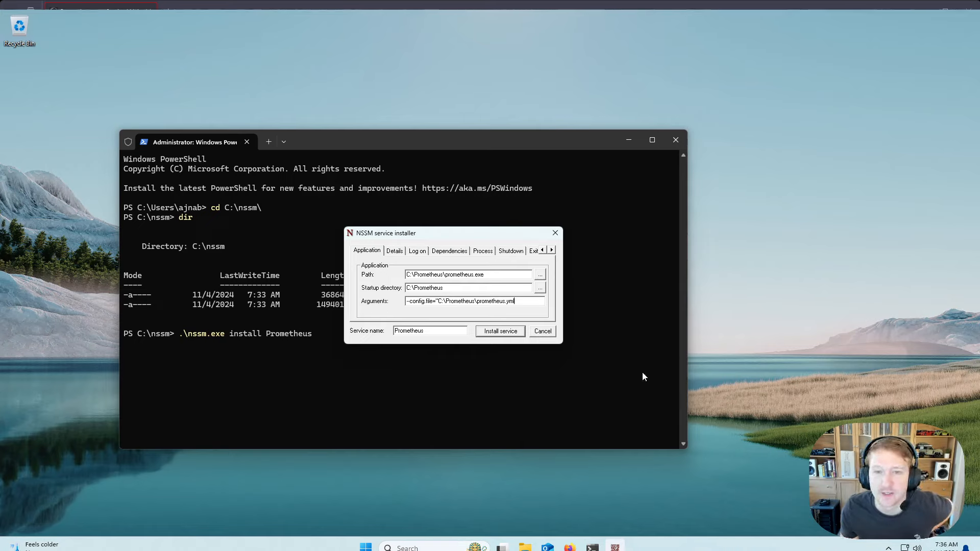
# Open Display settings from the desktop and reach the custom scaling settings.
pyautogui.rightClick(644, 377)
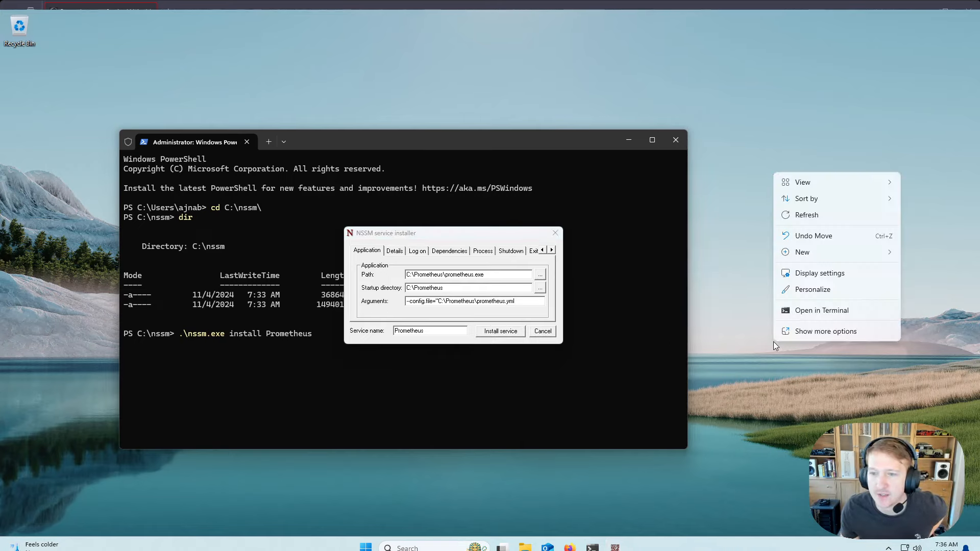
pyautogui.click(819, 273)
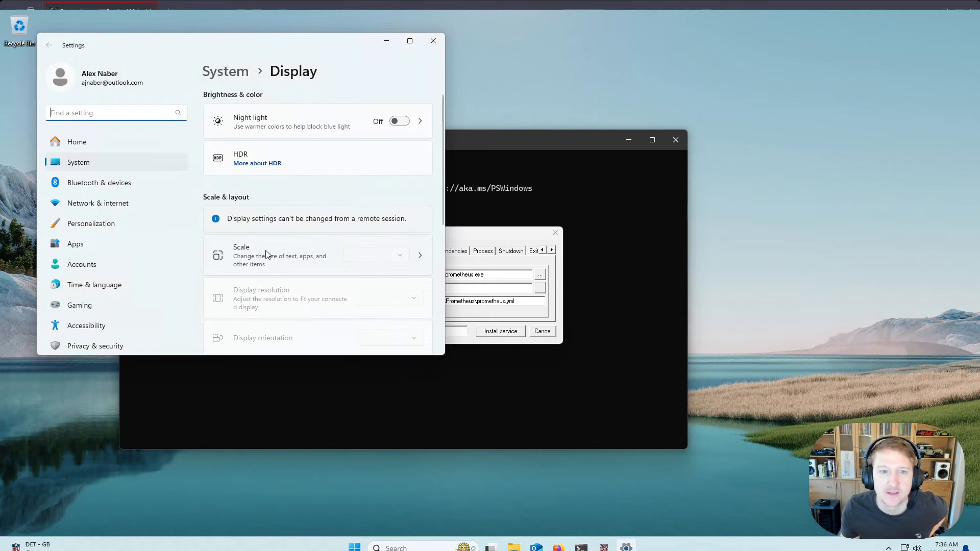
pyautogui.scroll(-3)
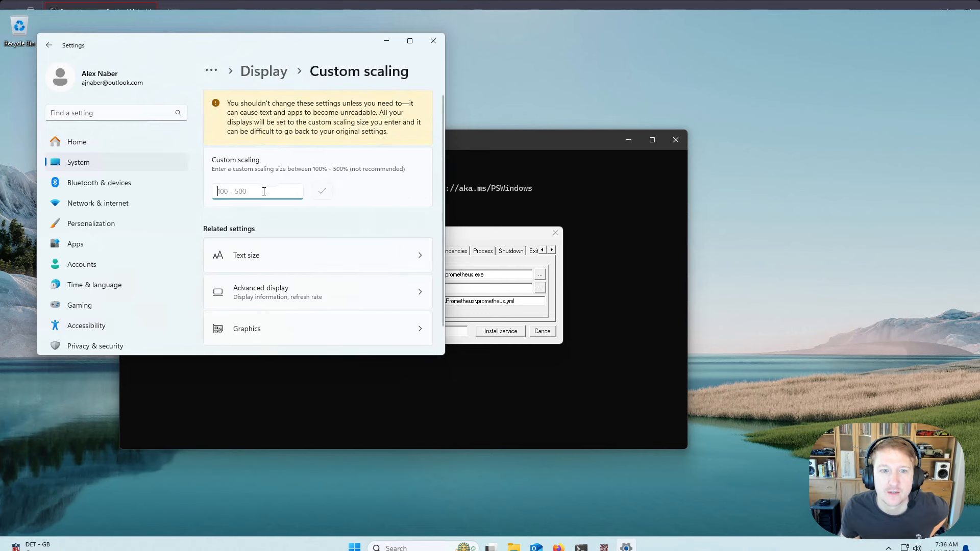
pyautogui.click(245, 256)
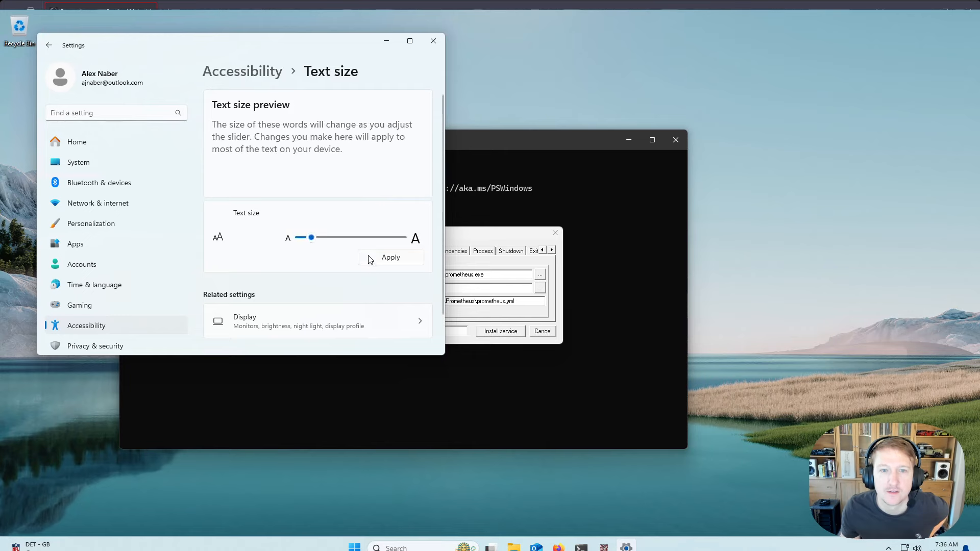
pyautogui.scroll(-3)
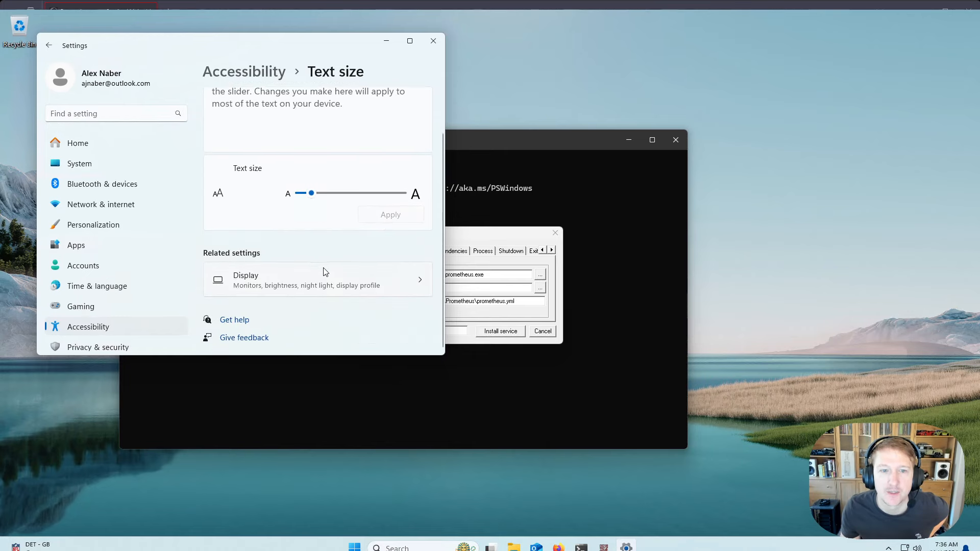
pyautogui.click(318, 280)
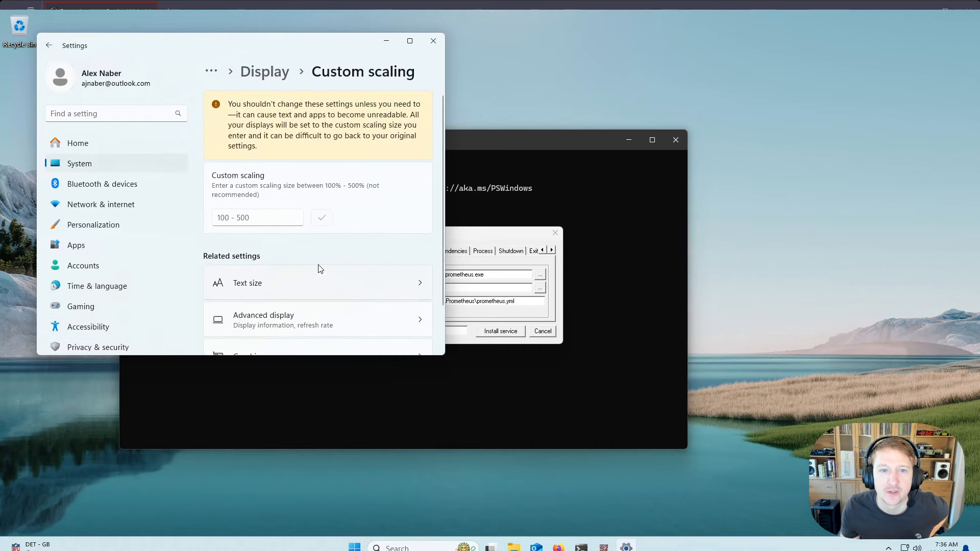
# Enter a custom scaling size of 300, apply it, and close Settings.
pyautogui.click(257, 217)
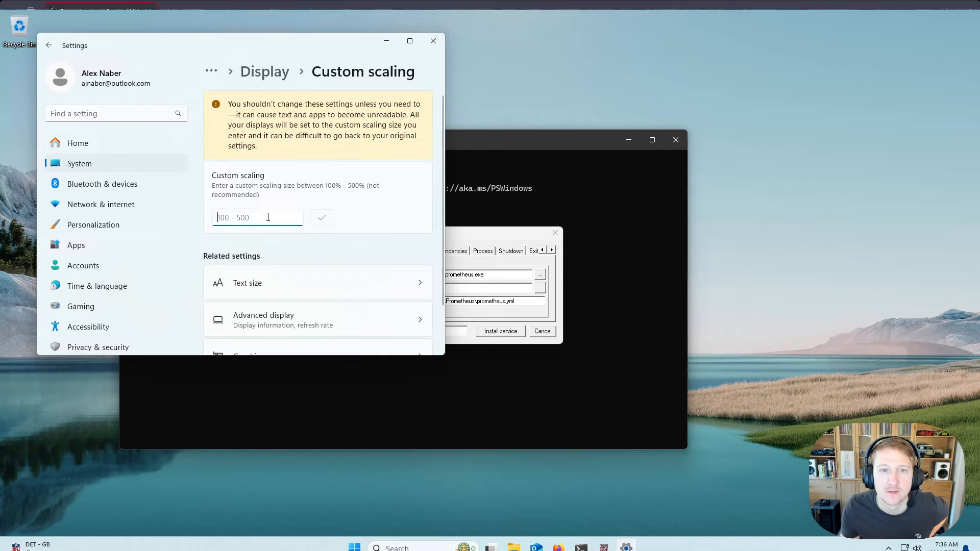
pyautogui.write('300')
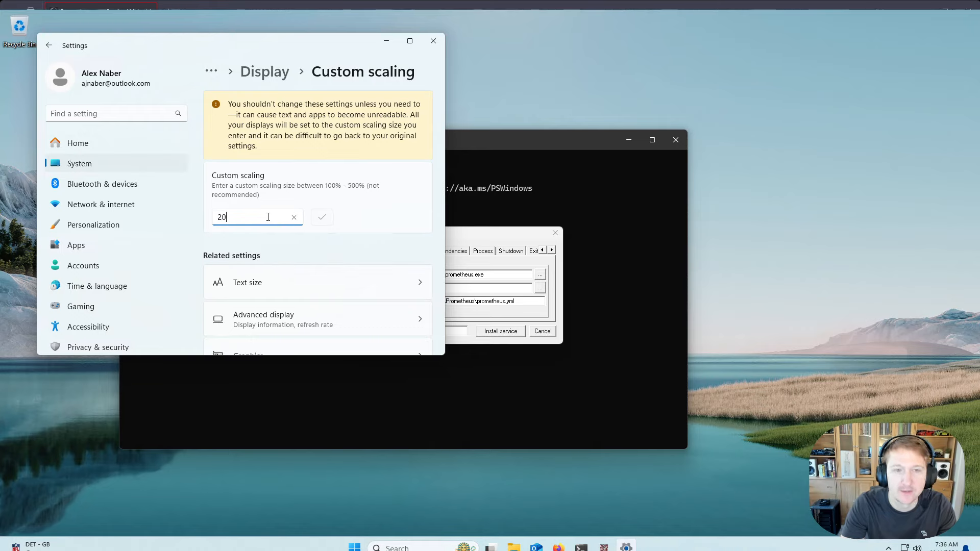
pyautogui.click(321, 217)
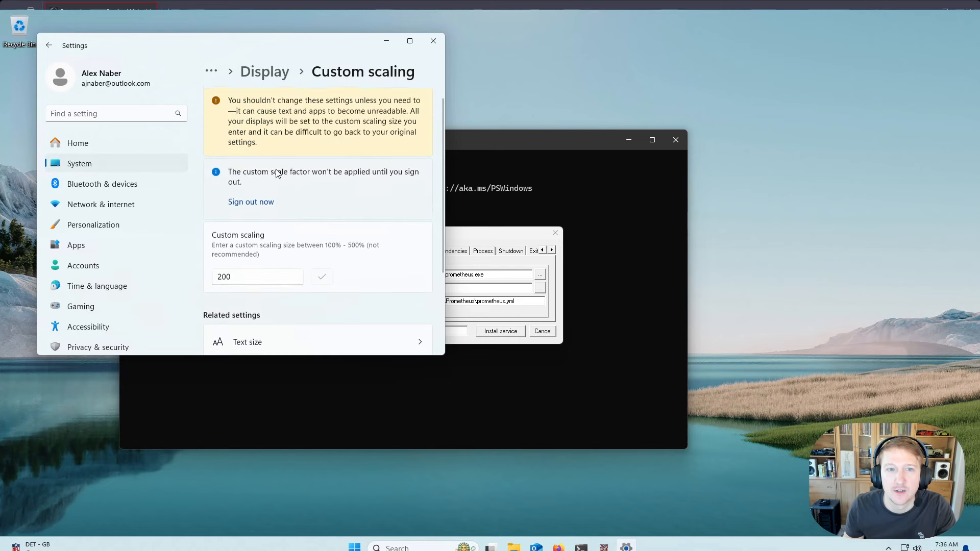
pyautogui.click(432, 41)
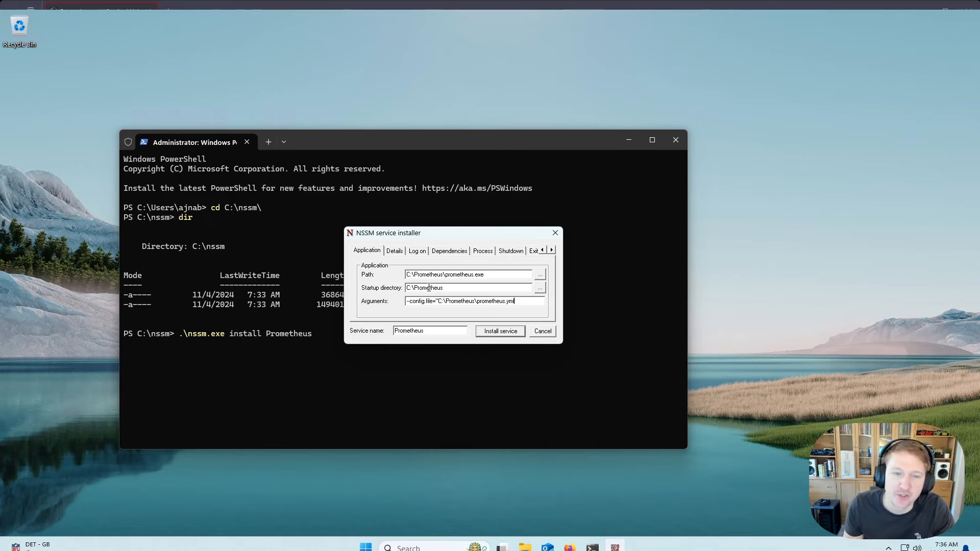
pyautogui.moveTo(447, 310)
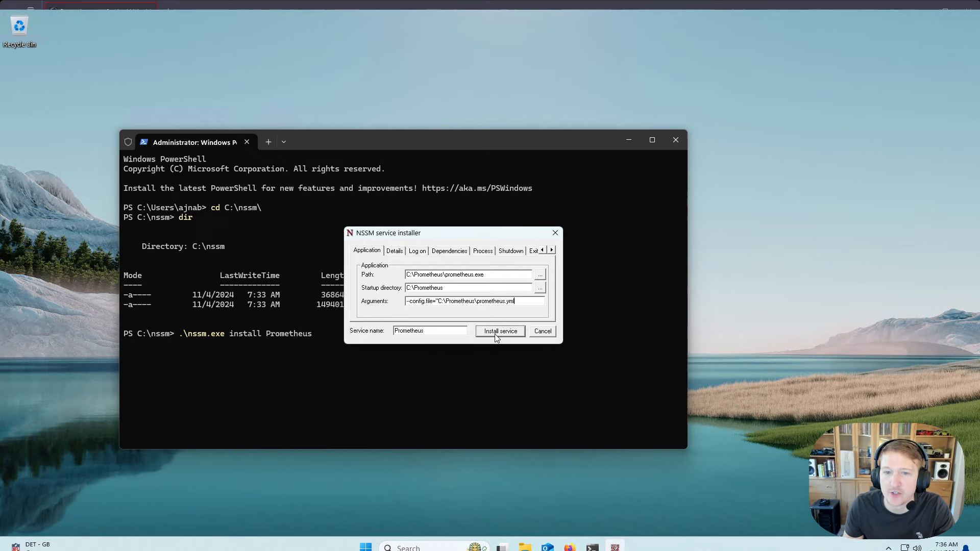
# Install the Prometheus service and dismiss the 'installed successfully' message.
pyautogui.click(499, 331)
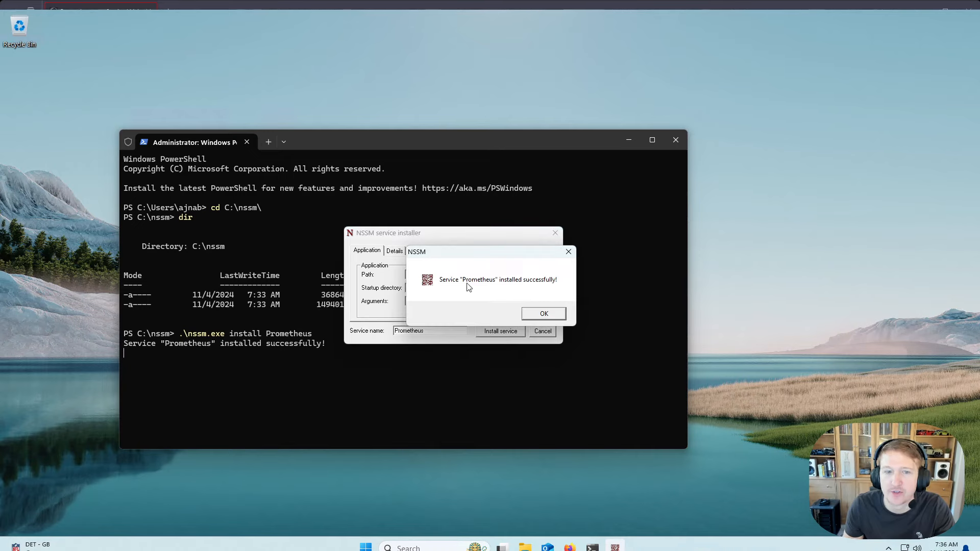
pyautogui.click(543, 313)
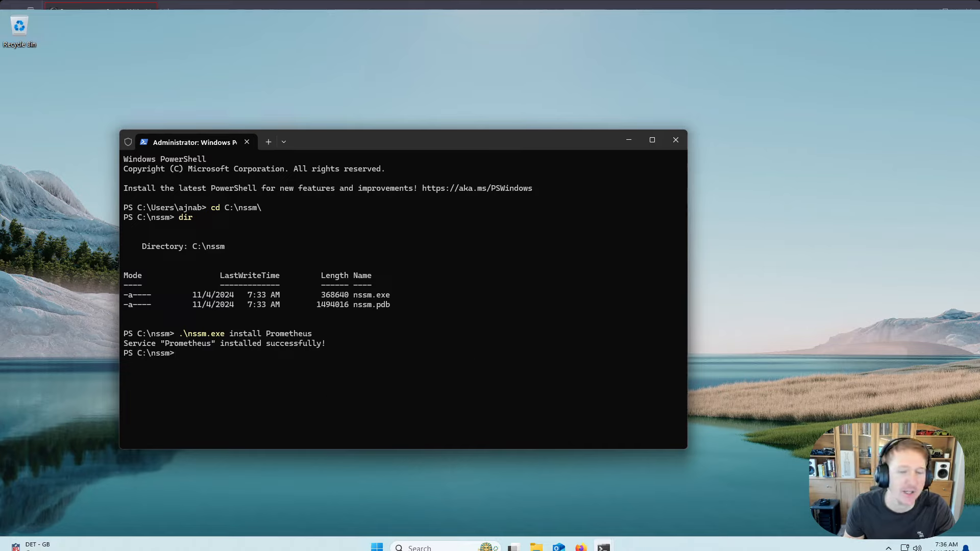
pyautogui.moveTo(272, 385)
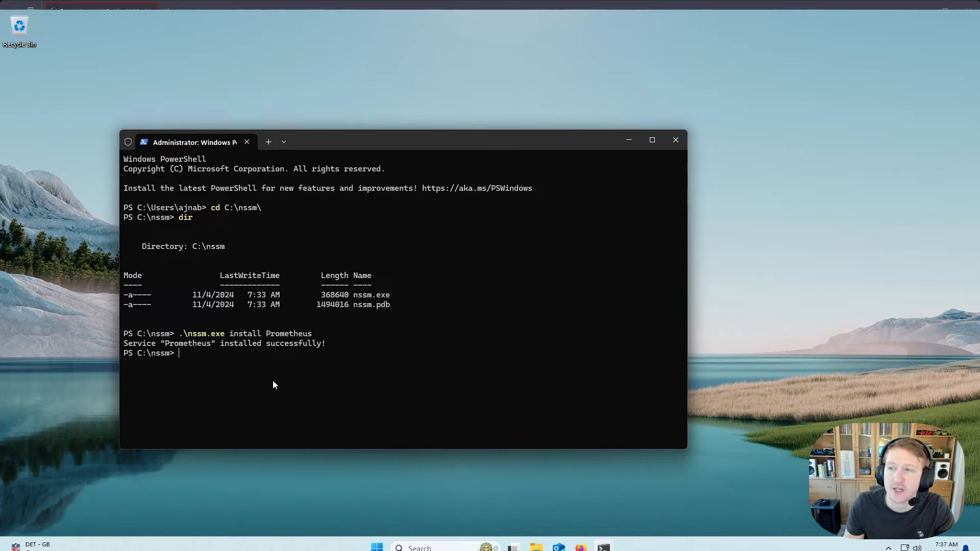
pyautogui.moveTo(674, 140)
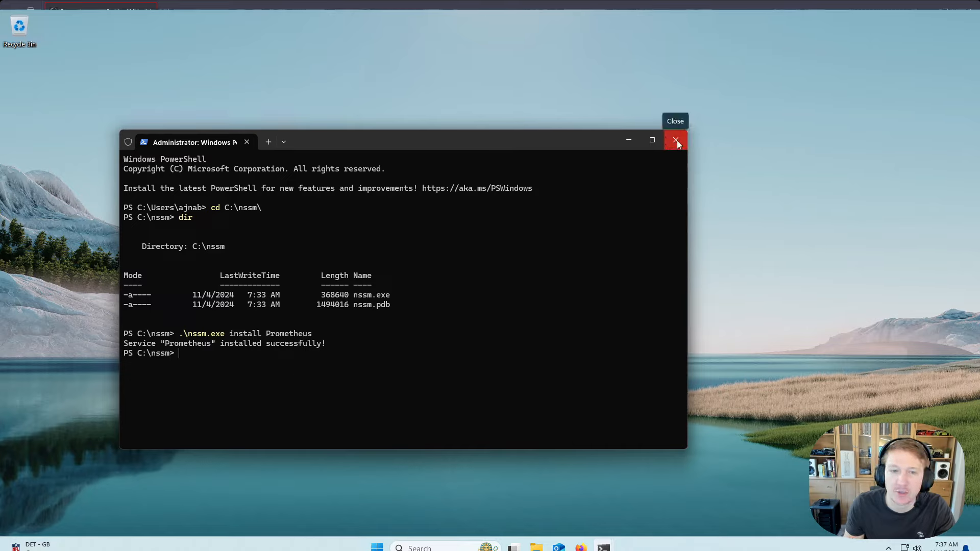
pyautogui.moveTo(675, 140)
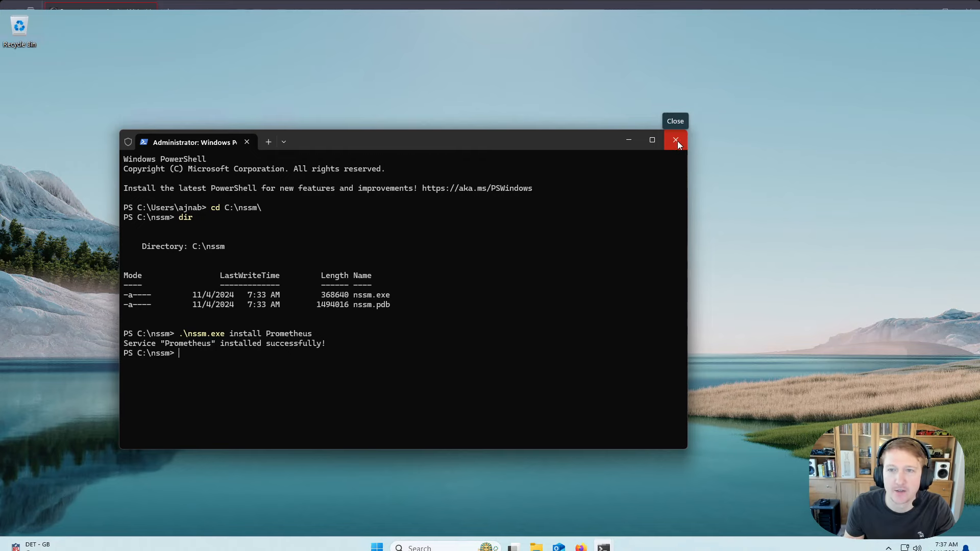
# Close the terminal and launch the Services console by searching services.msc.
pyautogui.click(674, 140)
pyautogui.write('service')
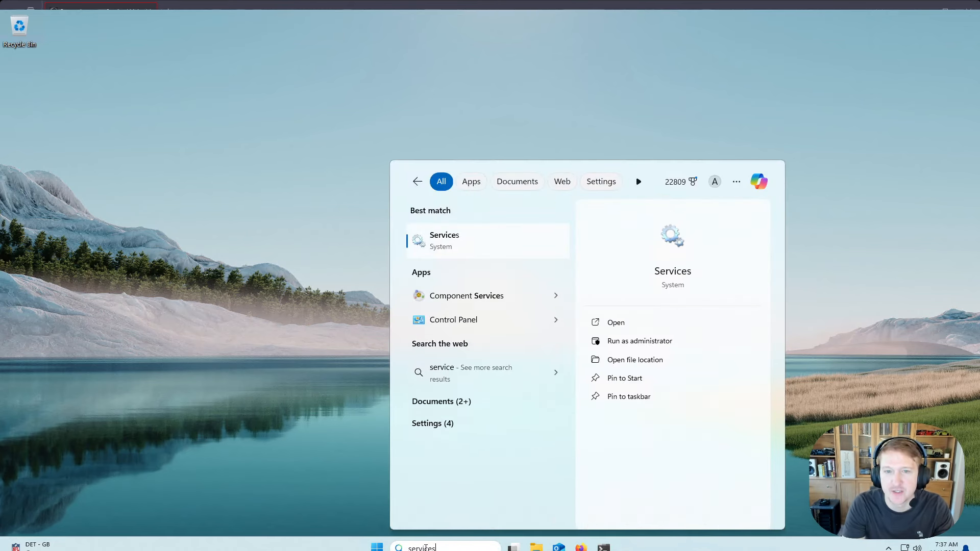
pyautogui.write('s')
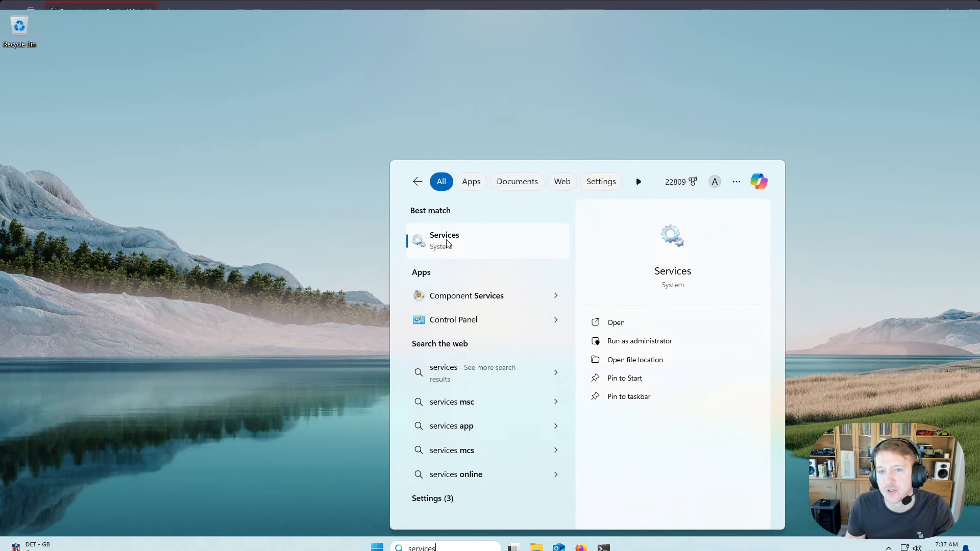
pyautogui.moveTo(275, 355)
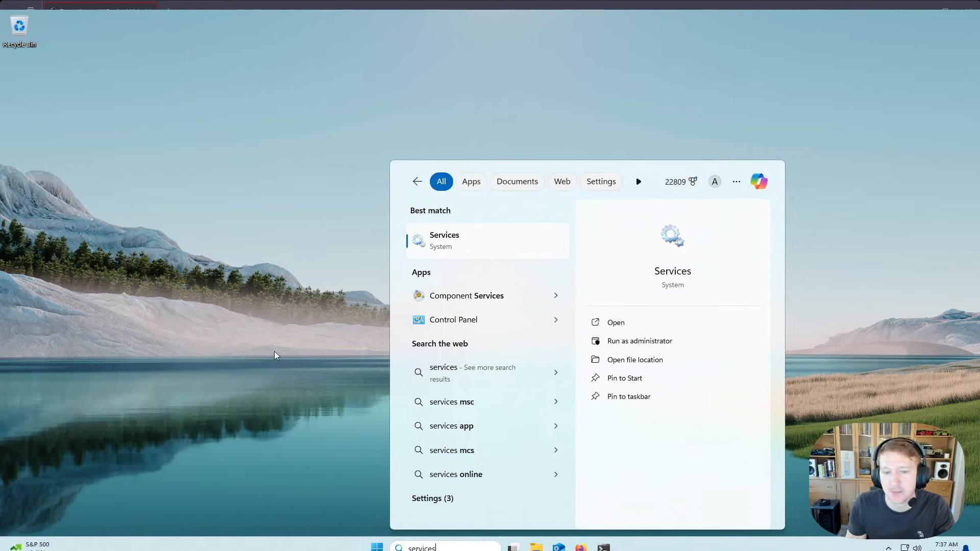
pyautogui.write('.msc')
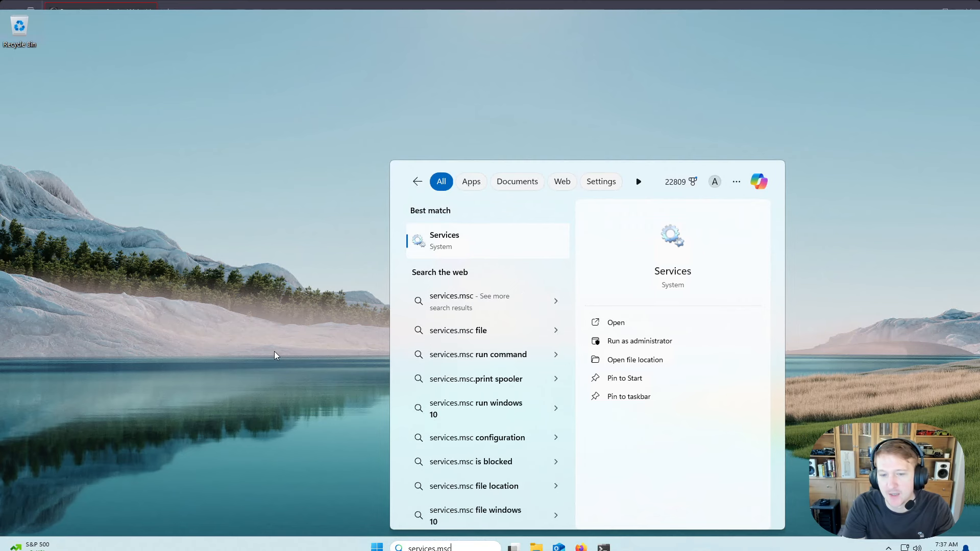
pyautogui.click(615, 322)
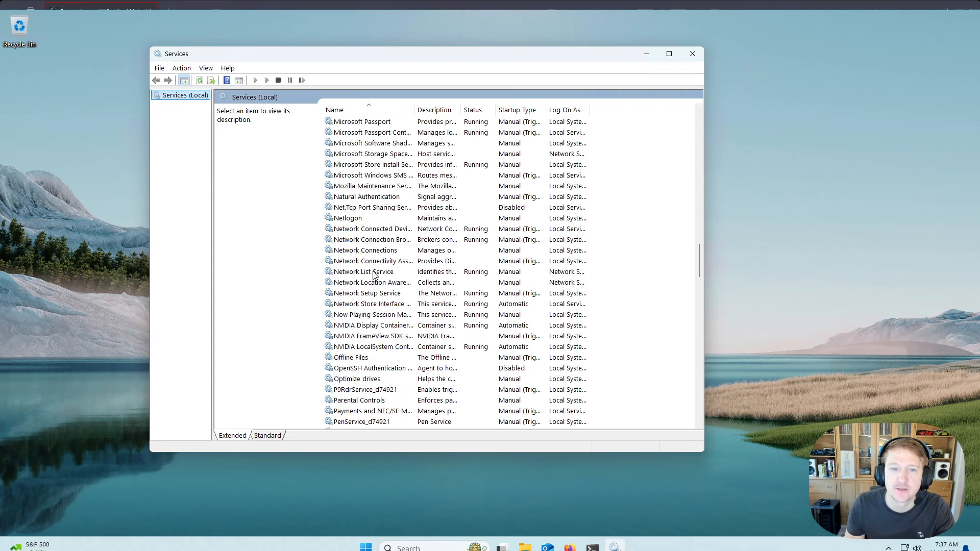
# Start the Prometheus service from its context menu in Services.
pyautogui.scroll(-3)
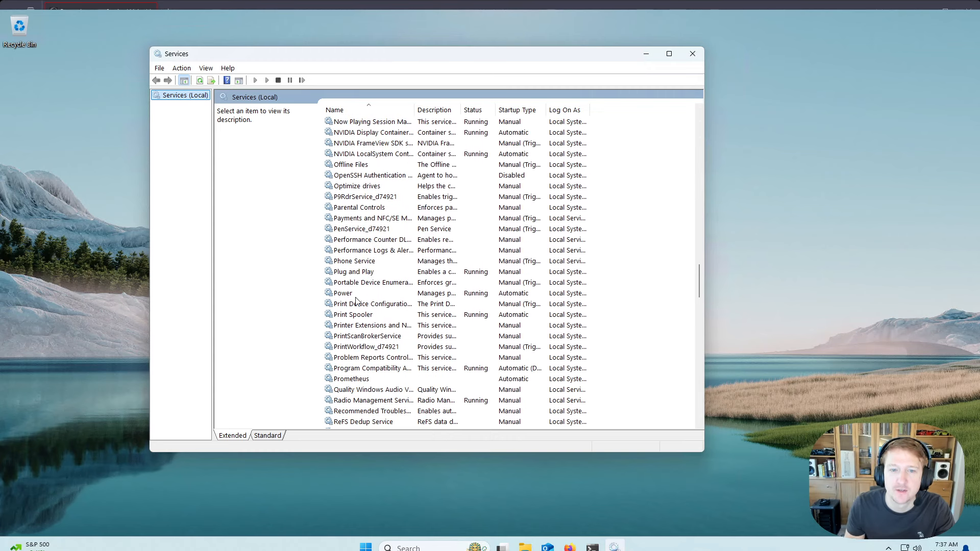
pyautogui.click(350, 379)
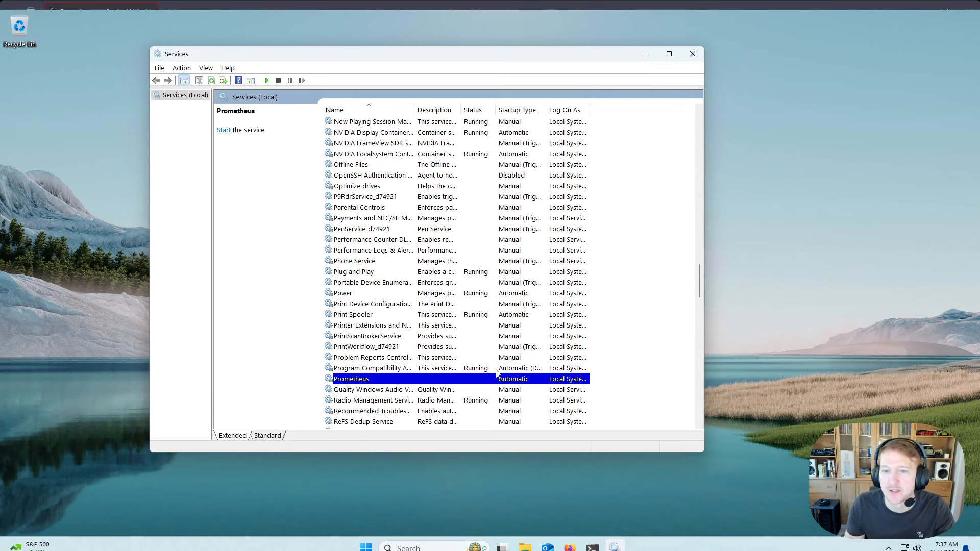
pyautogui.moveTo(223, 130)
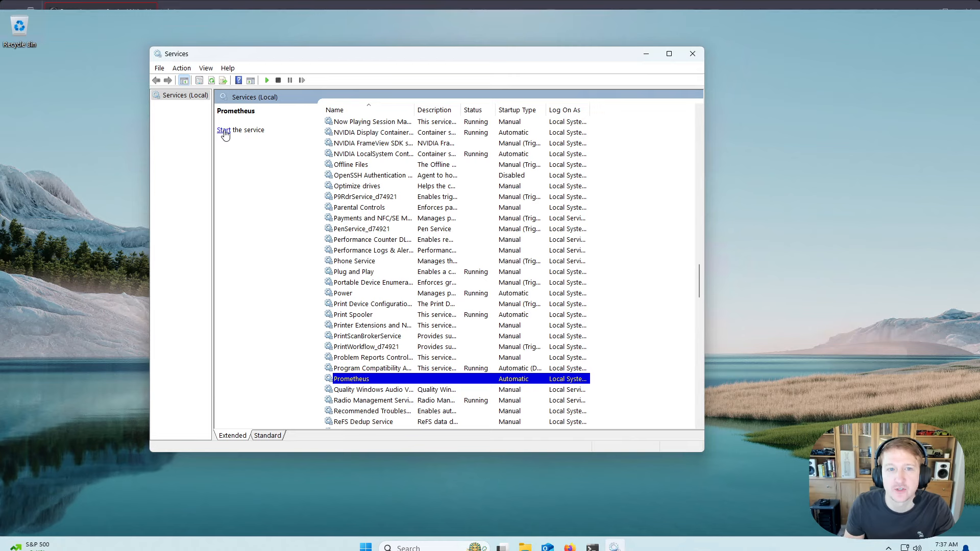
pyautogui.rightClick(351, 379)
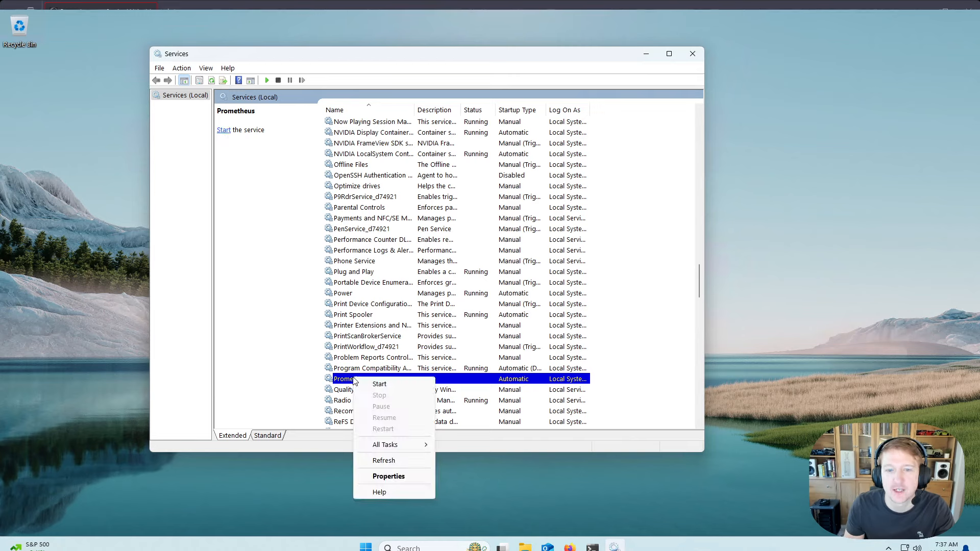
pyautogui.click(379, 384)
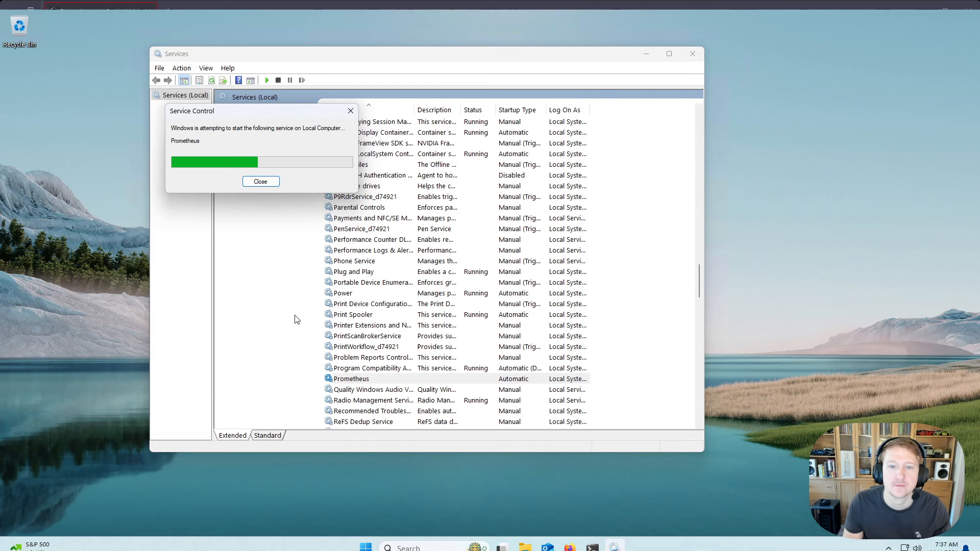
pyautogui.click(260, 181)
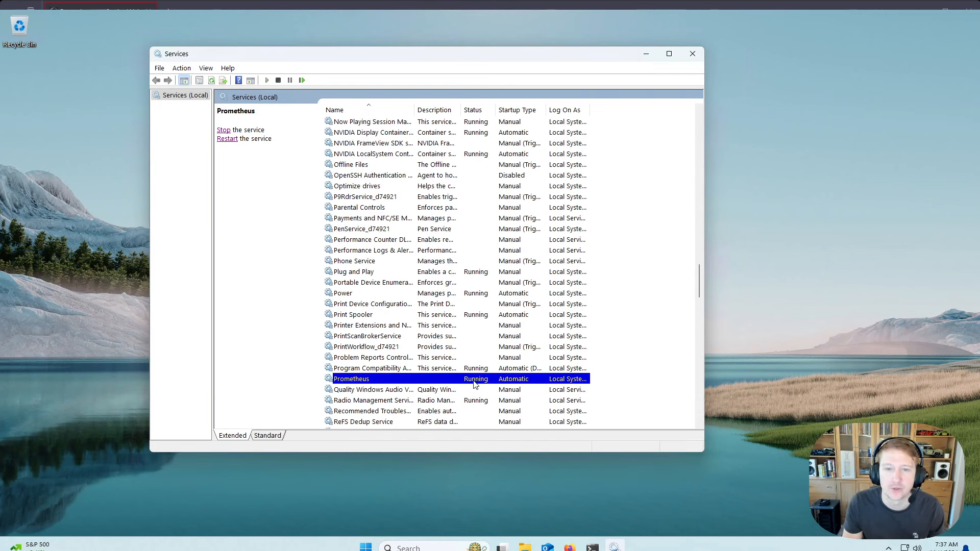
pyautogui.moveTo(420, 381)
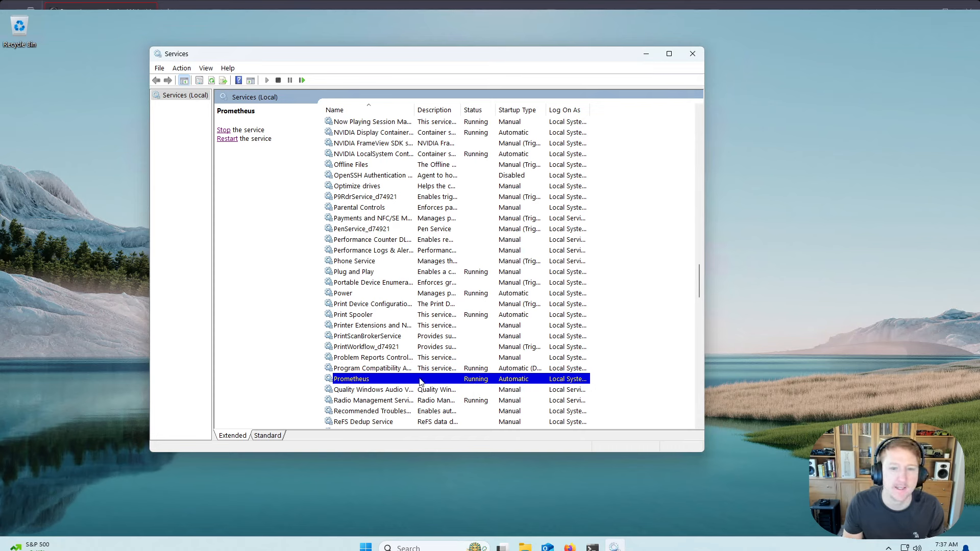
# Set Prometheus's startup type to Automatic, save it, and close Services.
pyautogui.doubleClick(351, 379)
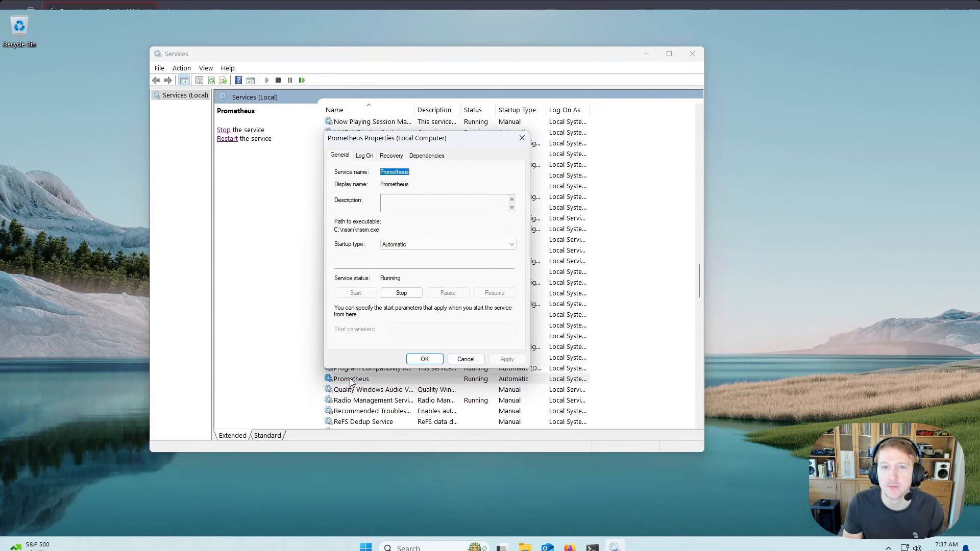
pyautogui.moveTo(390, 255)
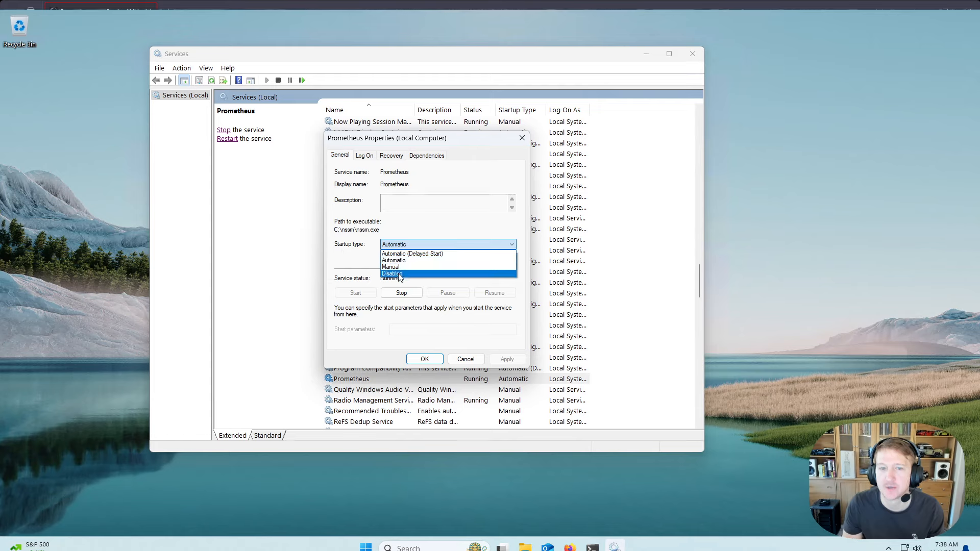
pyautogui.moveTo(394, 267)
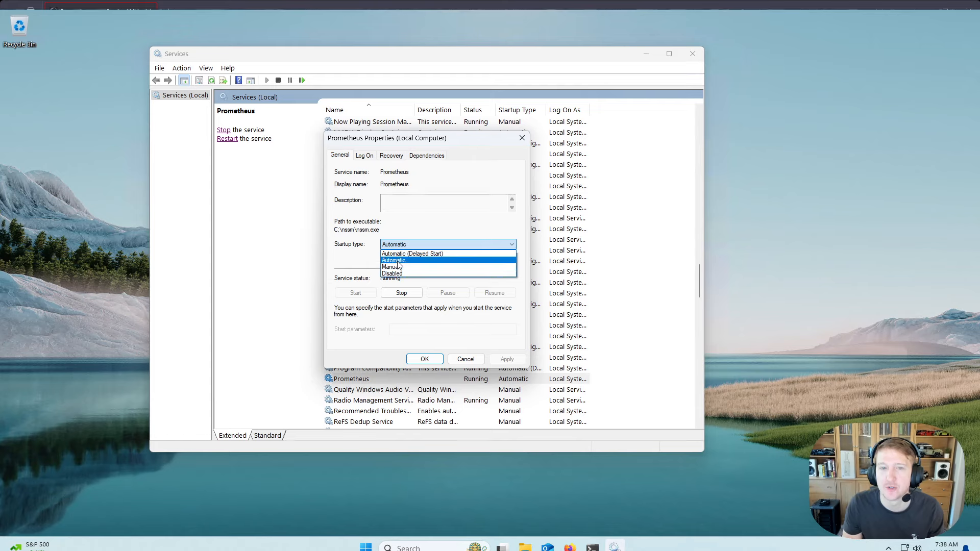
pyautogui.click(393, 260)
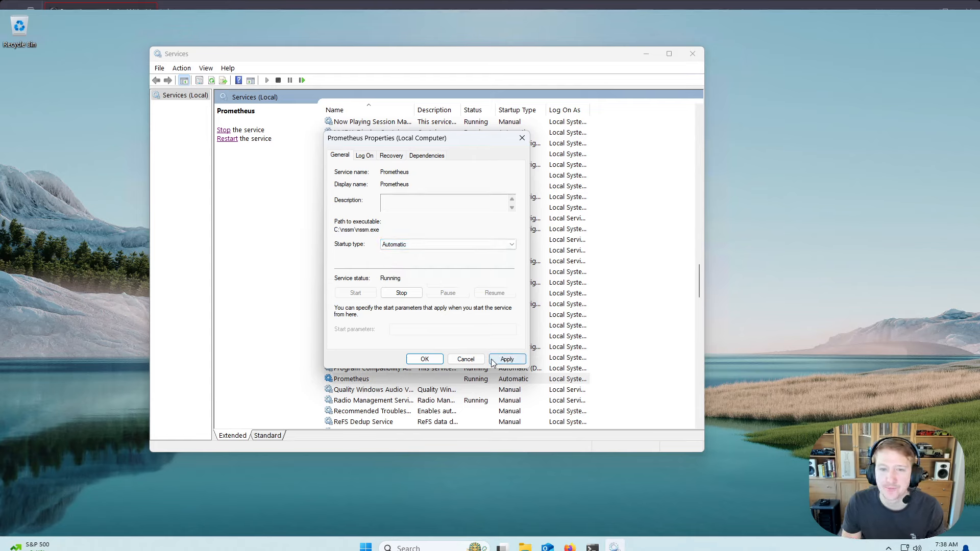
pyautogui.click(424, 359)
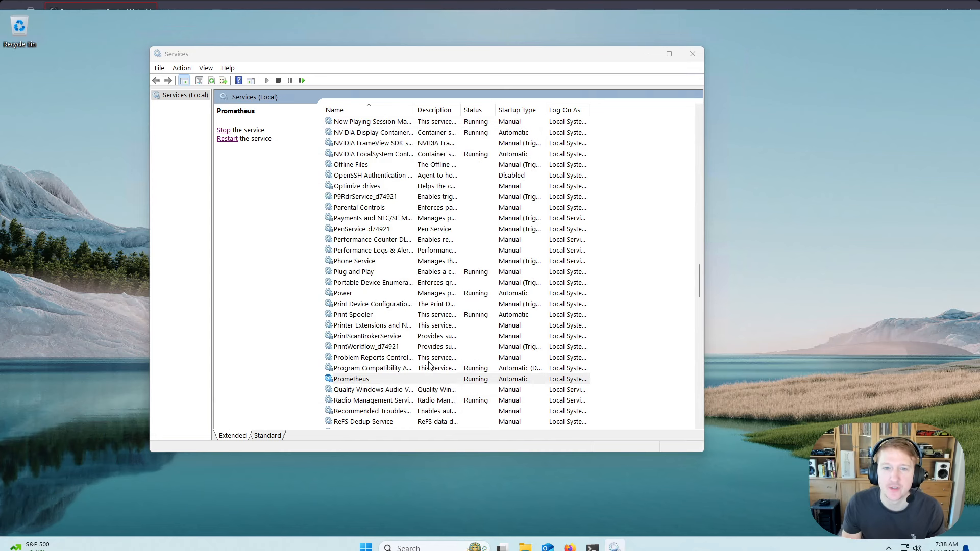
pyautogui.click(351, 378)
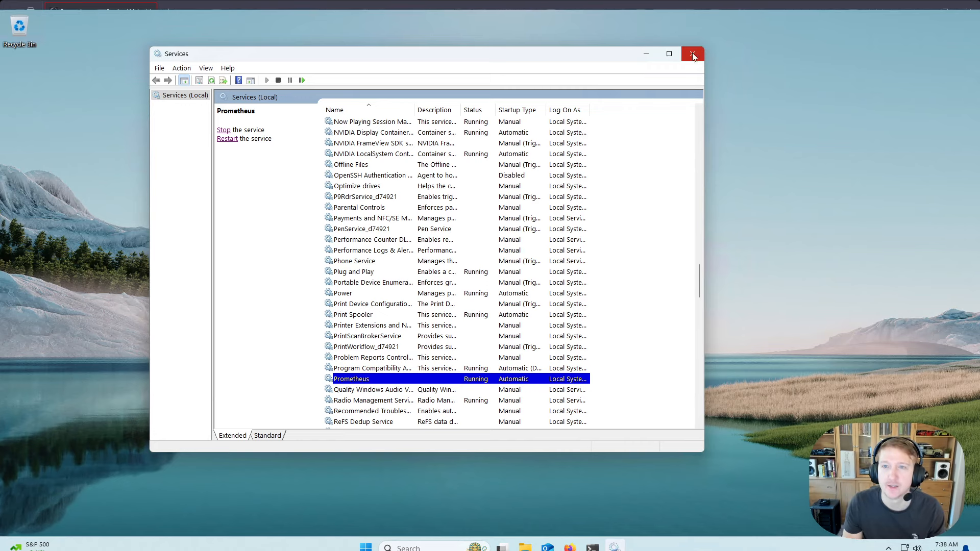
pyautogui.click(692, 54)
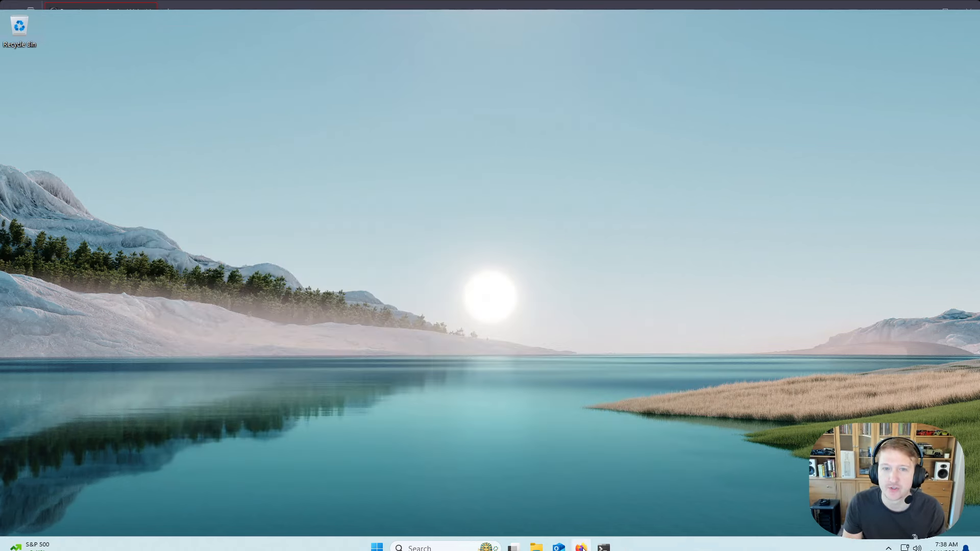
# Bring up Firefox and load localhost:9090/ in the address bar.
pyautogui.click(580, 548)
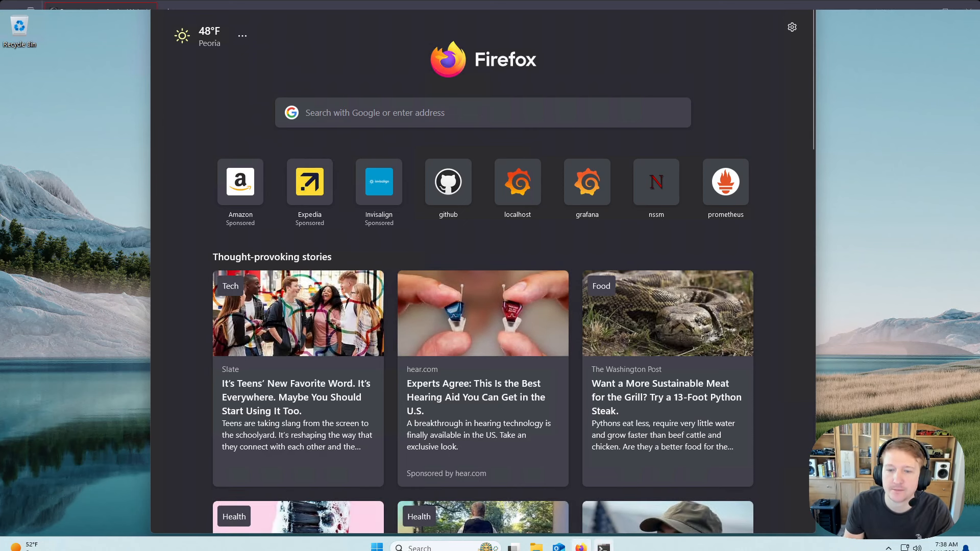
pyautogui.moveTo(580, 548)
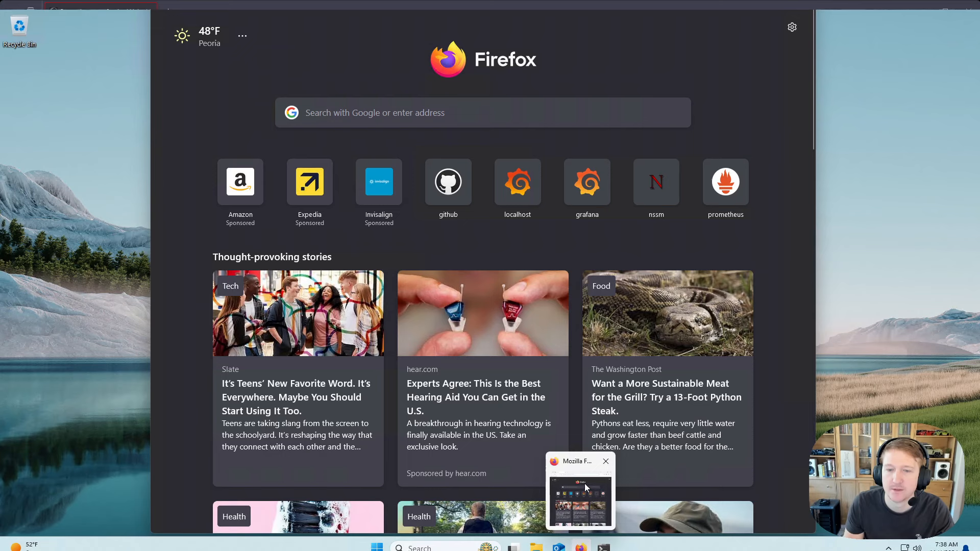
pyautogui.rightClick(569, 461)
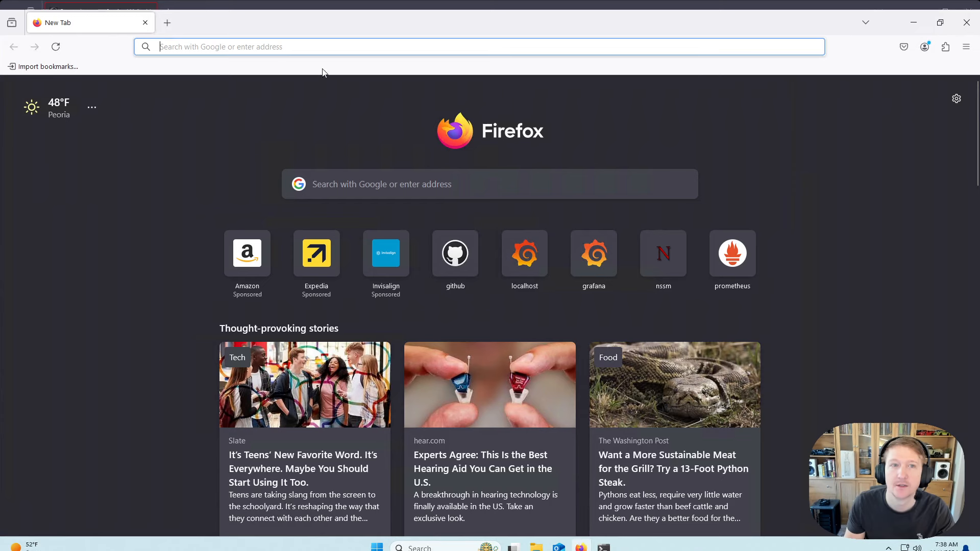
pyautogui.write('localhost:9090/')
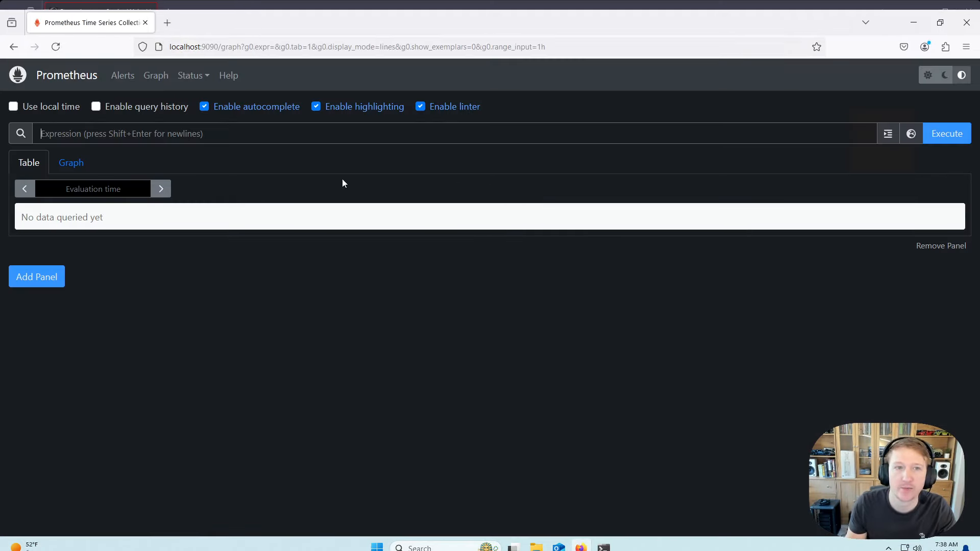
# Open Status > Targets to check the localhost:9090 endpoint's health.
pyautogui.click(190, 75)
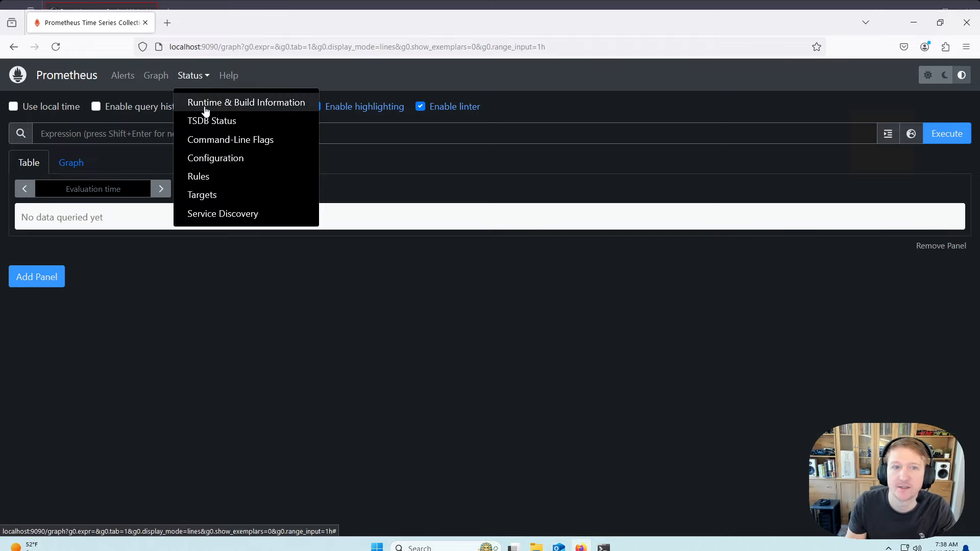
pyautogui.click(202, 194)
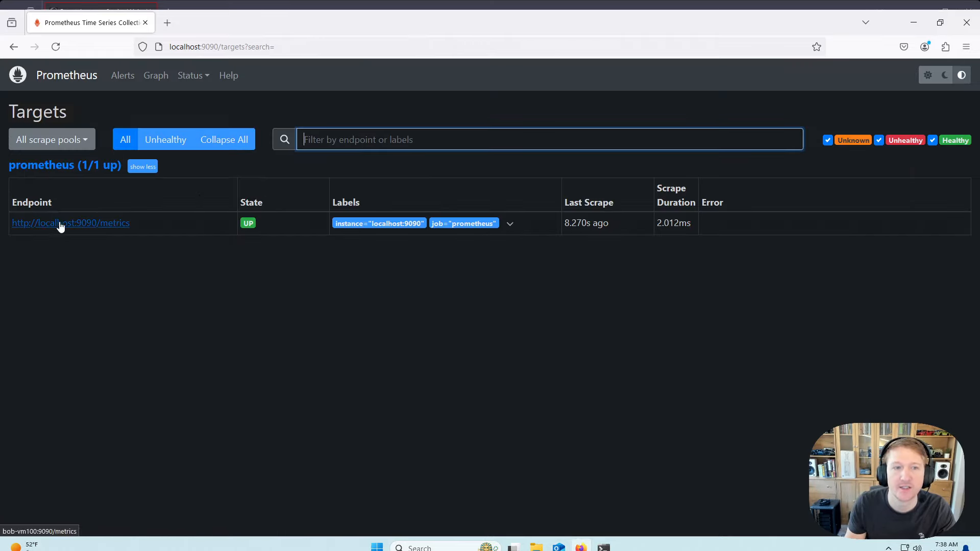
pyautogui.moveTo(459, 237)
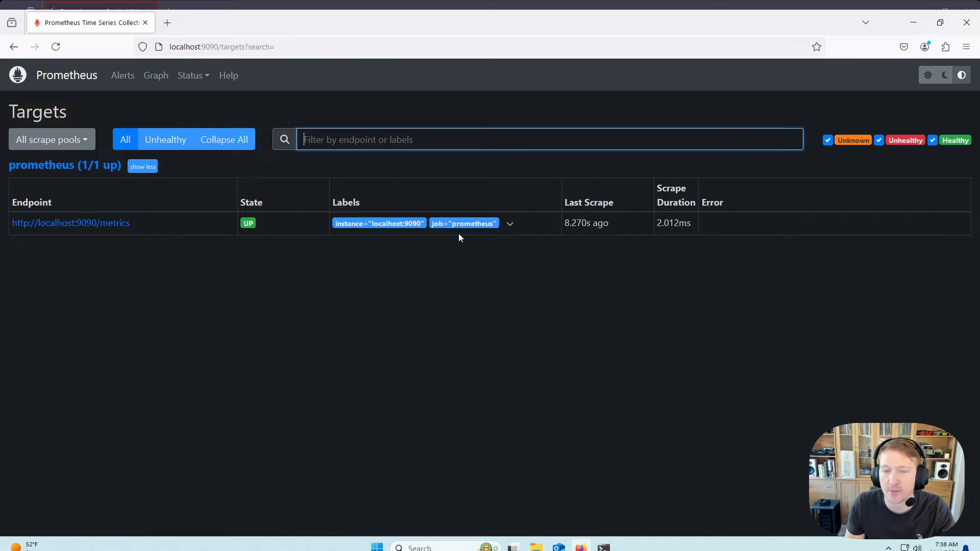
pyautogui.moveTo(184, 203)
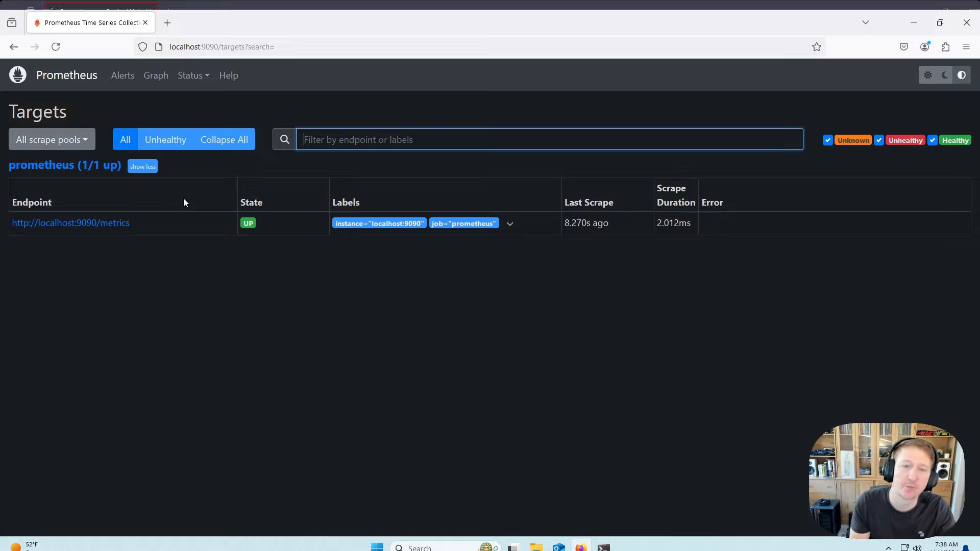
pyautogui.moveTo(210, 87)
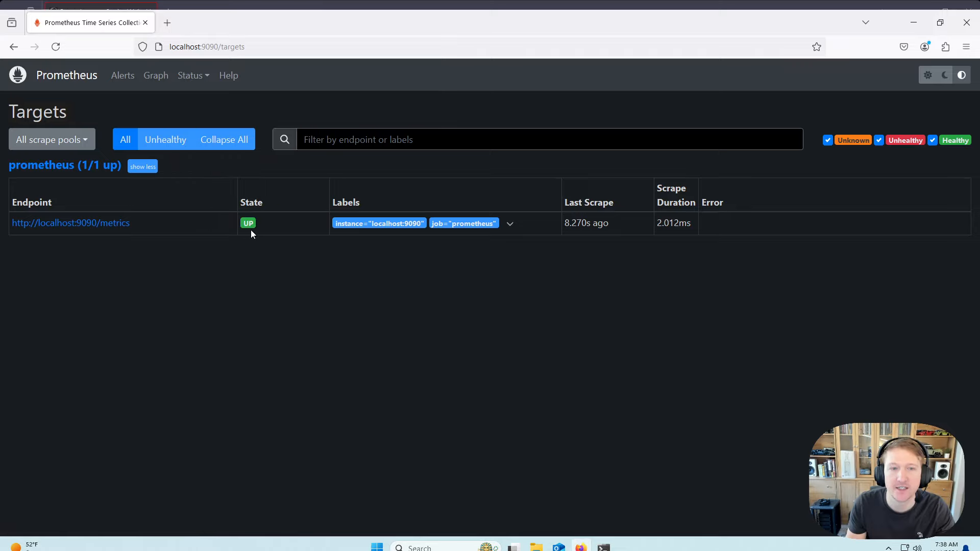
pyautogui.moveTo(319, 326)
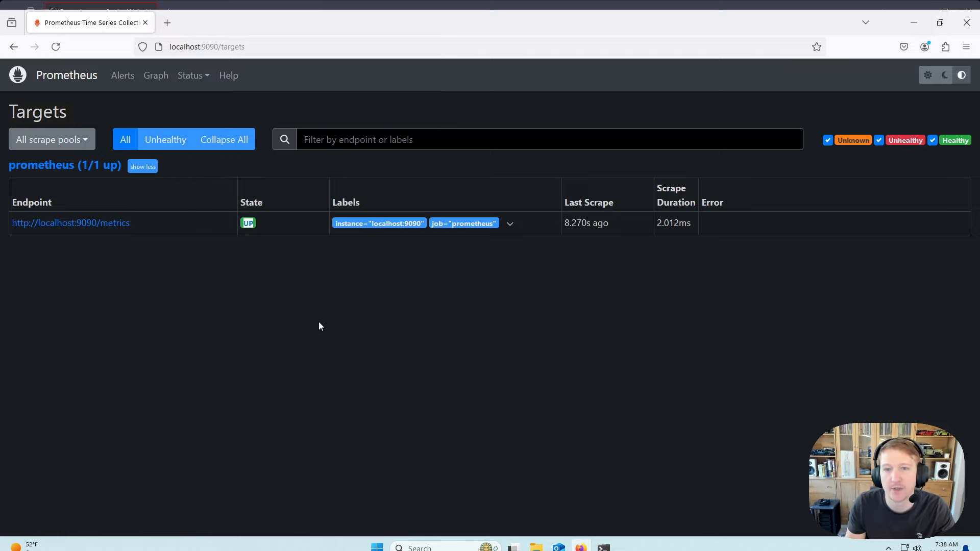
pyautogui.moveTo(438, 359)
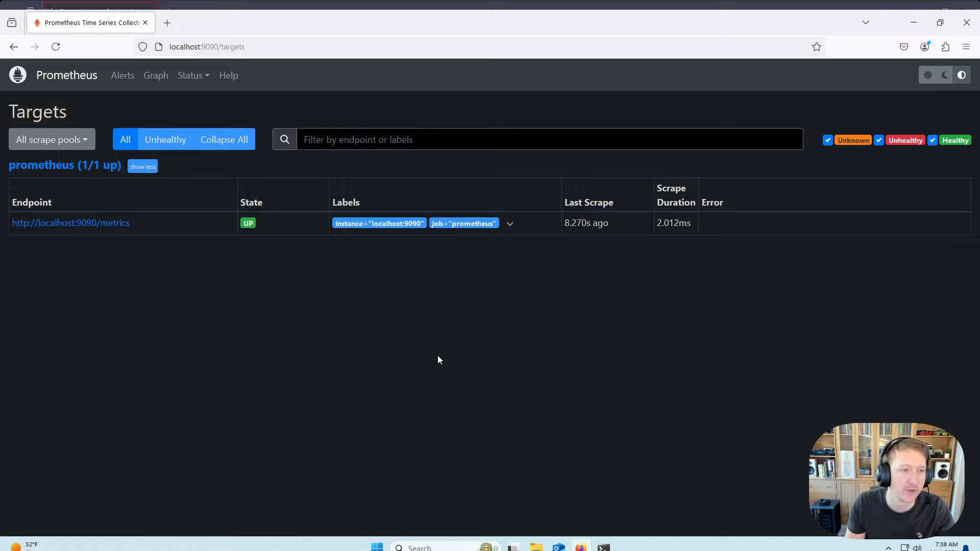
pyautogui.moveTo(435, 358)
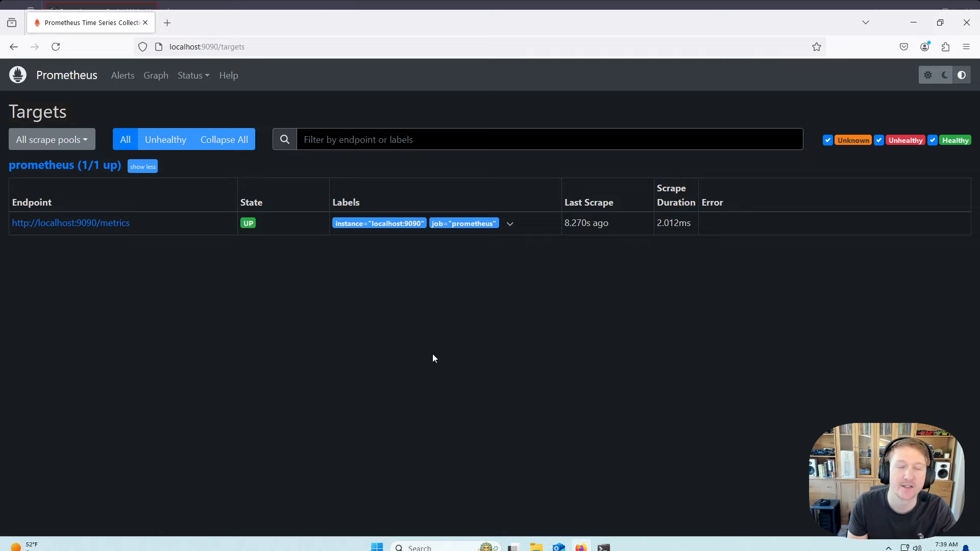
pyautogui.moveTo(181, 33)
pyautogui.write('localhost:')
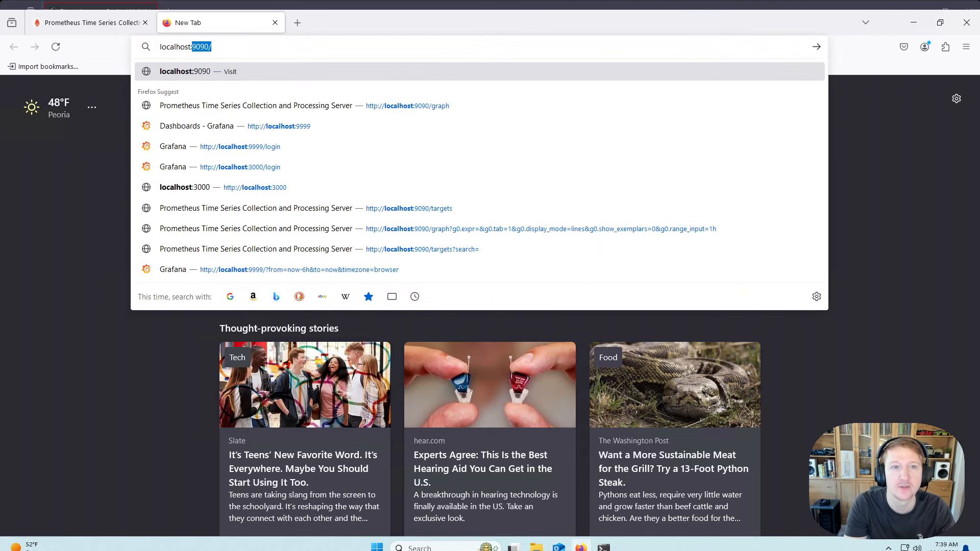
# Open Grafana and add a data source under Connections > Data sources, choosing Prometheus.
pyautogui.click(298, 270)
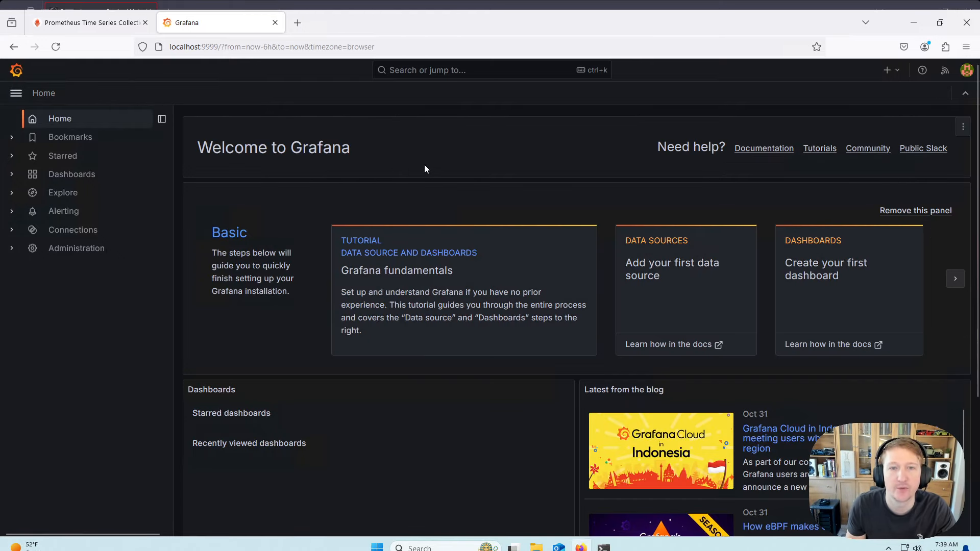
pyautogui.moveTo(240, 163)
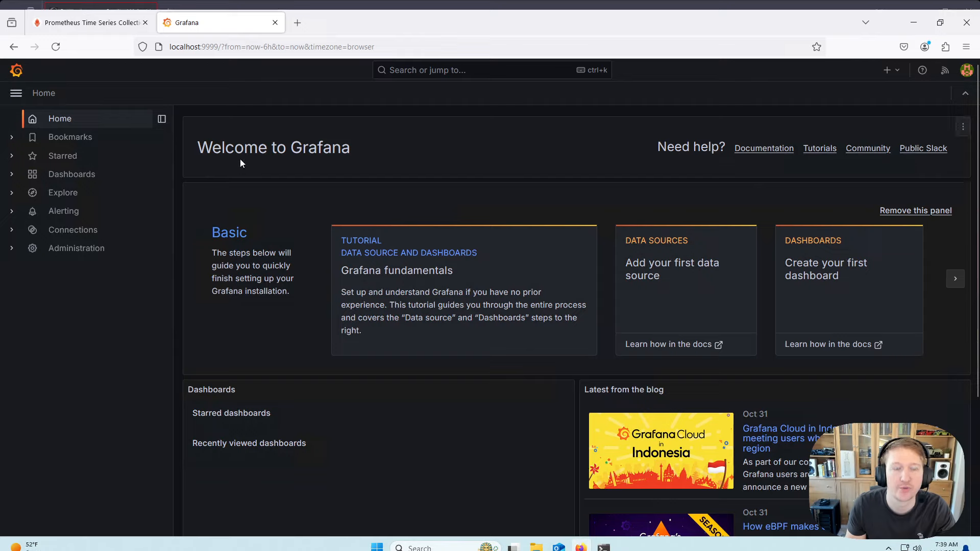
pyautogui.moveTo(73, 230)
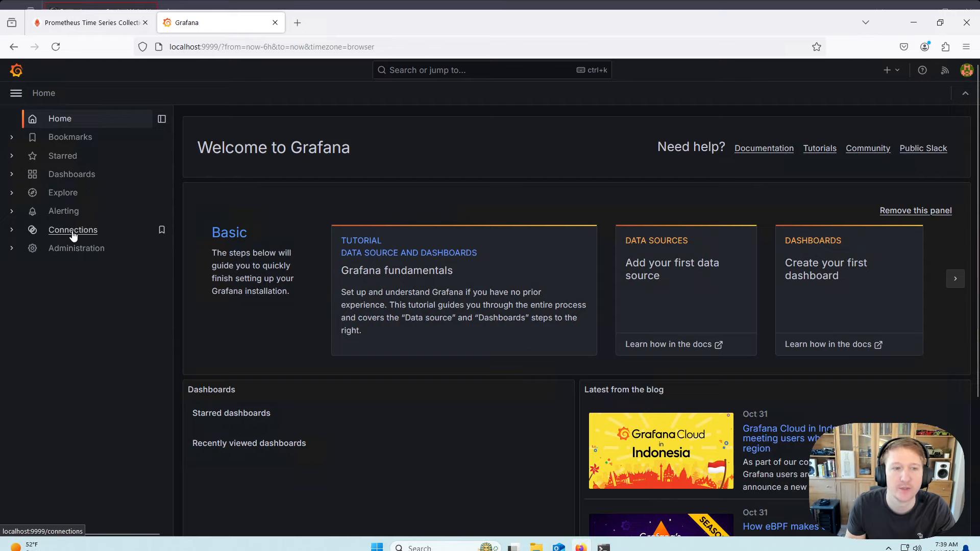
pyautogui.click(72, 229)
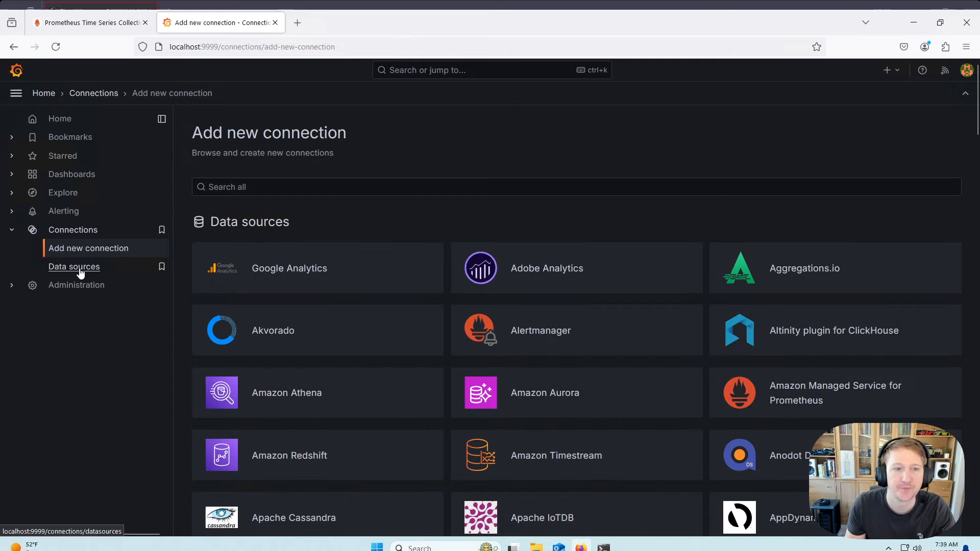
pyautogui.click(73, 266)
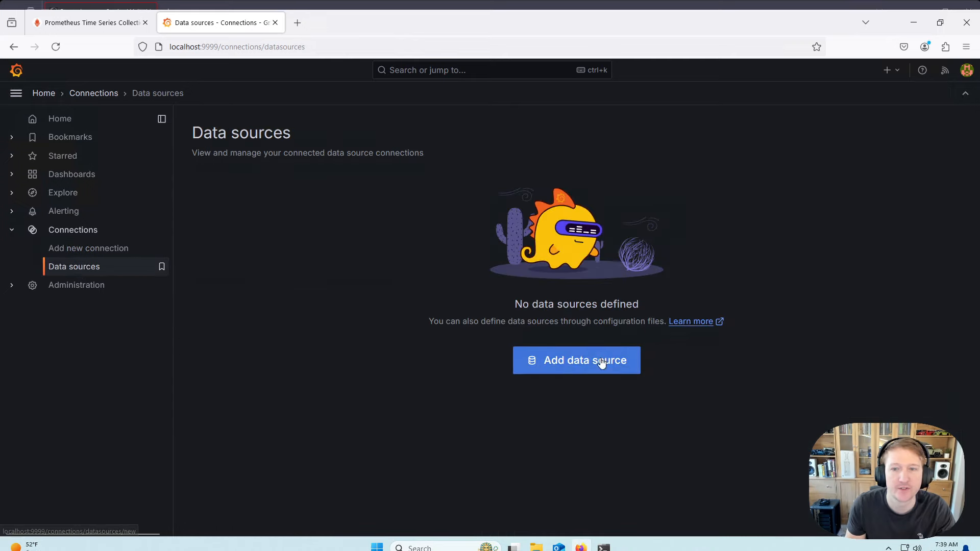
pyautogui.click(576, 360)
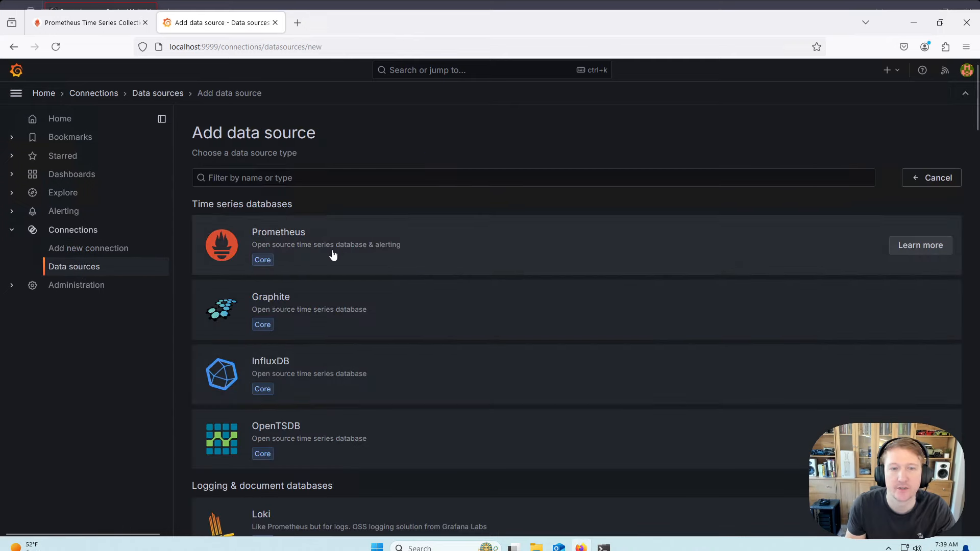
pyautogui.click(332, 245)
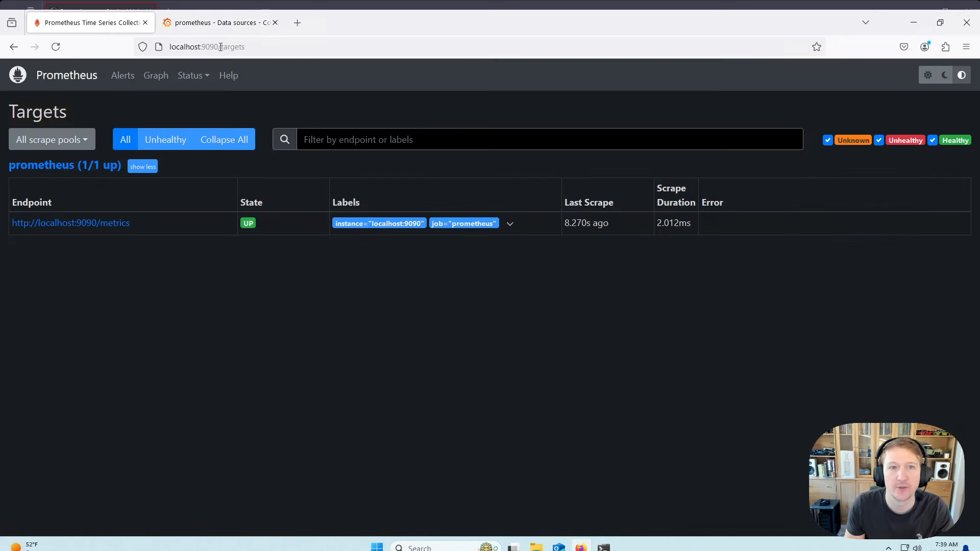
pyautogui.click(206, 46)
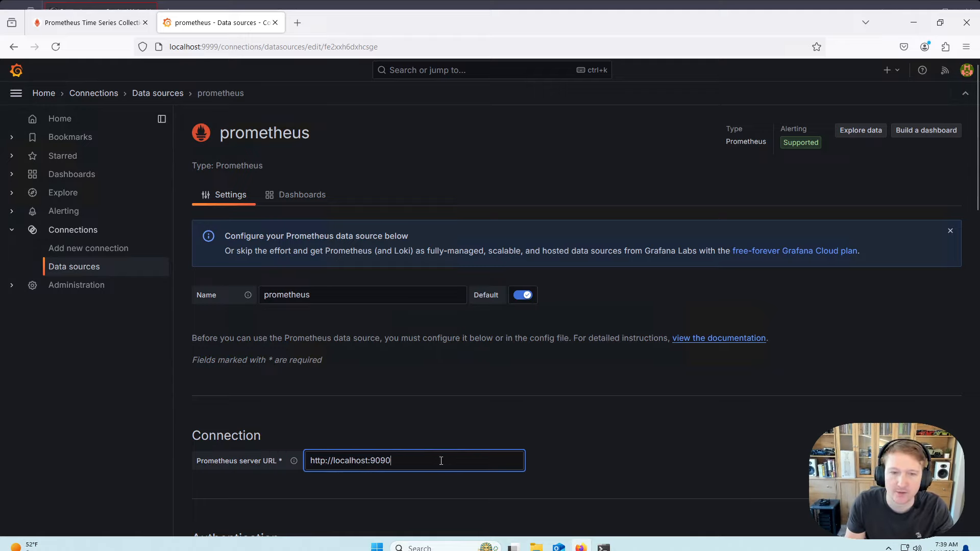
pyautogui.scroll(-3)
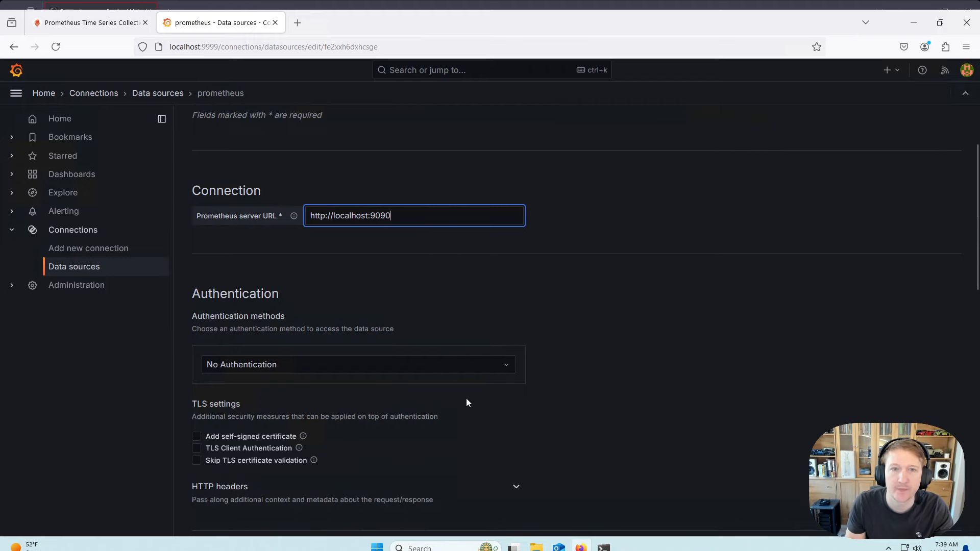
pyautogui.scroll(-3)
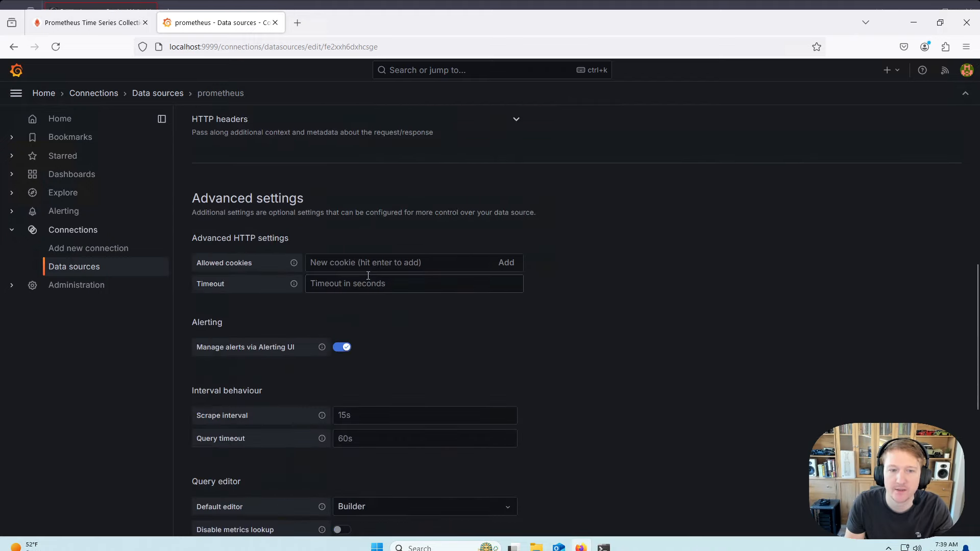
pyautogui.scroll(-3)
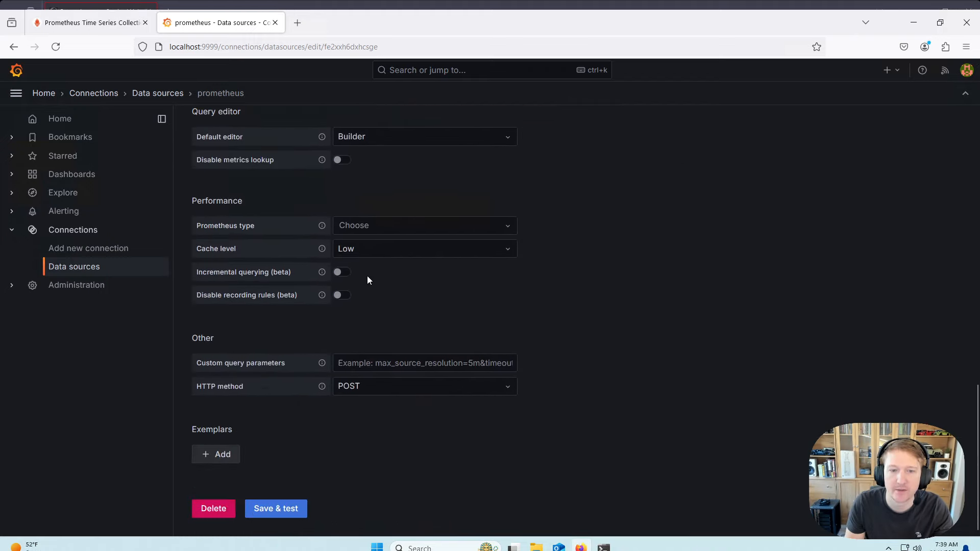
pyautogui.click(275, 508)
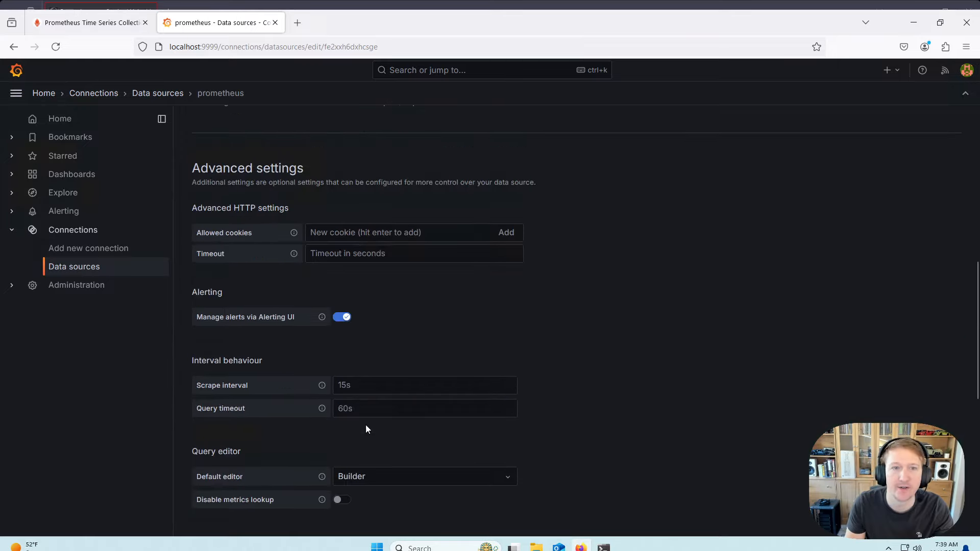
pyautogui.scroll(3)
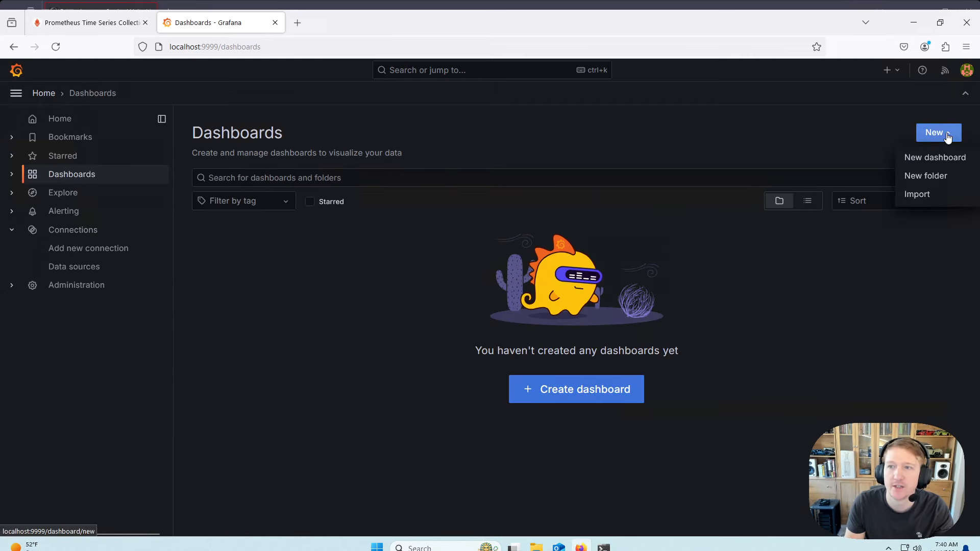
pyautogui.moveTo(930, 194)
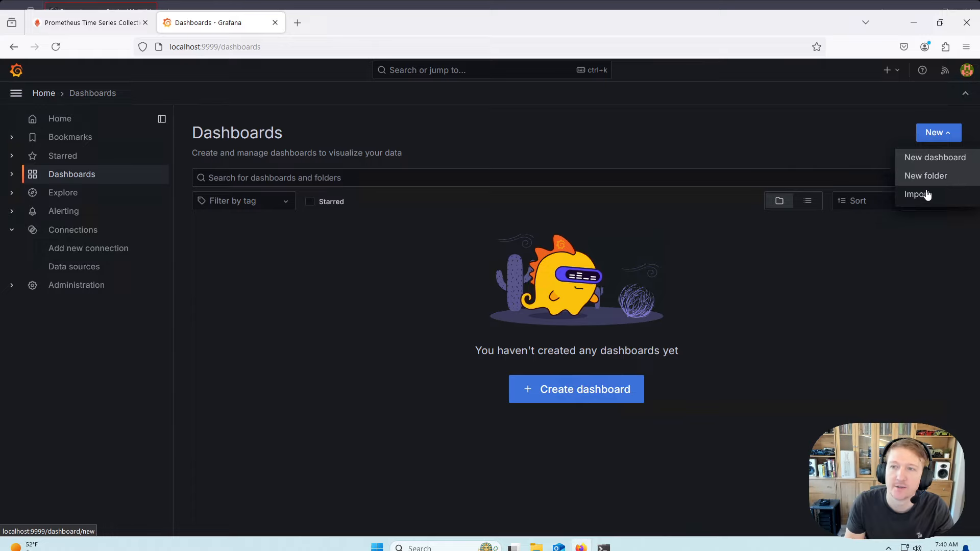
pyautogui.moveTo(497, 256)
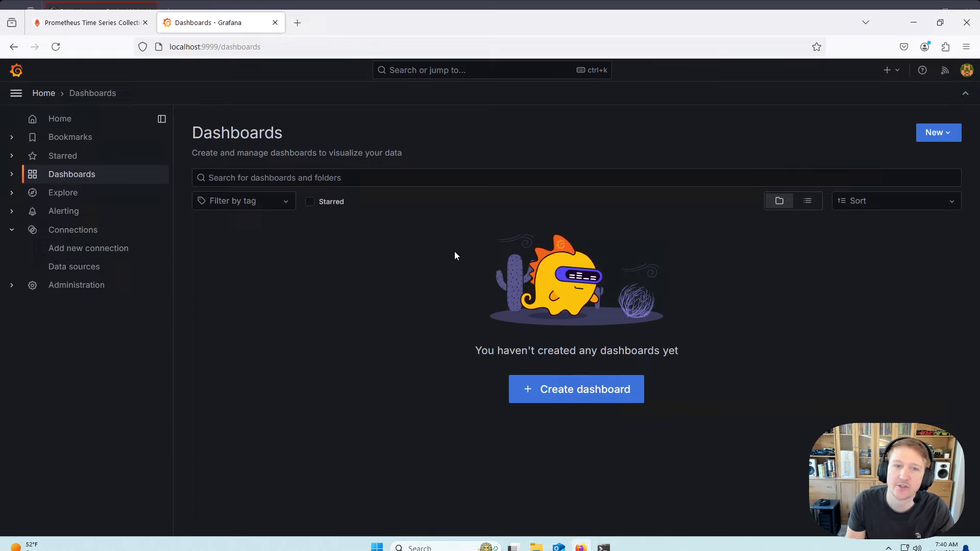
pyautogui.moveTo(307, 364)
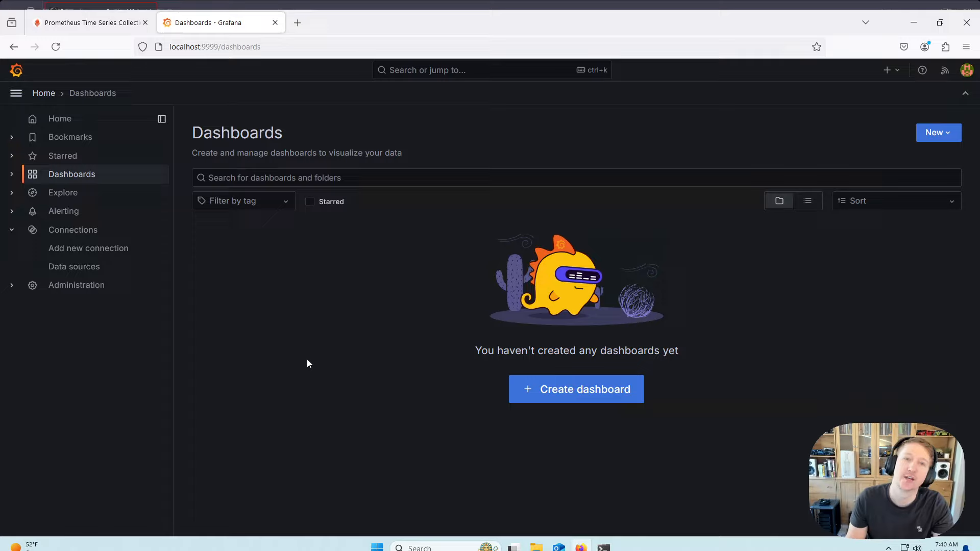
pyautogui.moveTo(341, 390)
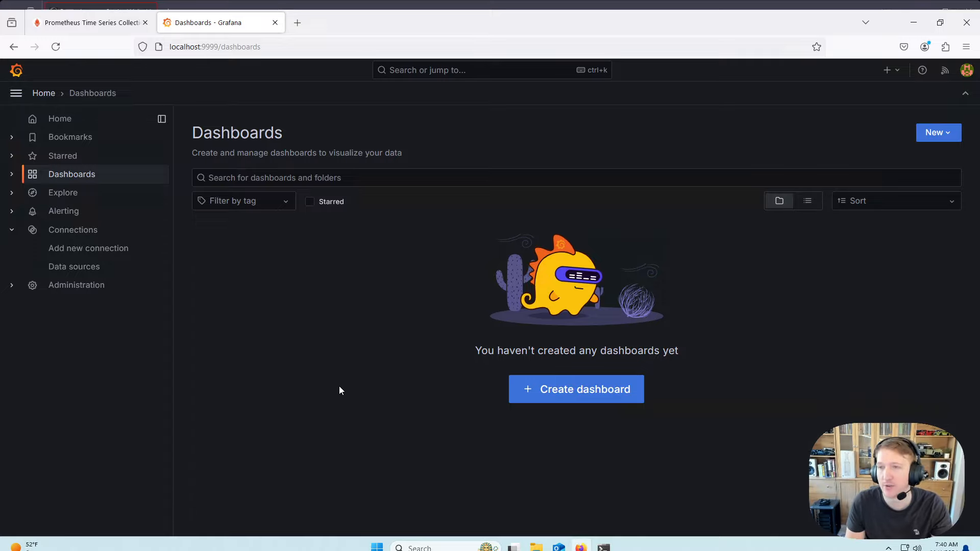
pyautogui.moveTo(438, 401)
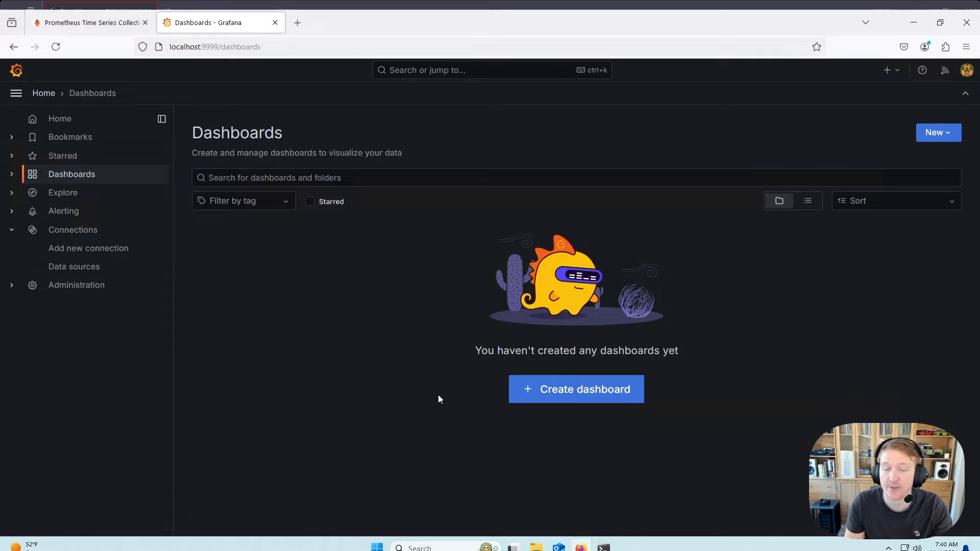